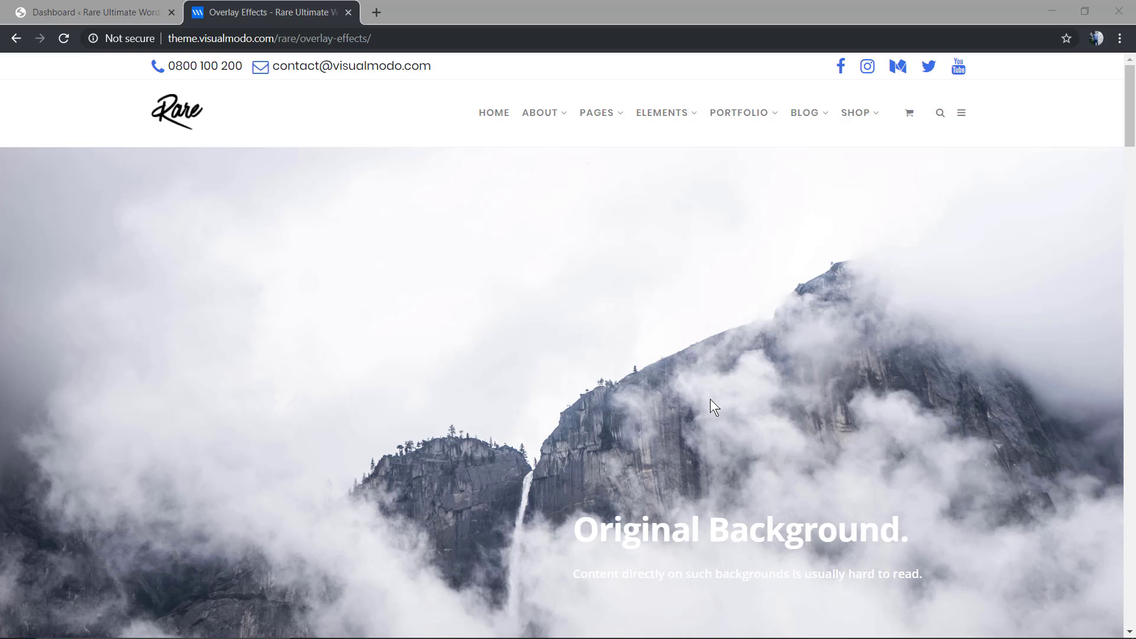
Scroll through the reference page, then return to the WordPress page being edited.
scroll(down, 3)
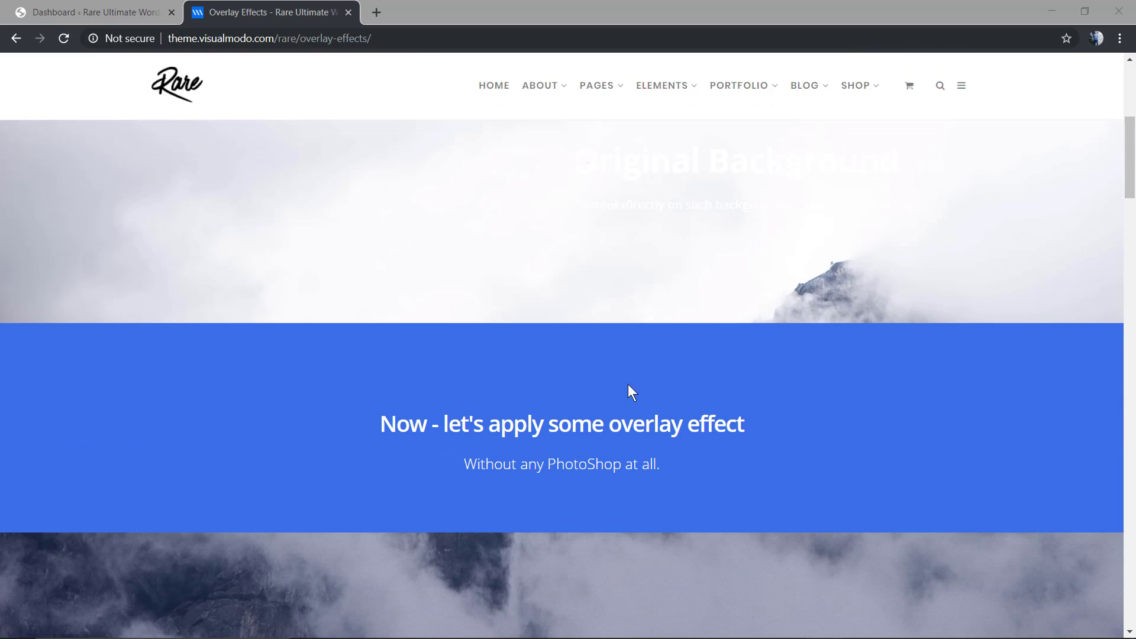
mouse_move(601, 392)
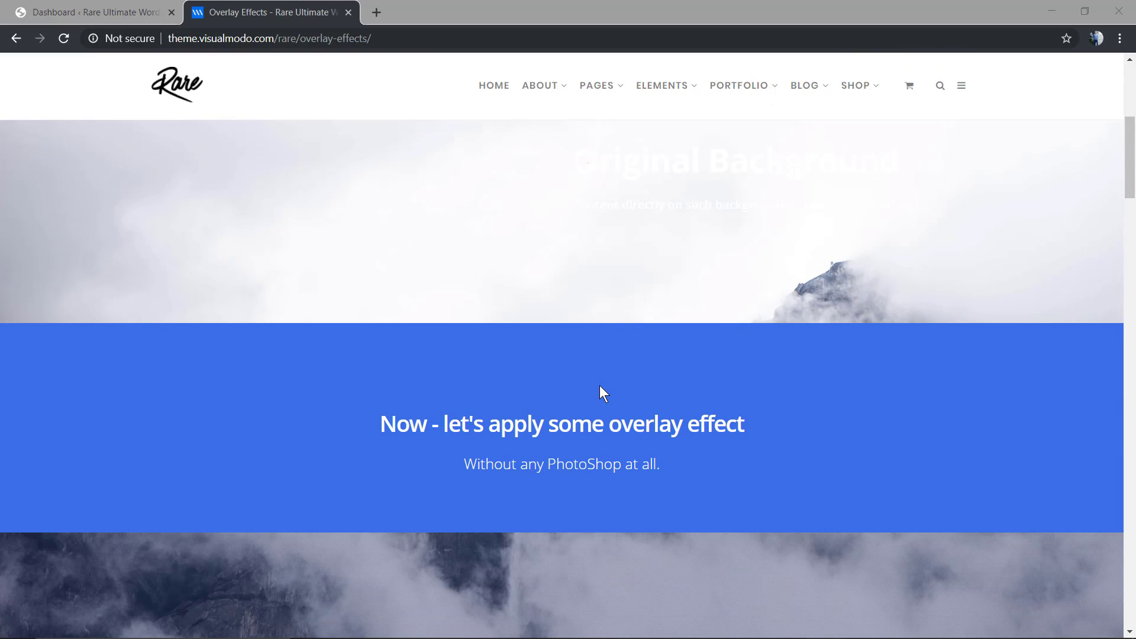
scroll(down, 3)
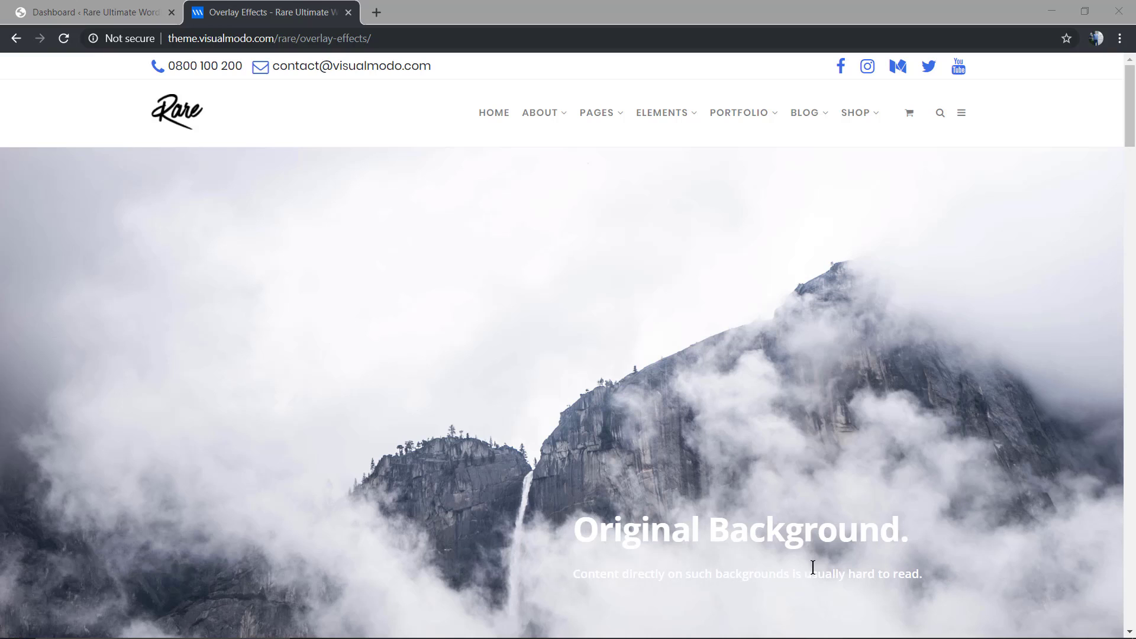
mouse_move(583, 442)
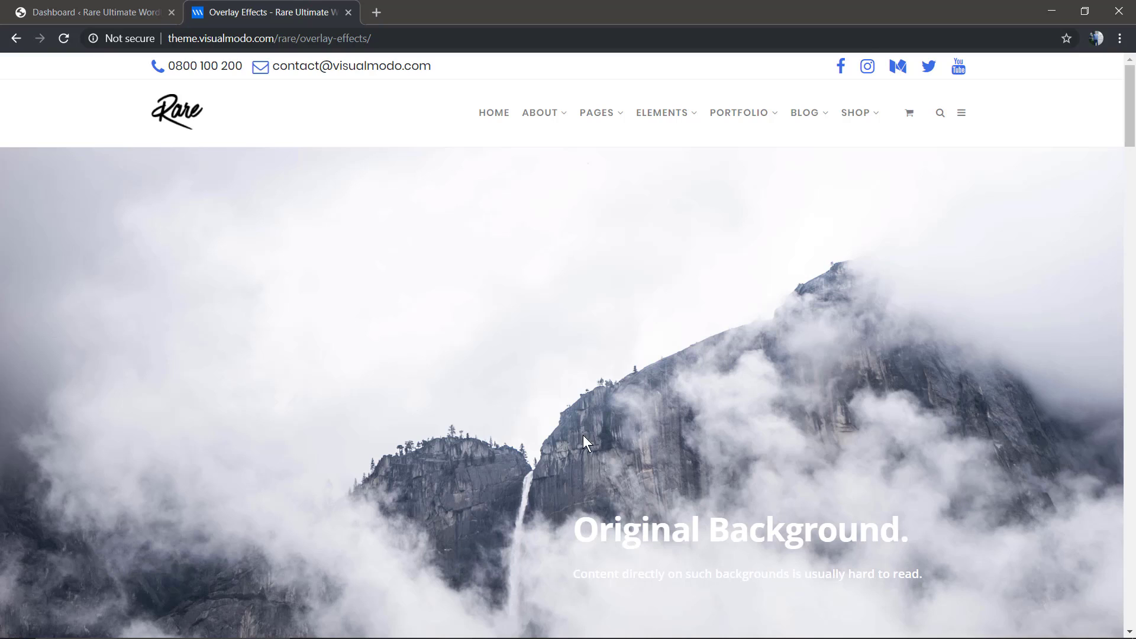
scroll(down, 3)
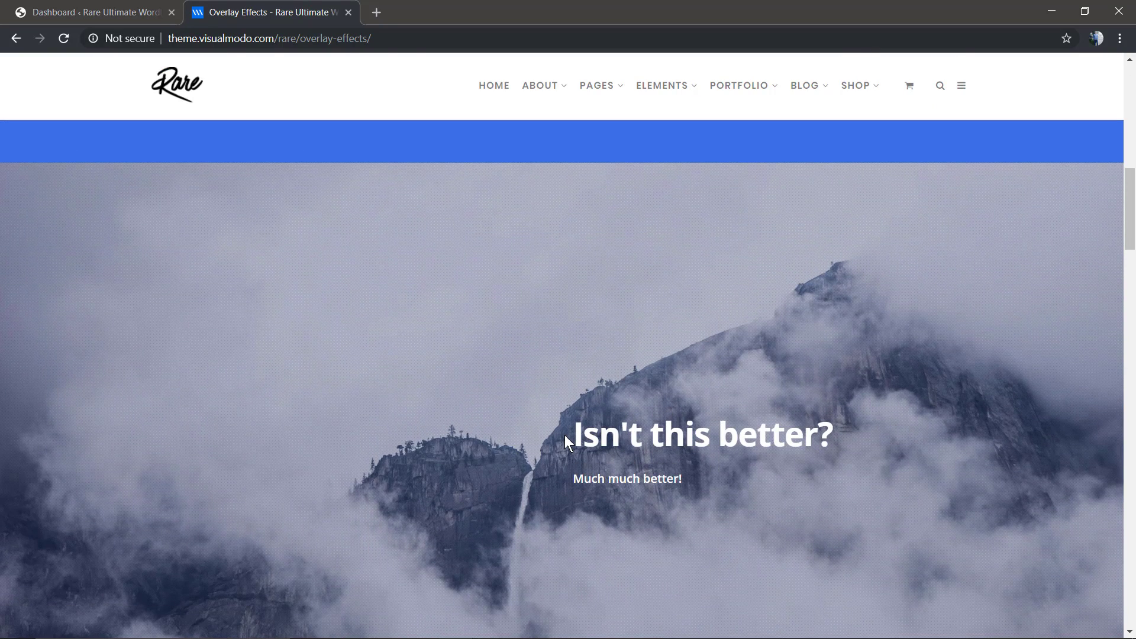
scroll(down, 3)
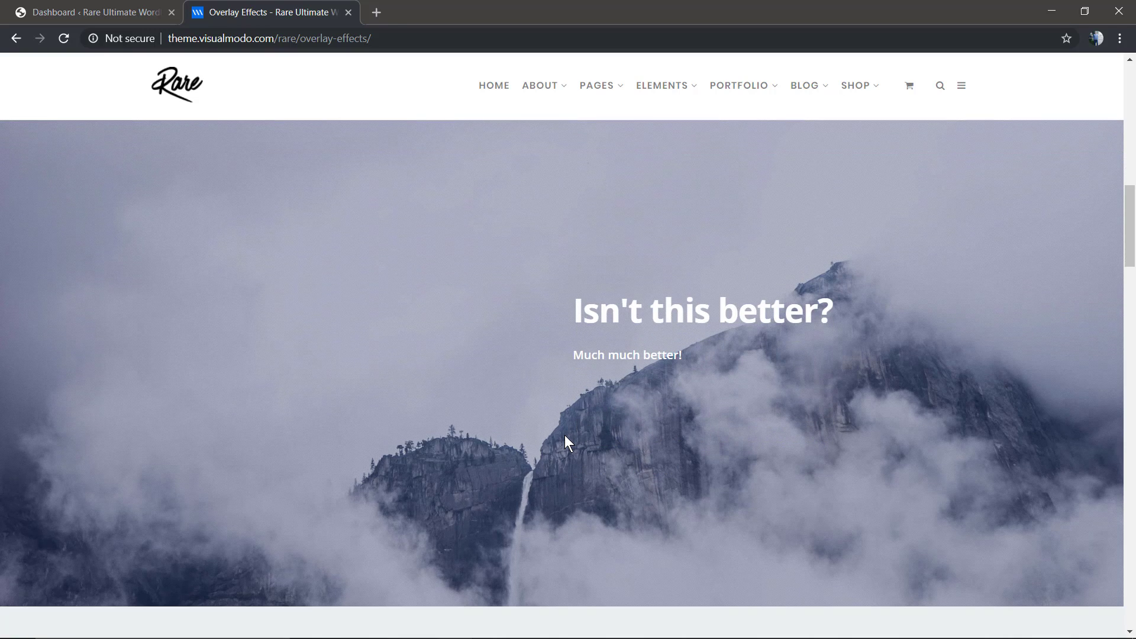
scroll(down, 3)
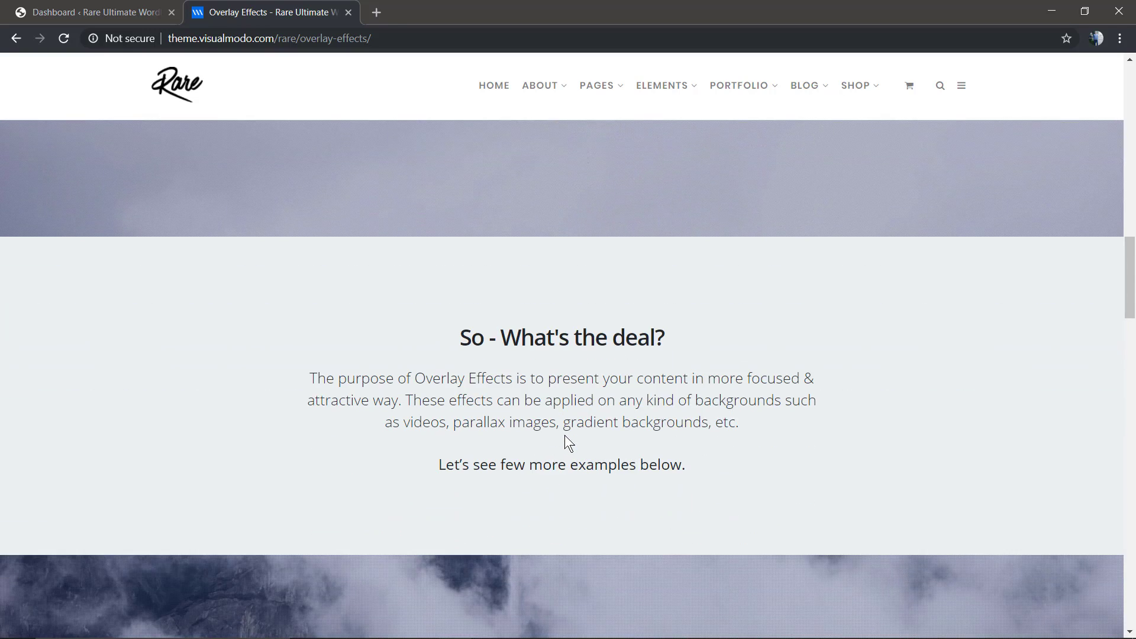
scroll(down, 3)
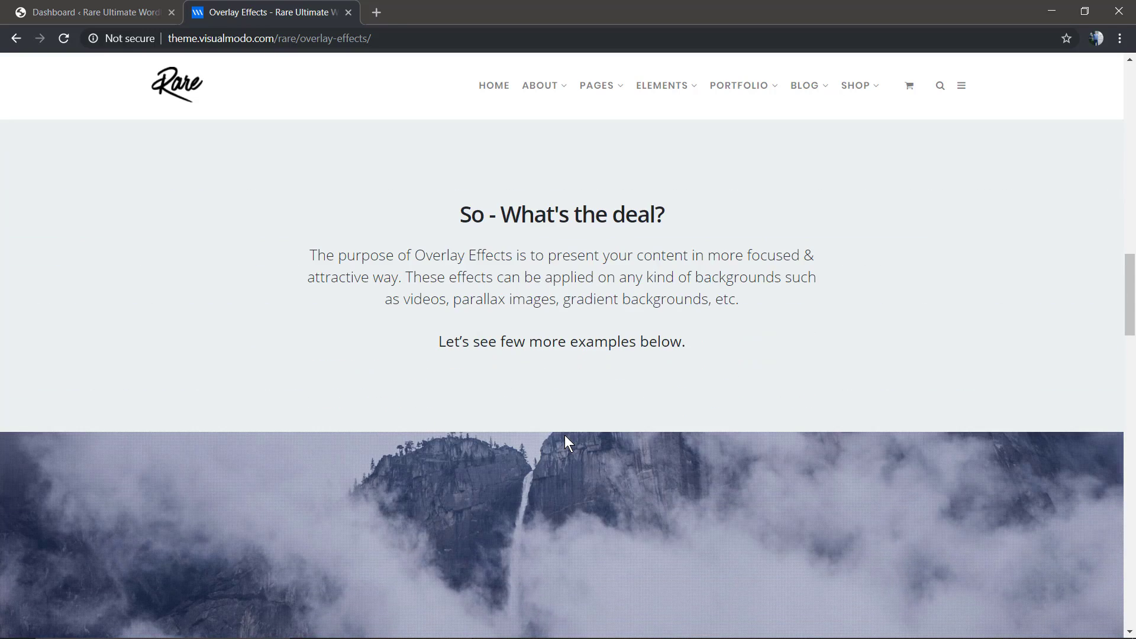
scroll(down, 3)
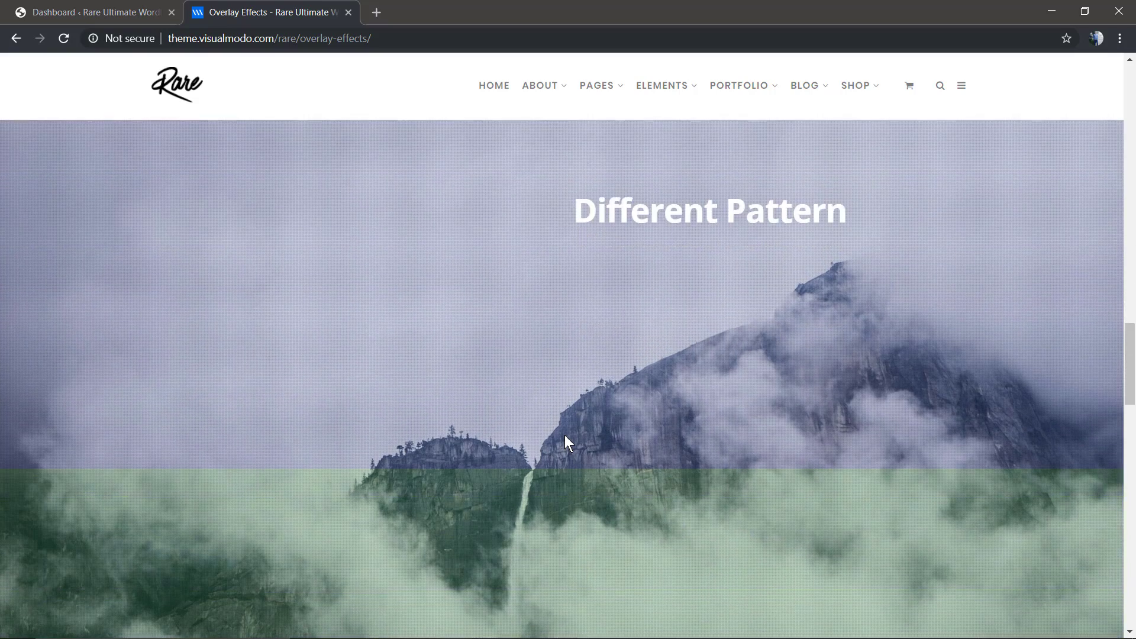
scroll(down, 3)
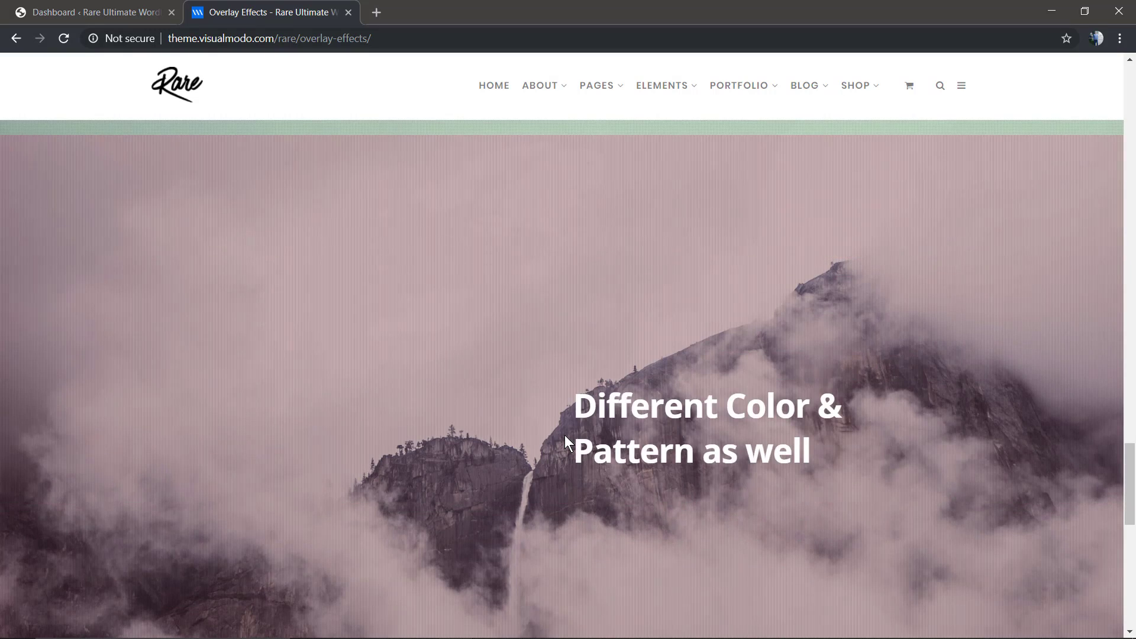
scroll(down, 3)
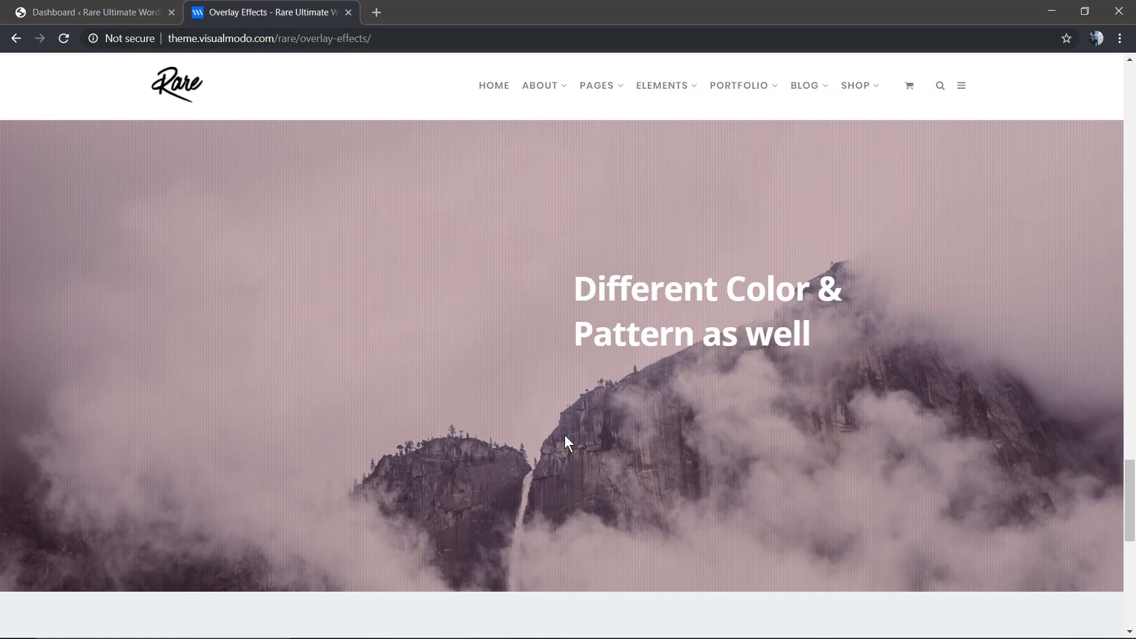
scroll(down, 3)
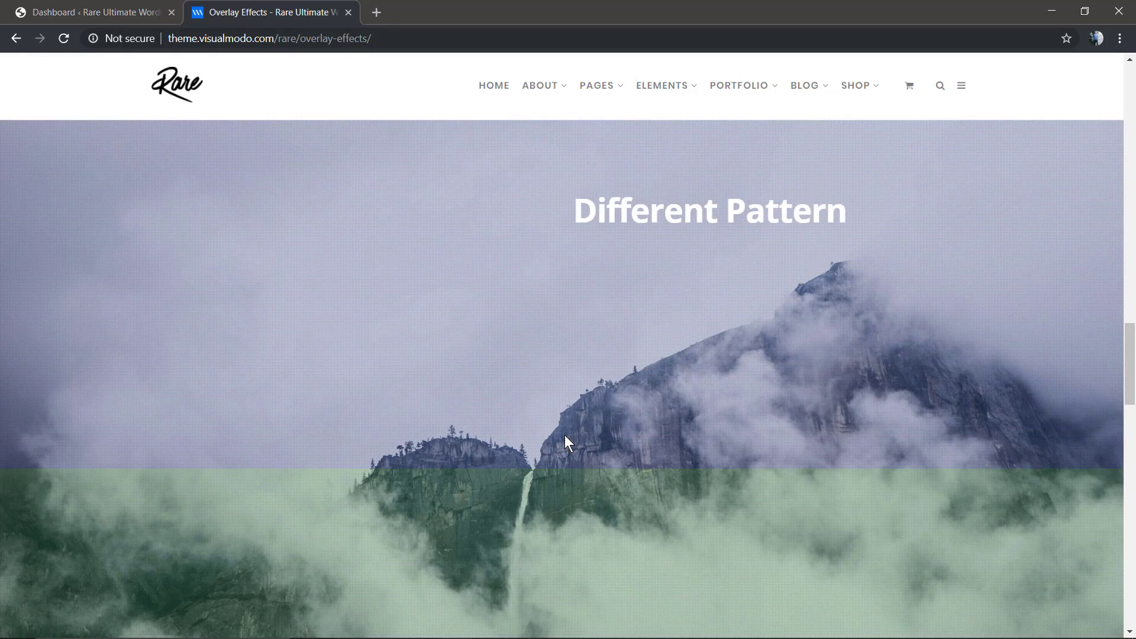
scroll(down, 3)
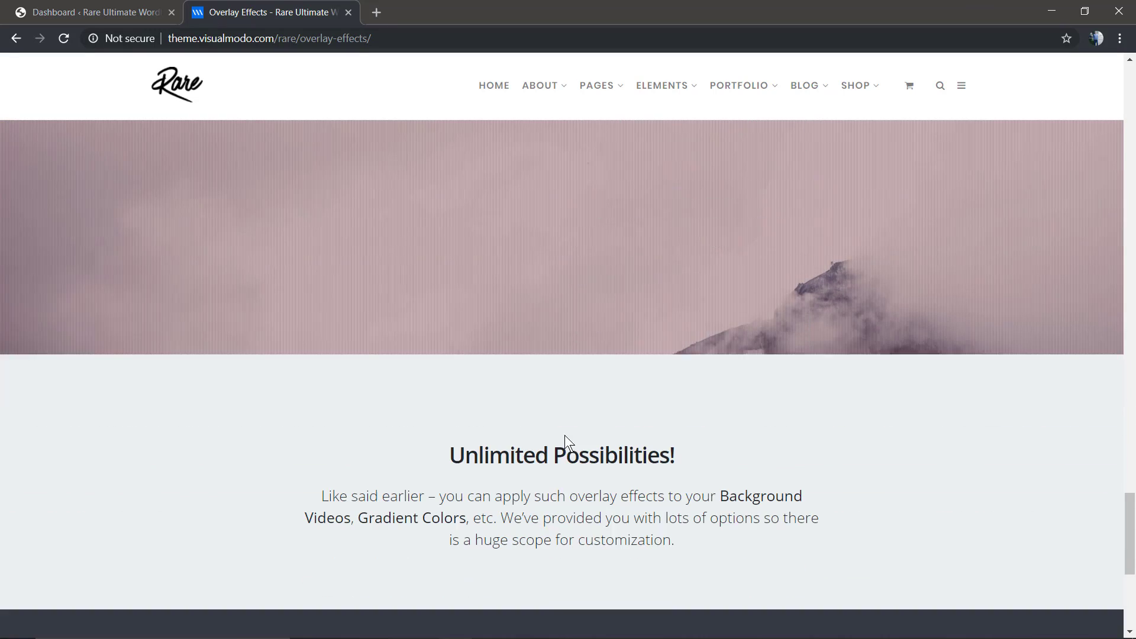
scroll(down, 3)
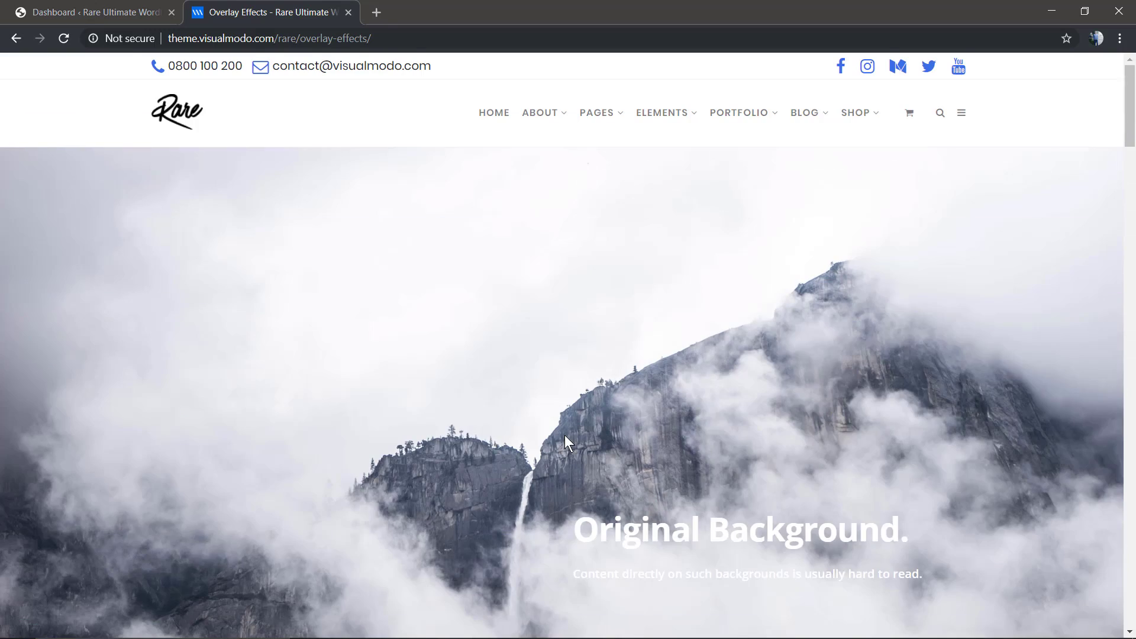
click(89, 12)
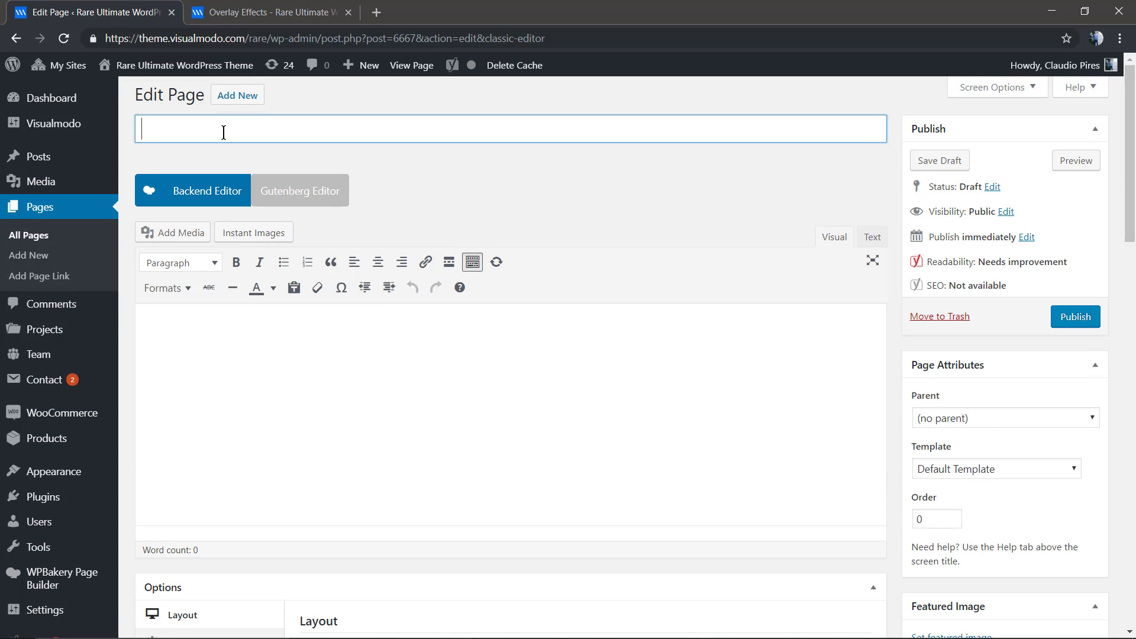
Title the new page 'Overlay' and switch it to the WPBakery backend editor.
text(Ove)
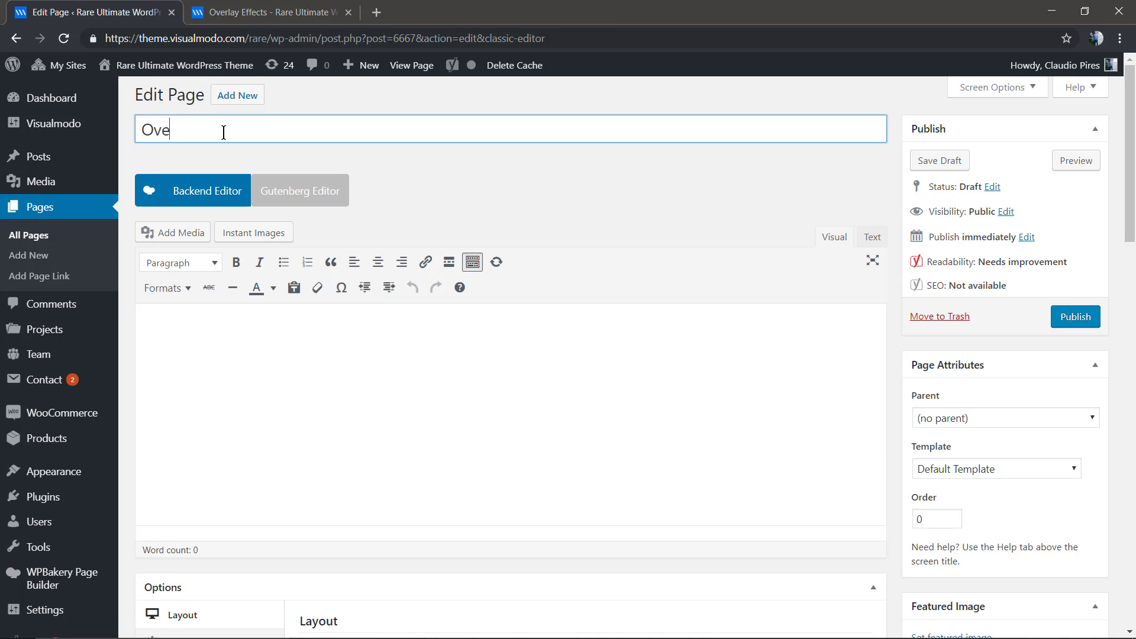
text(rlay)
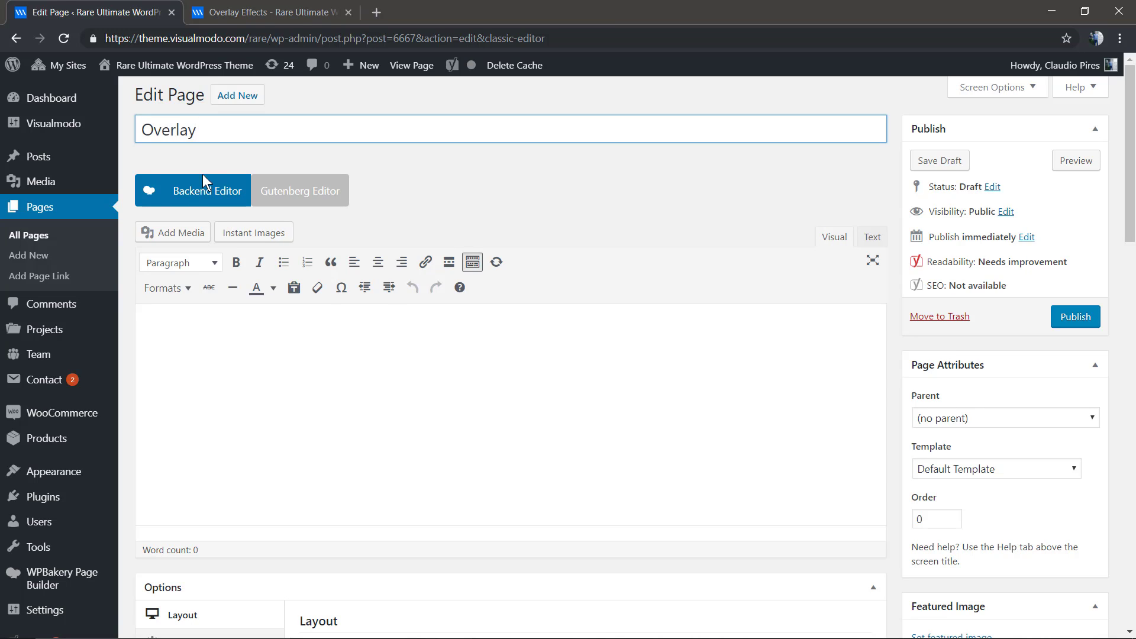
click(206, 189)
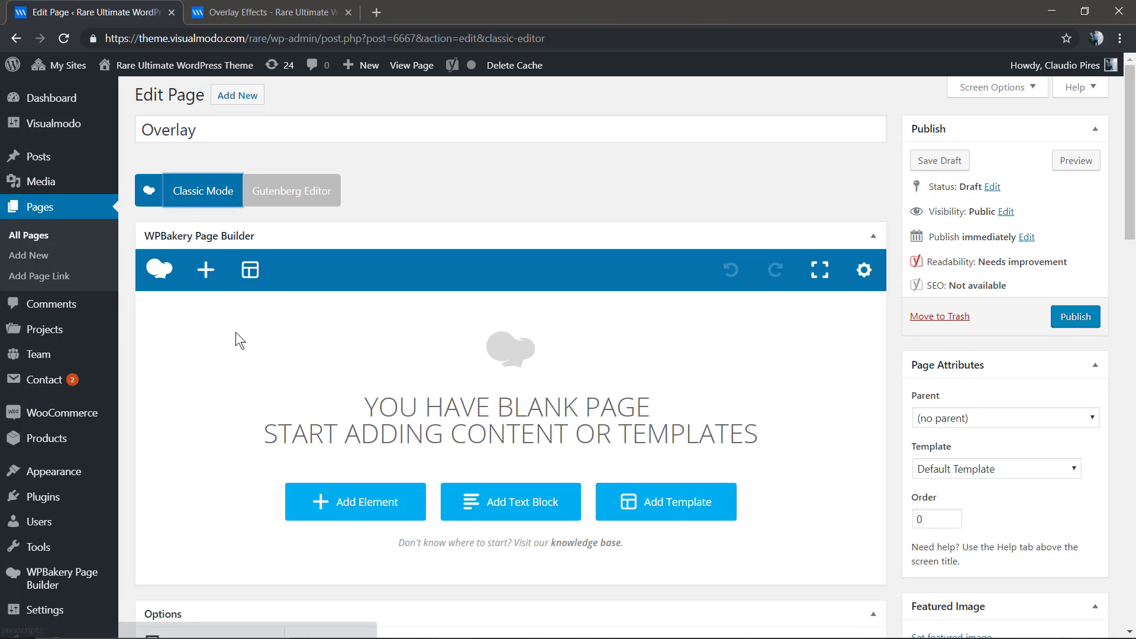
Add a Row element to the blank page from the Add Element list.
click(355, 502)
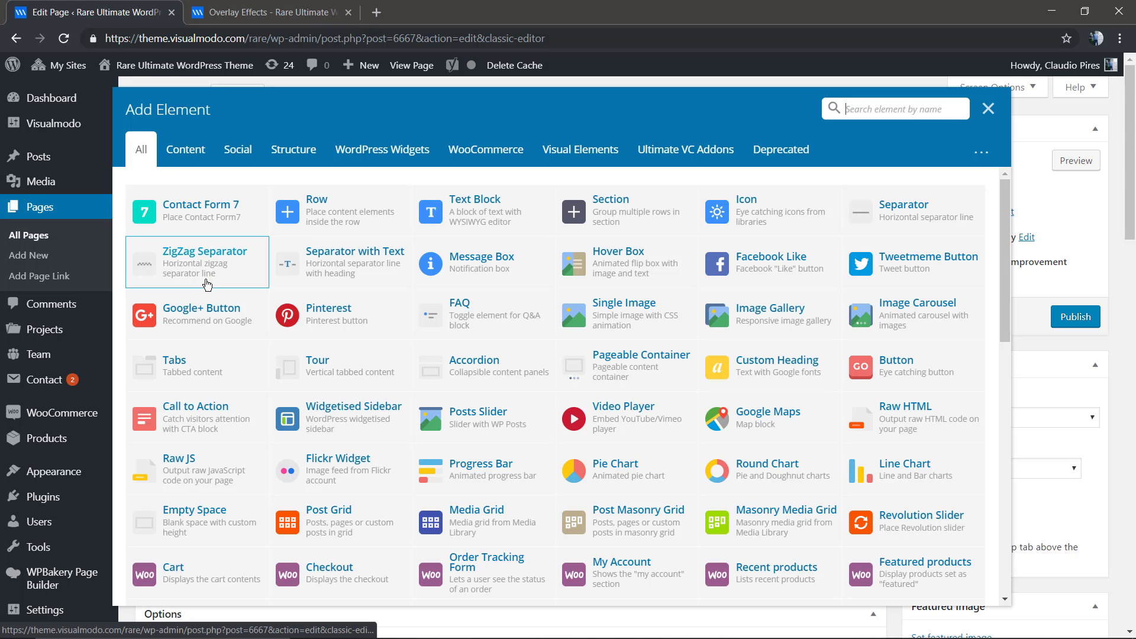
mouse_move(765, 113)
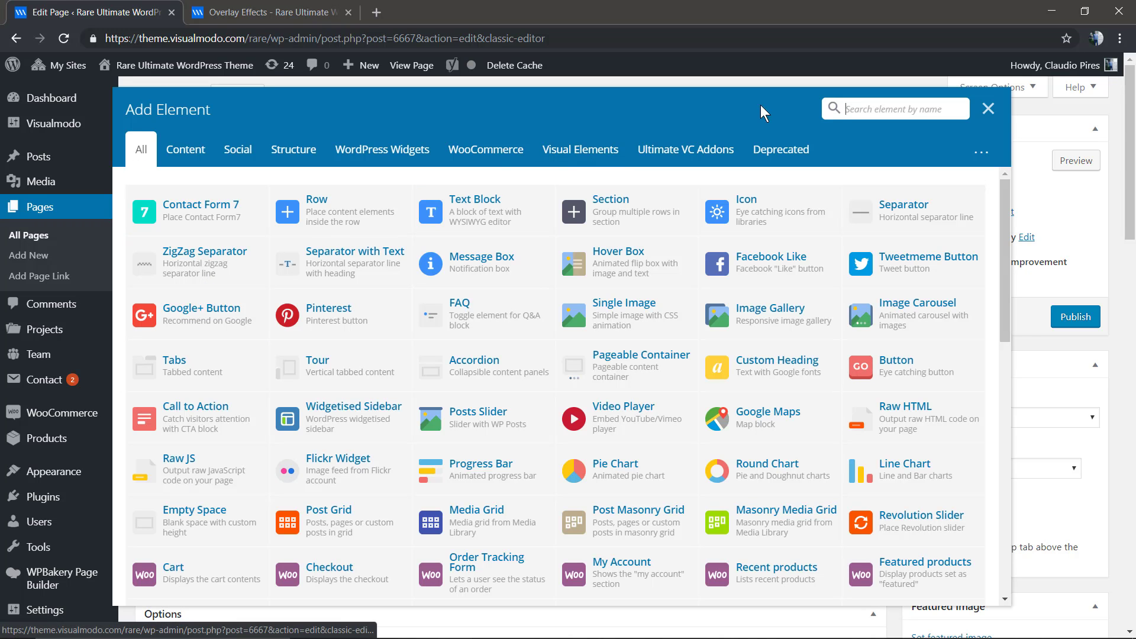
mouse_move(366, 213)
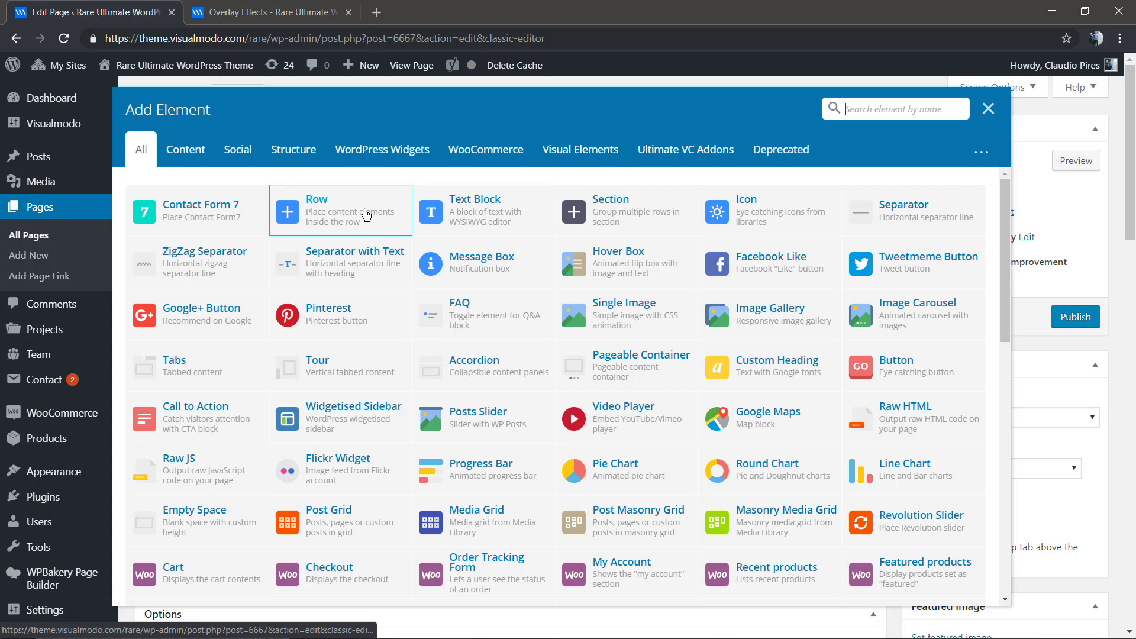
click(988, 107)
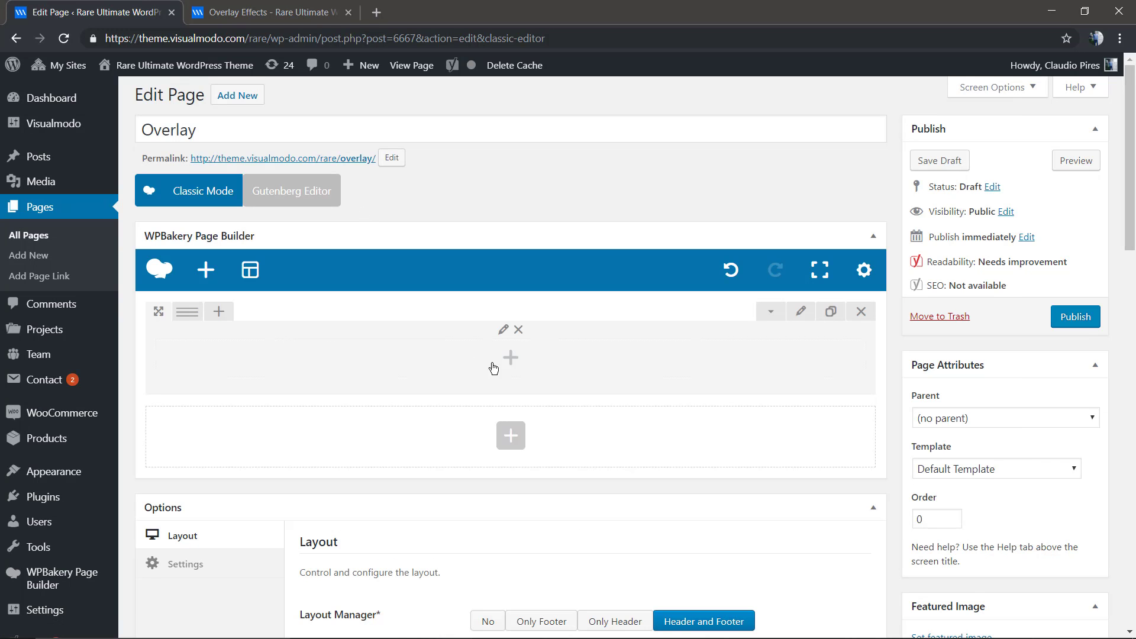
Add a Text Block in the row reading 'This is a text block content'.
click(510, 357)
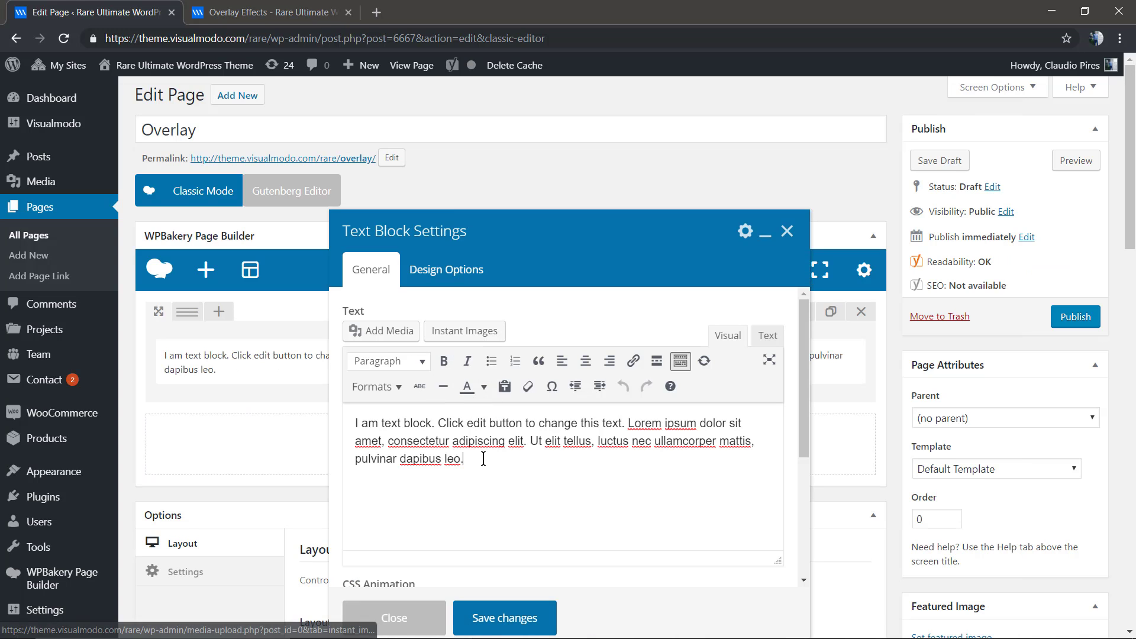
text(This)
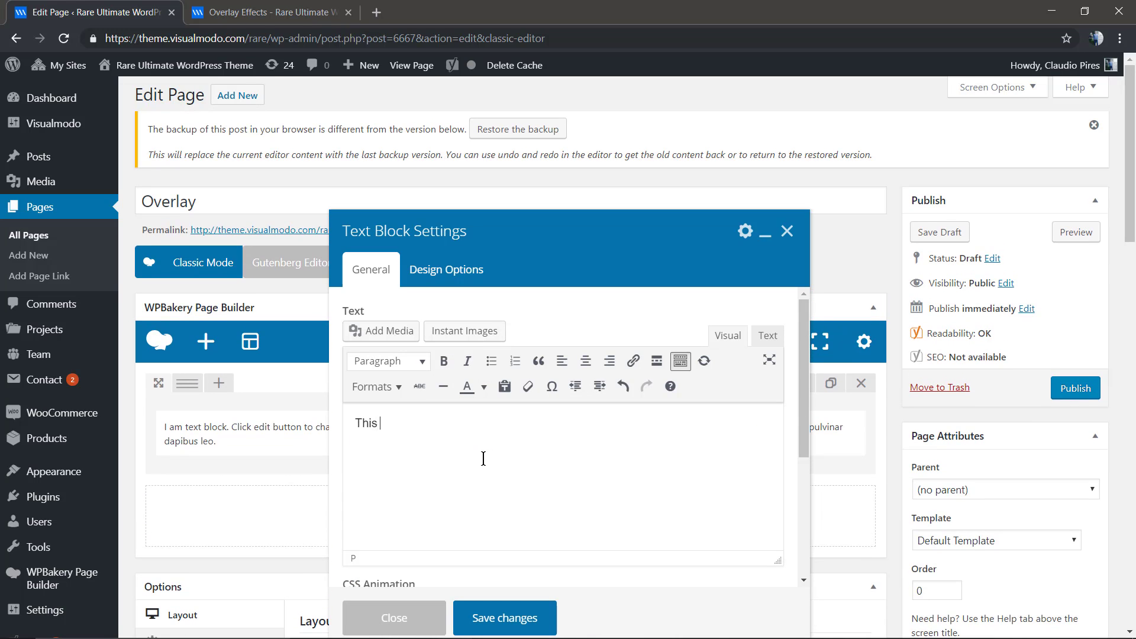
text(is a te)
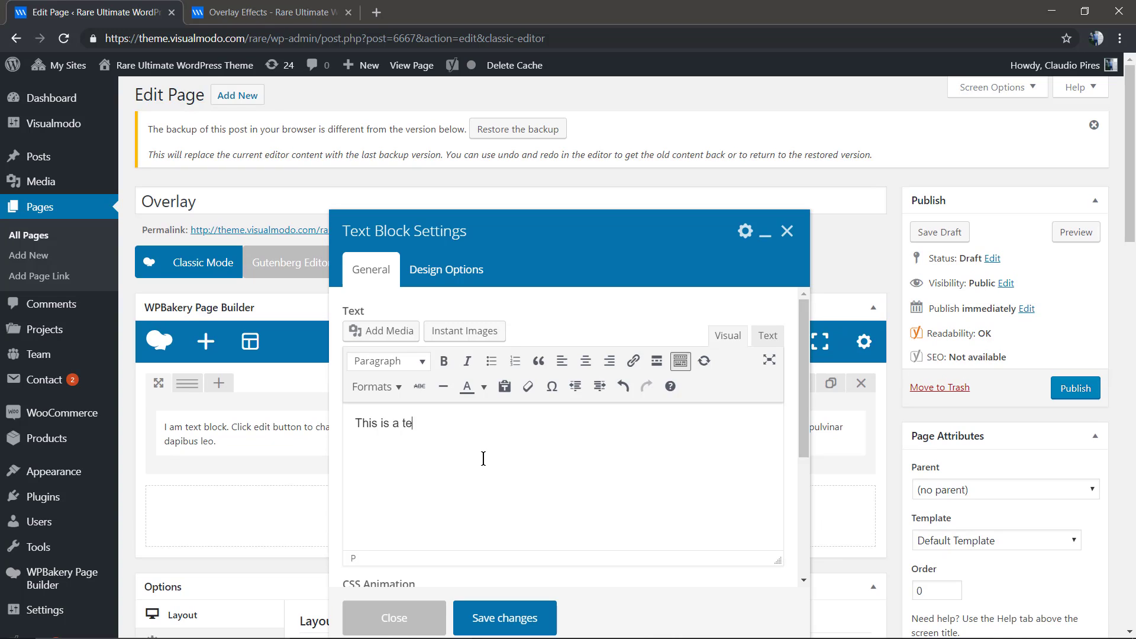
text(xt block)
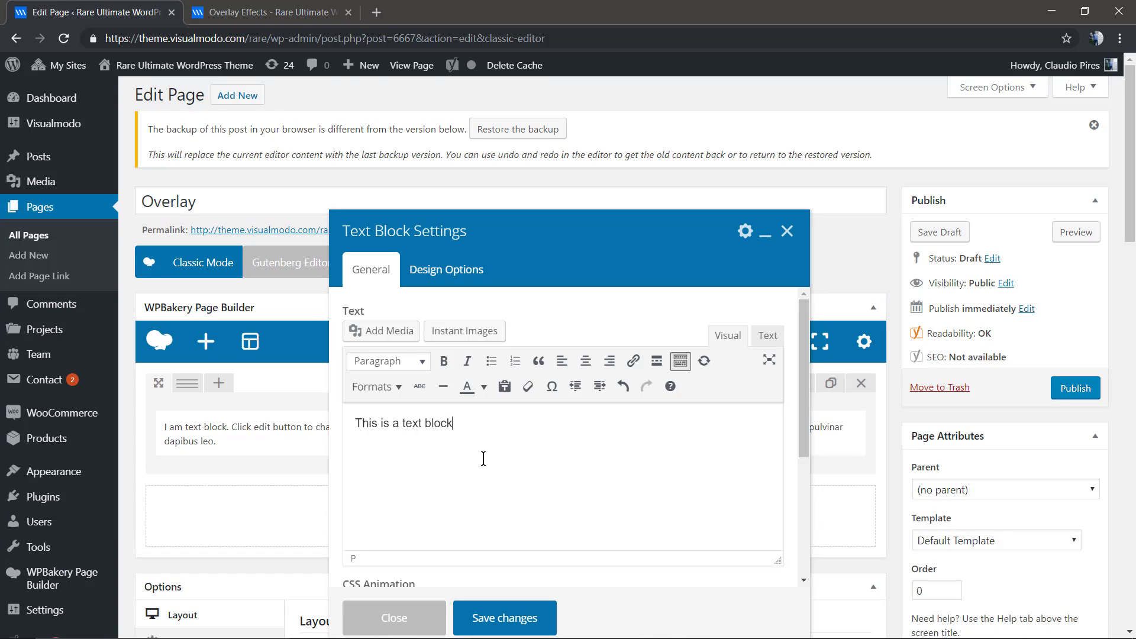
text(content)
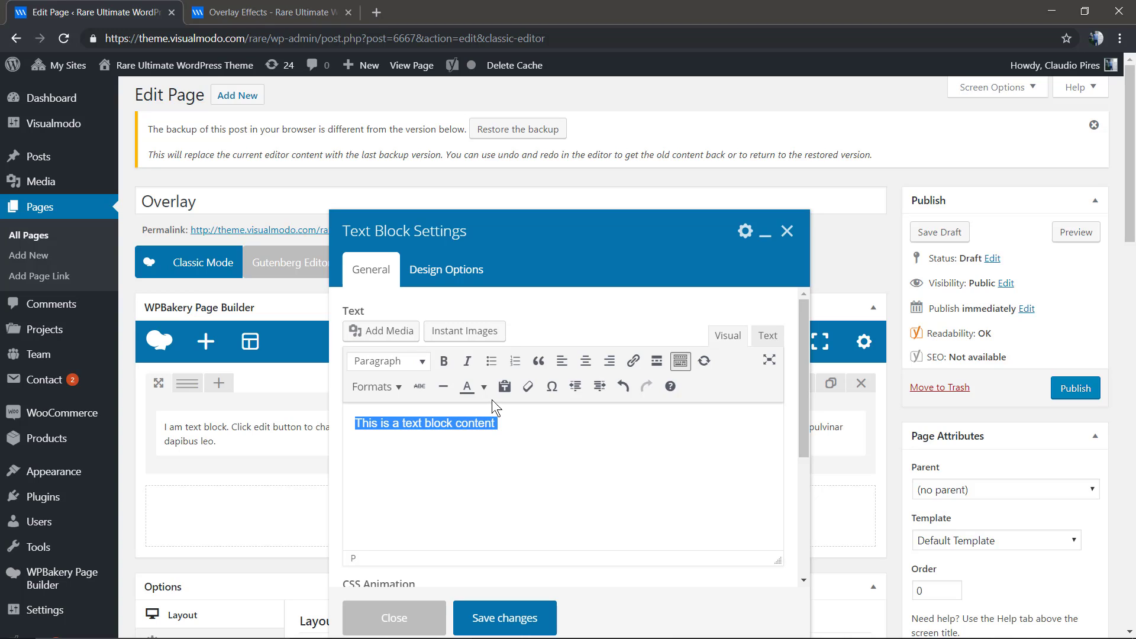
Colour the text block paragraph white using the text colour palette.
click(483, 386)
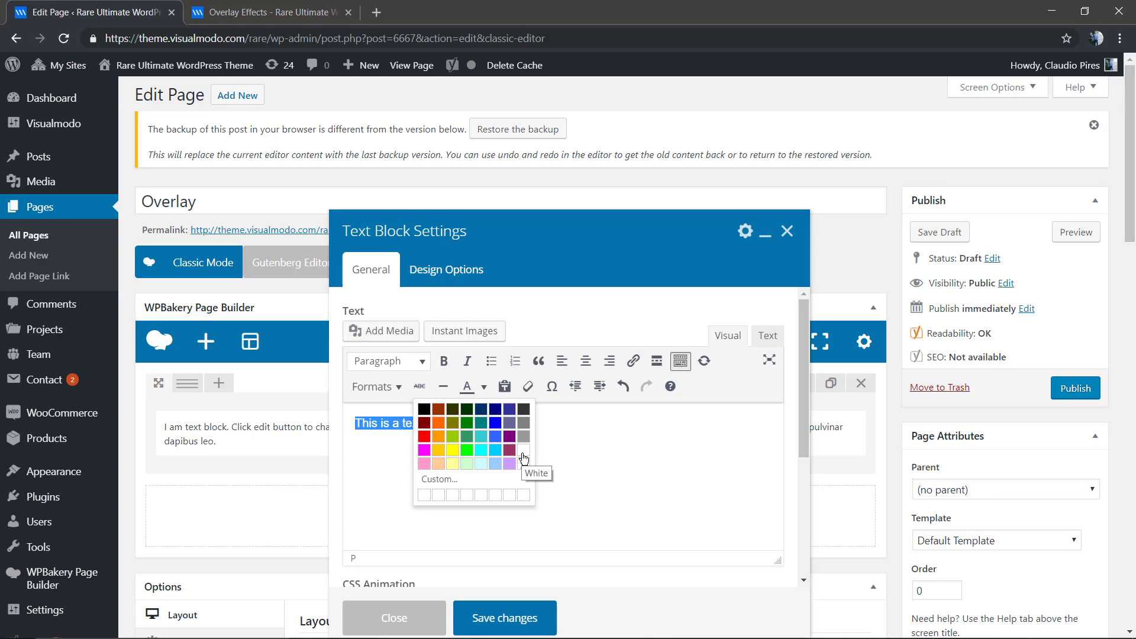
click(523, 458)
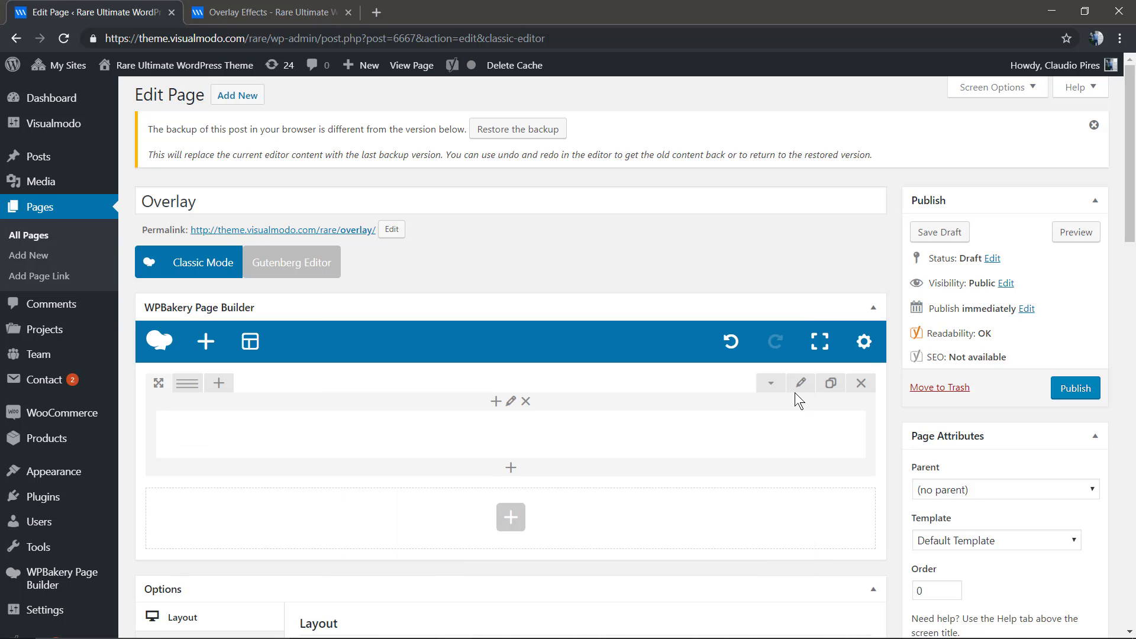
Edit the row, check its stretch options, and show its Design Options.
click(800, 383)
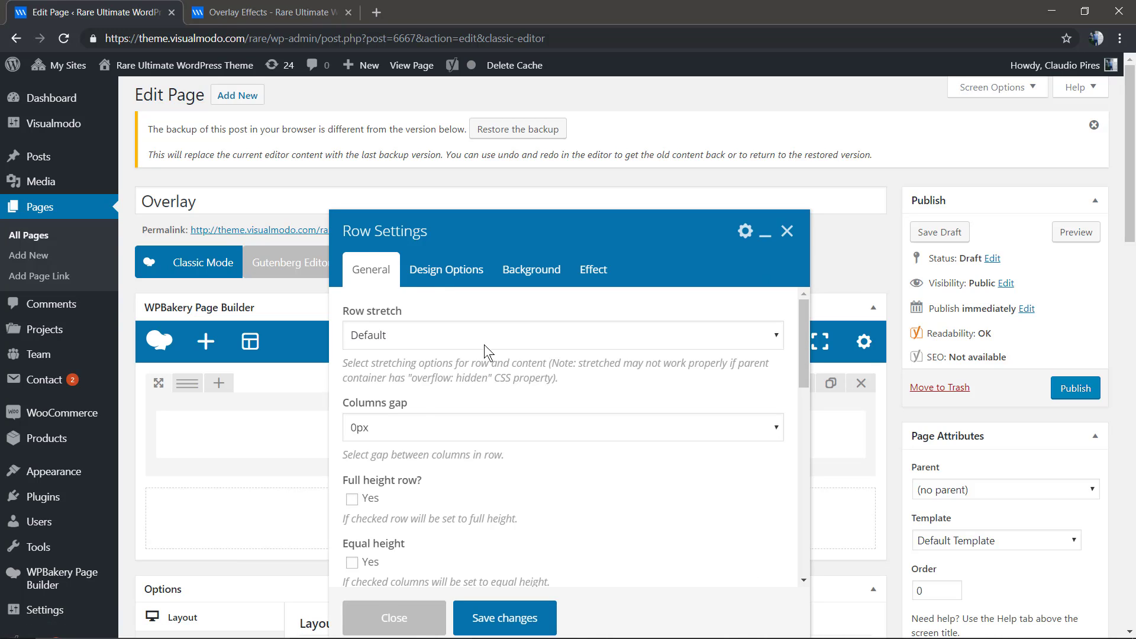
click(352, 499)
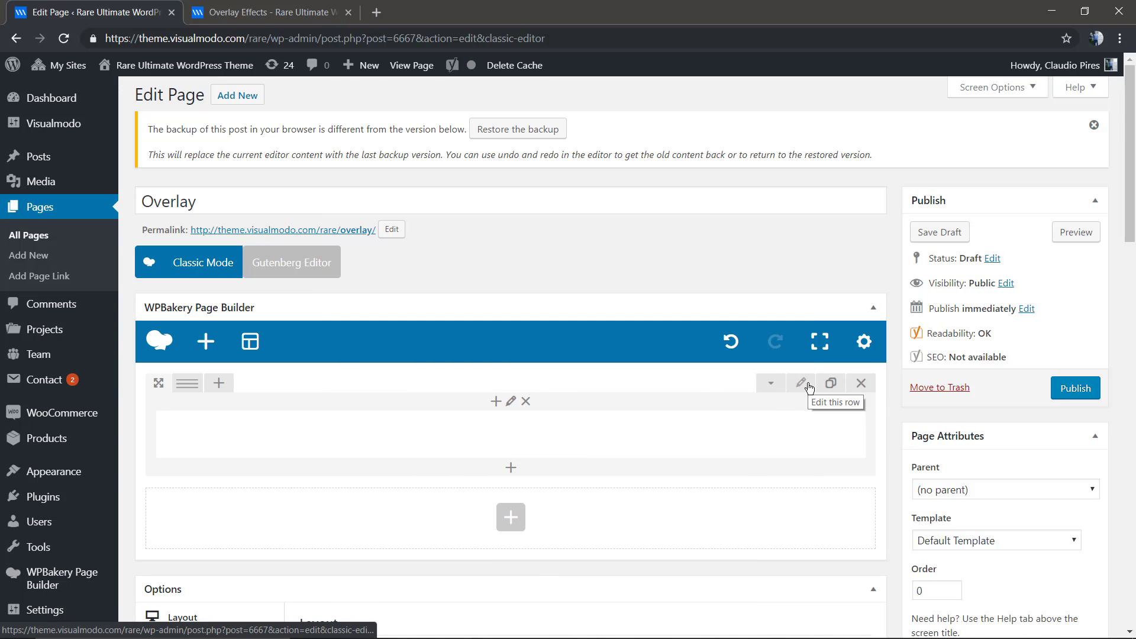
click(800, 383)
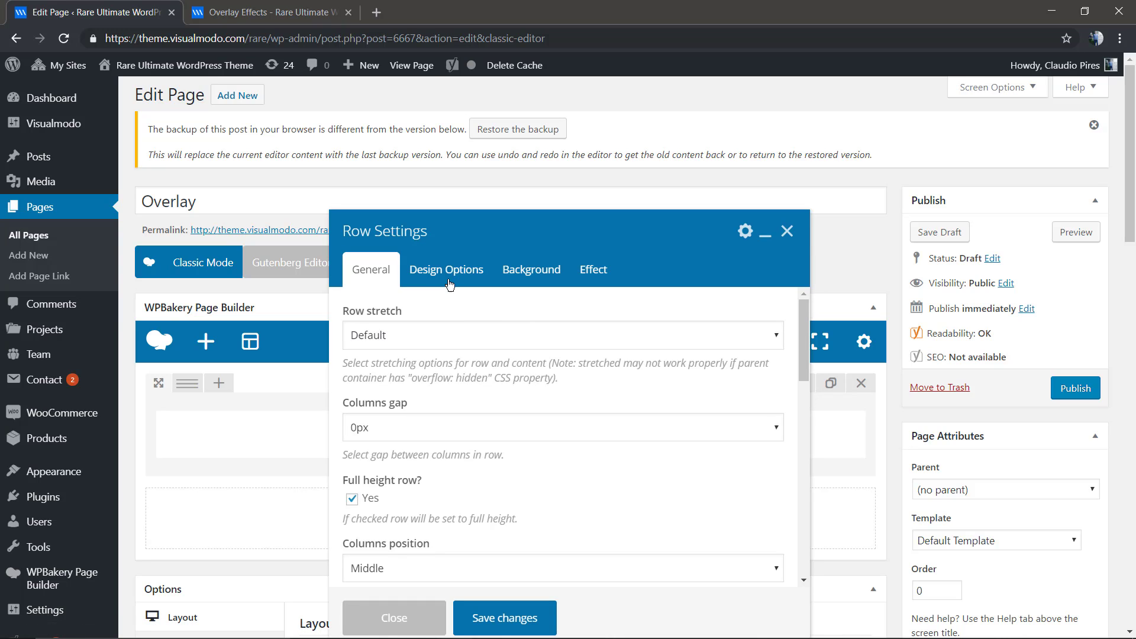
click(446, 270)
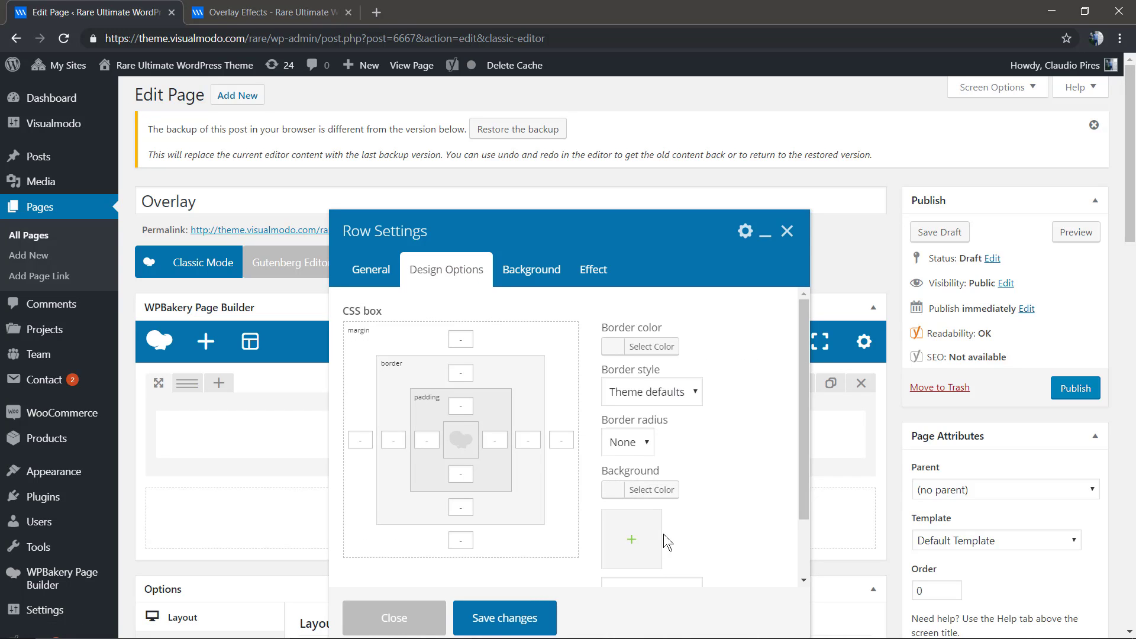
Pick the misty mountain photo as the row background image and preview the page.
click(632, 540)
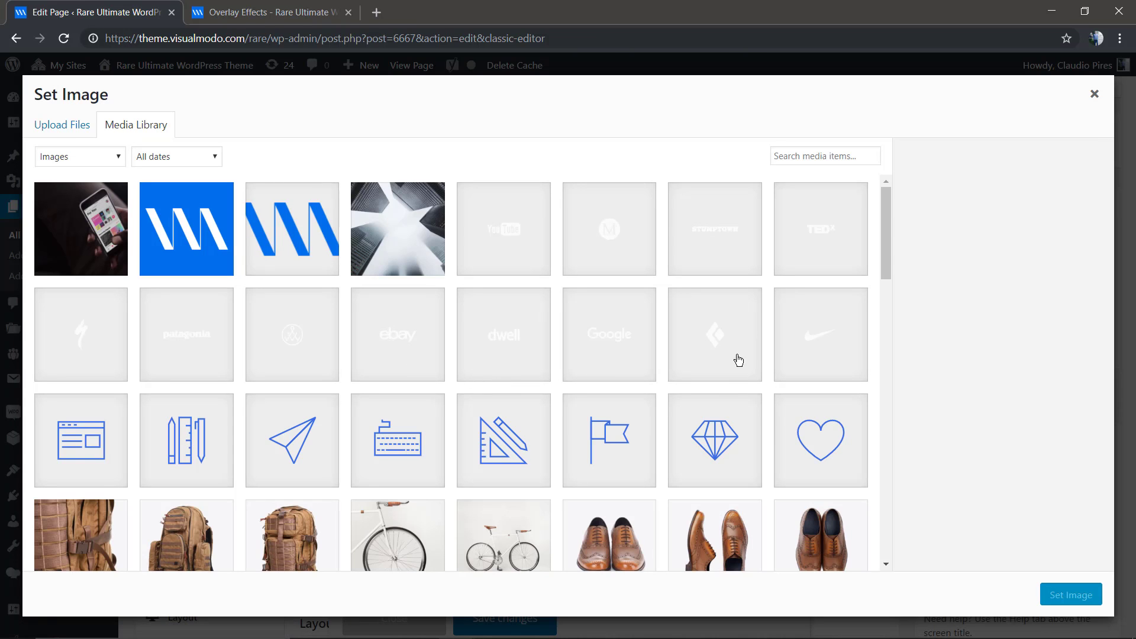
mouse_move(511, 276)
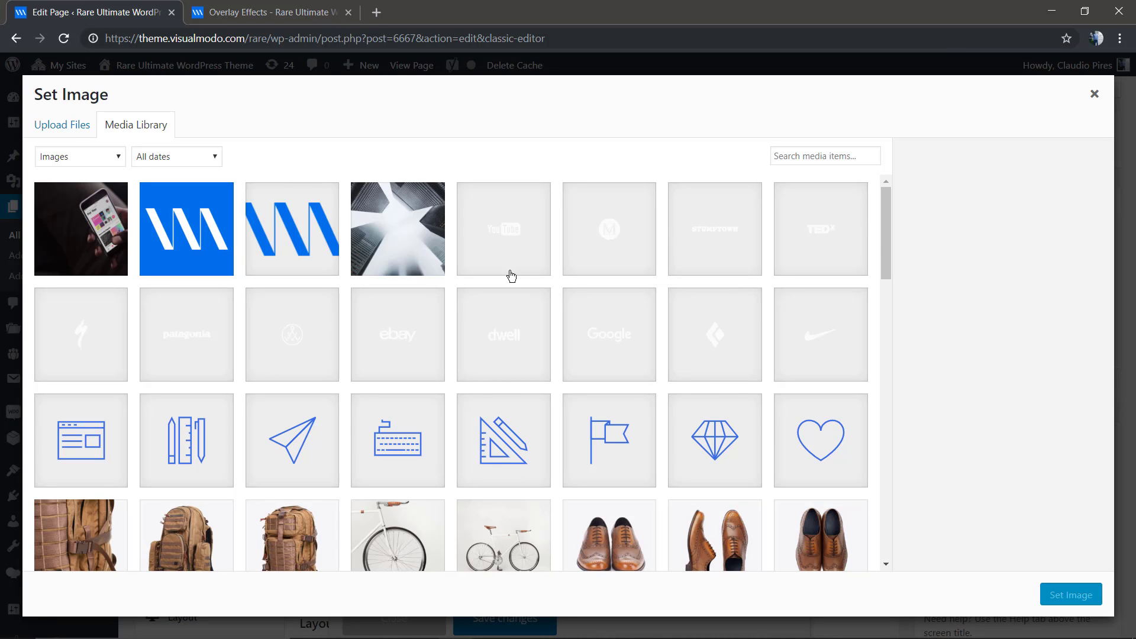
scroll(down, 3)
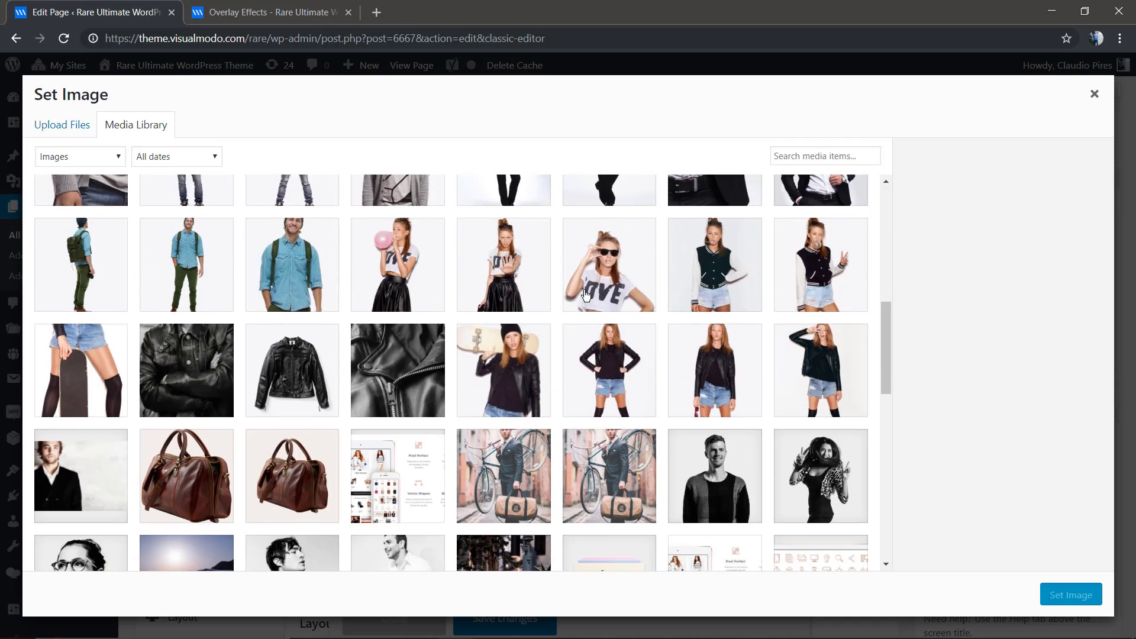
scroll(down, 3)
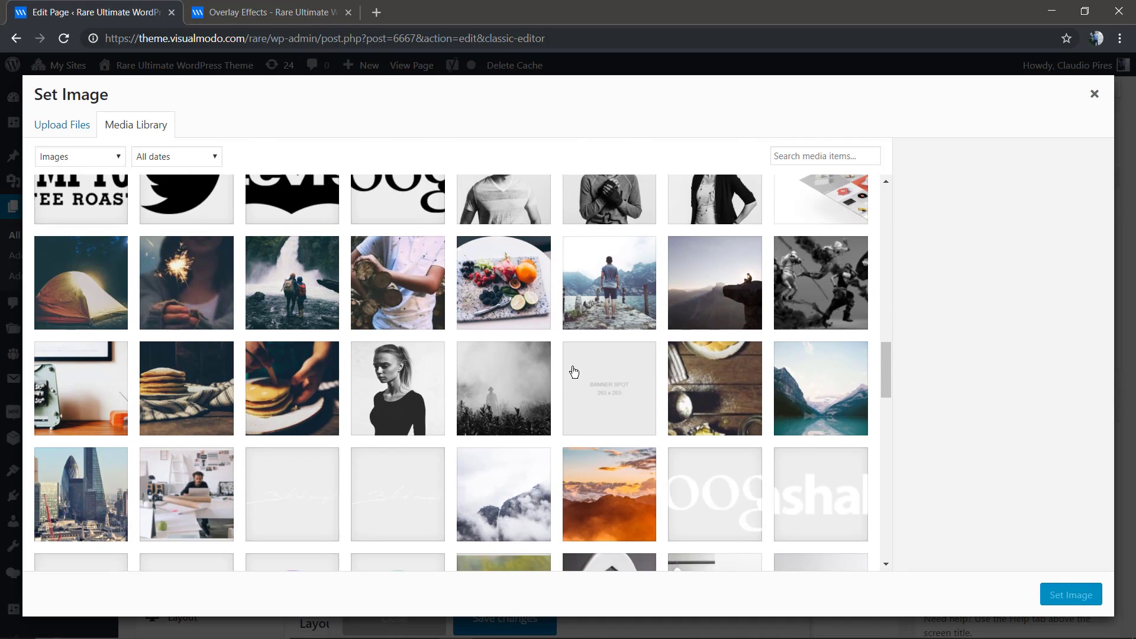
mouse_move(477, 516)
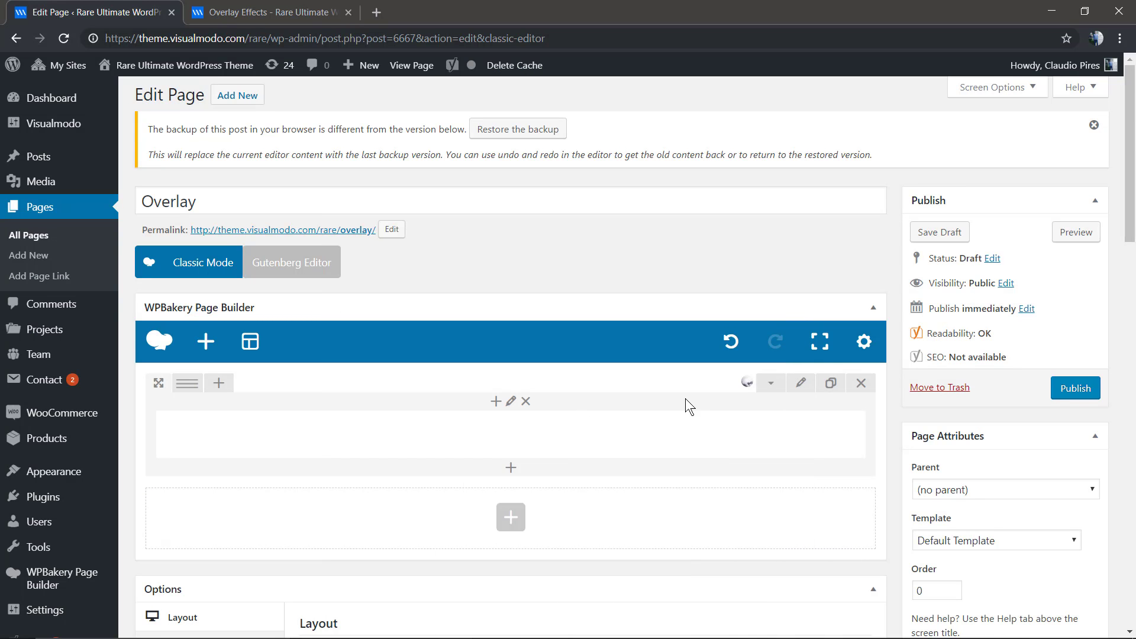
mouse_move(1077, 232)
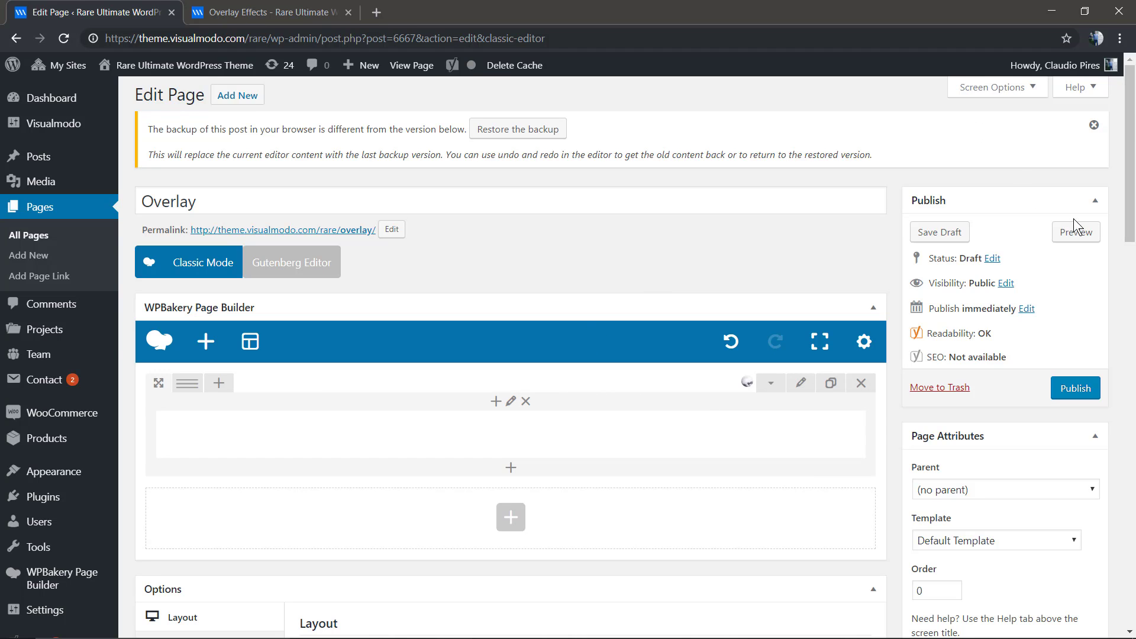
click(1076, 232)
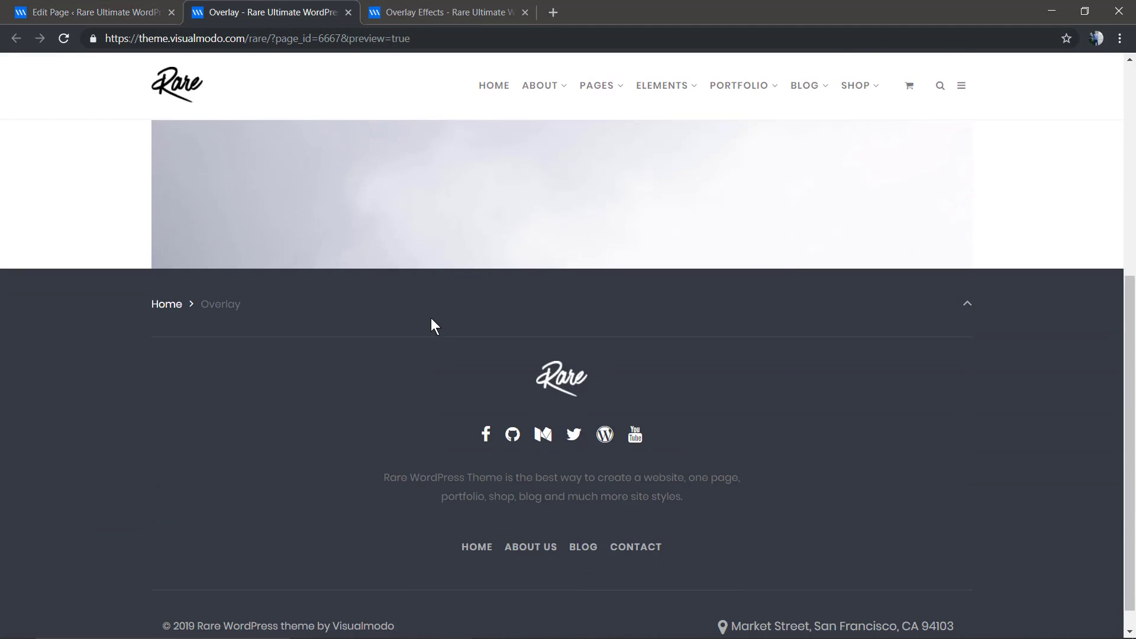
Set Row stretch to Stretch row, review Design Options, and save the row settings.
click(94, 12)
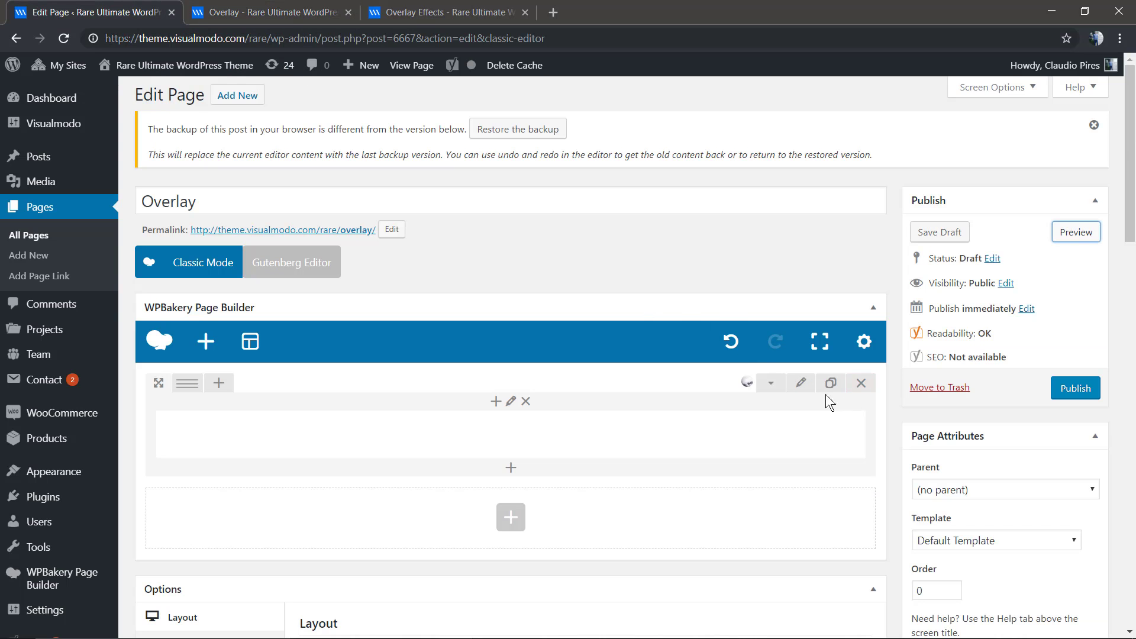
click(800, 384)
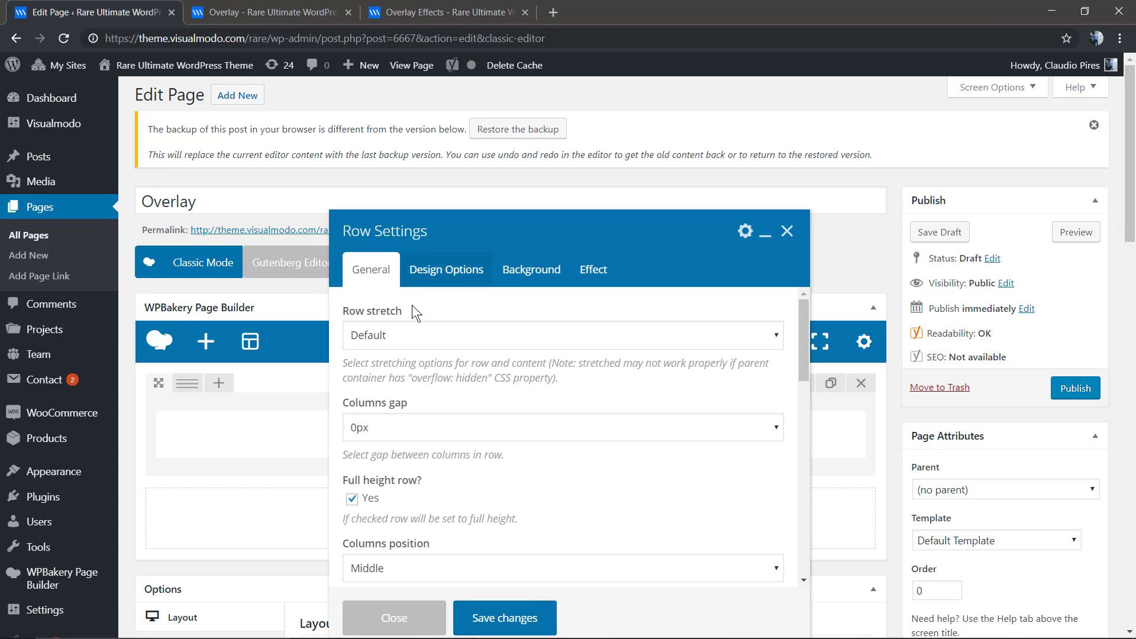
click(561, 335)
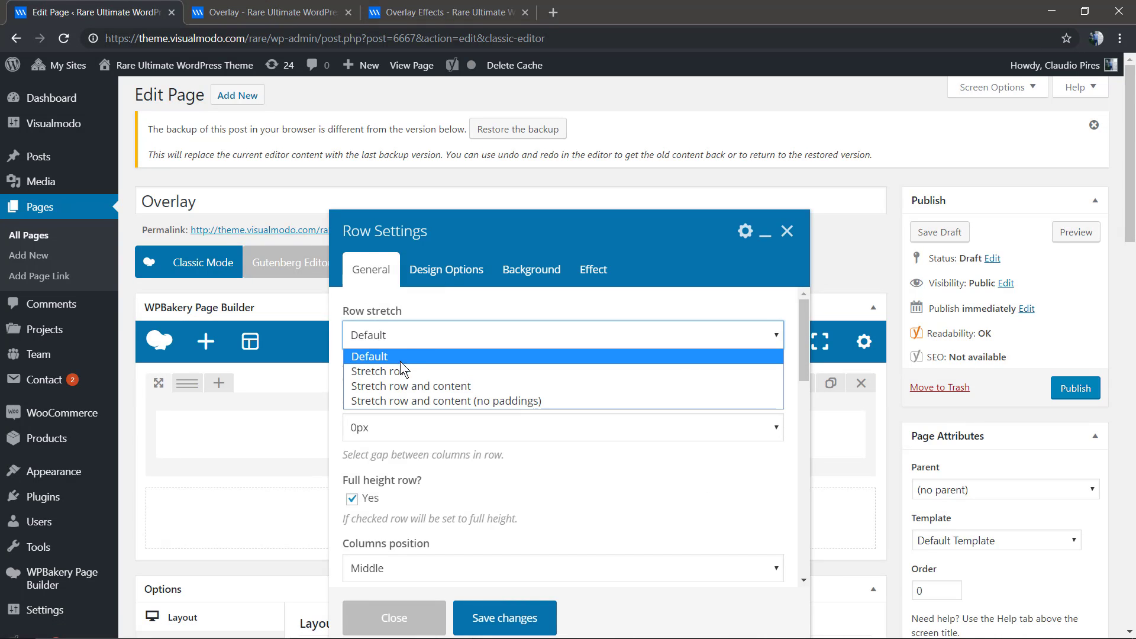
click(375, 370)
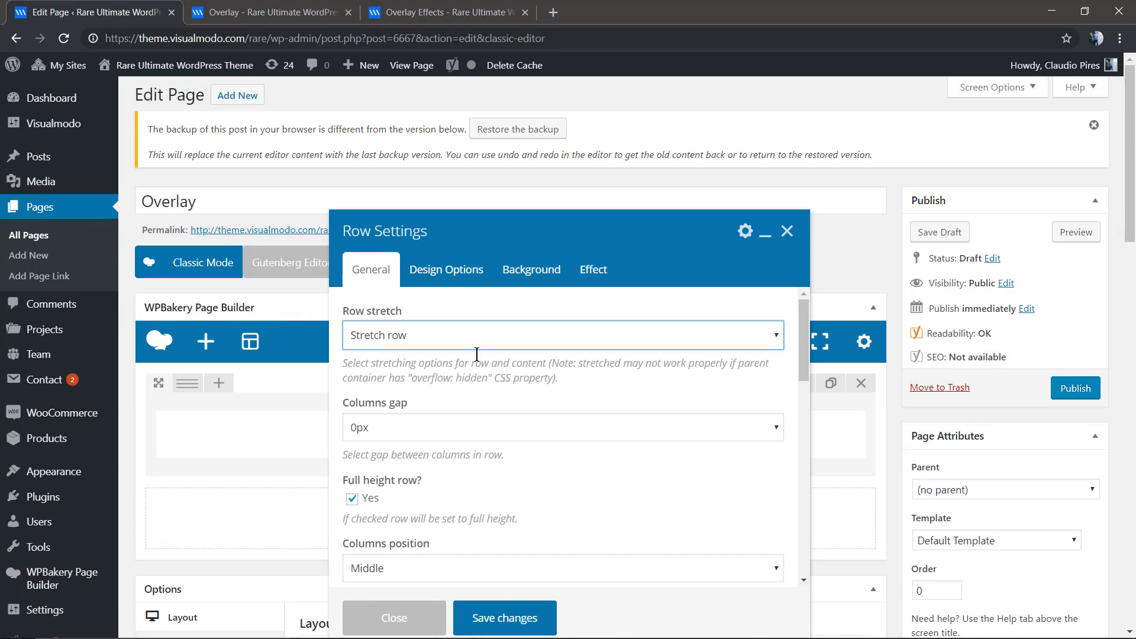
click(446, 270)
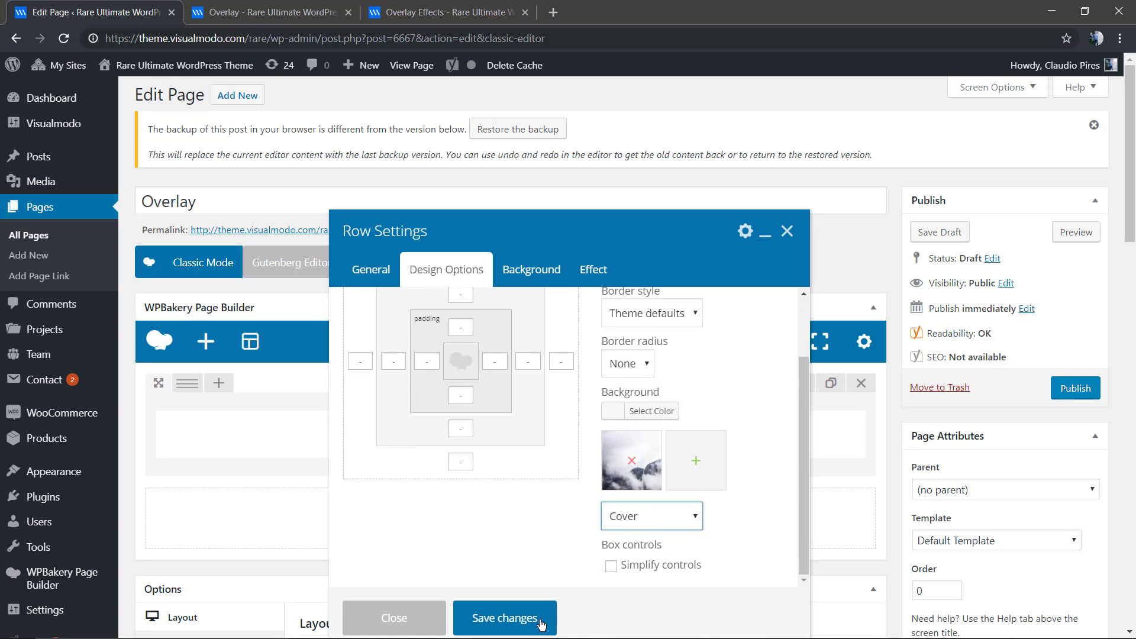
click(505, 618)
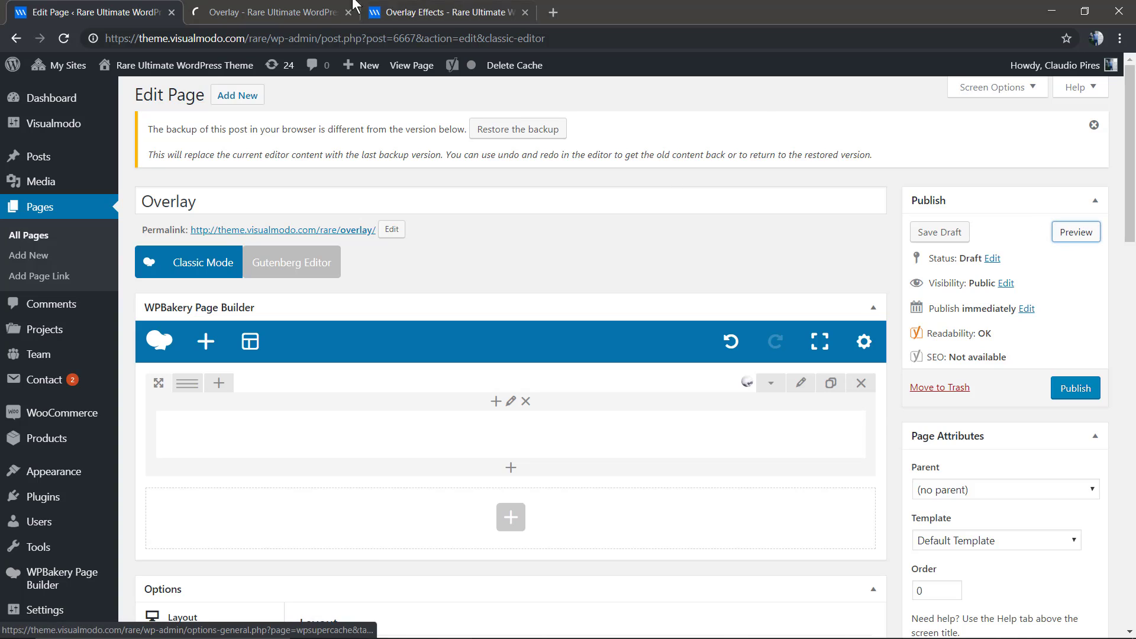
click(280, 12)
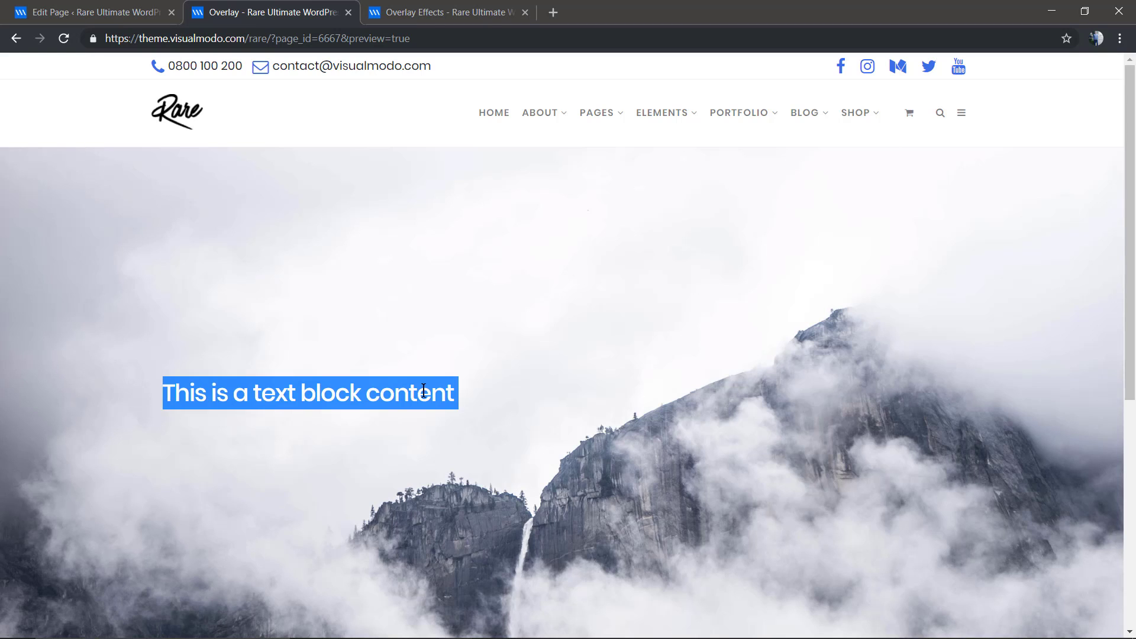
click(89, 11)
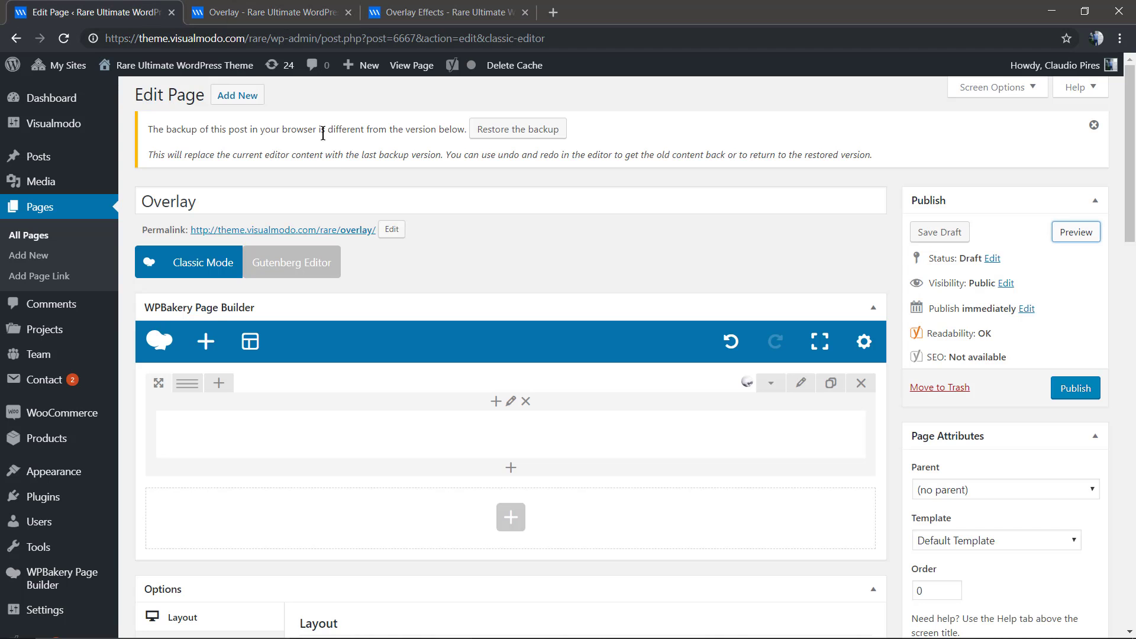
mouse_move(802, 385)
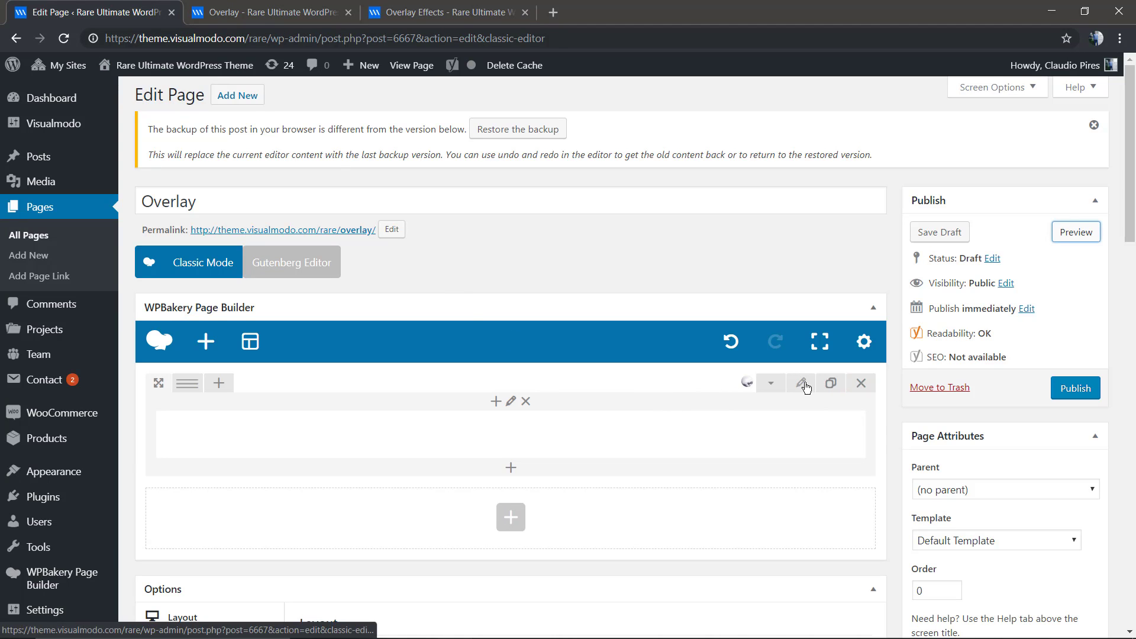
In the row's Effect settings, enable the overlay and pick a near-black colour.
click(800, 383)
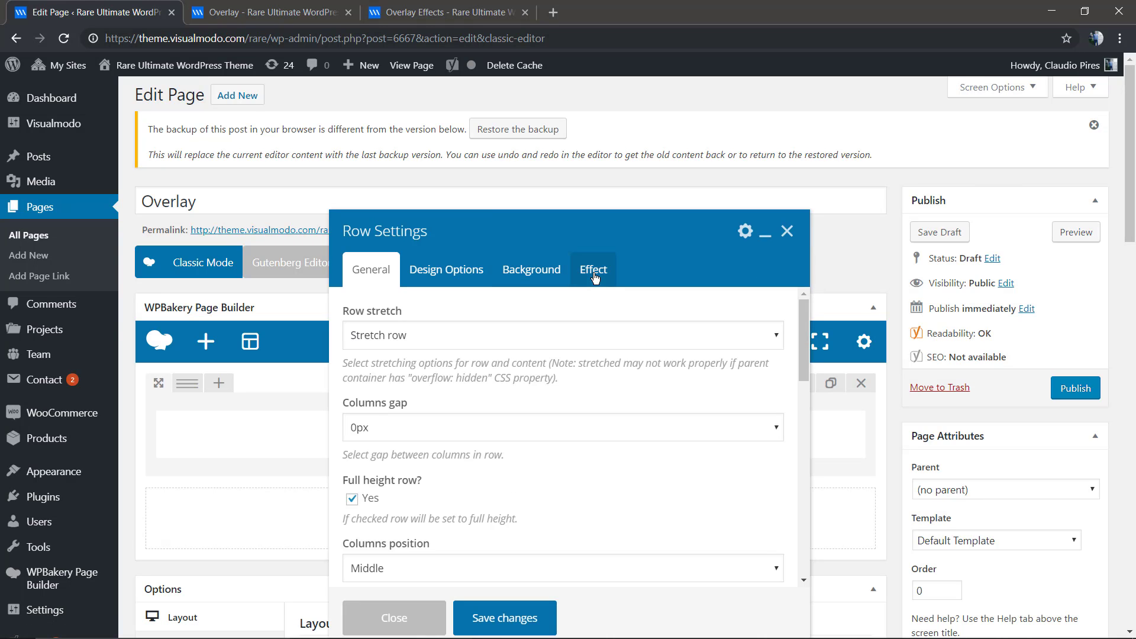
click(593, 270)
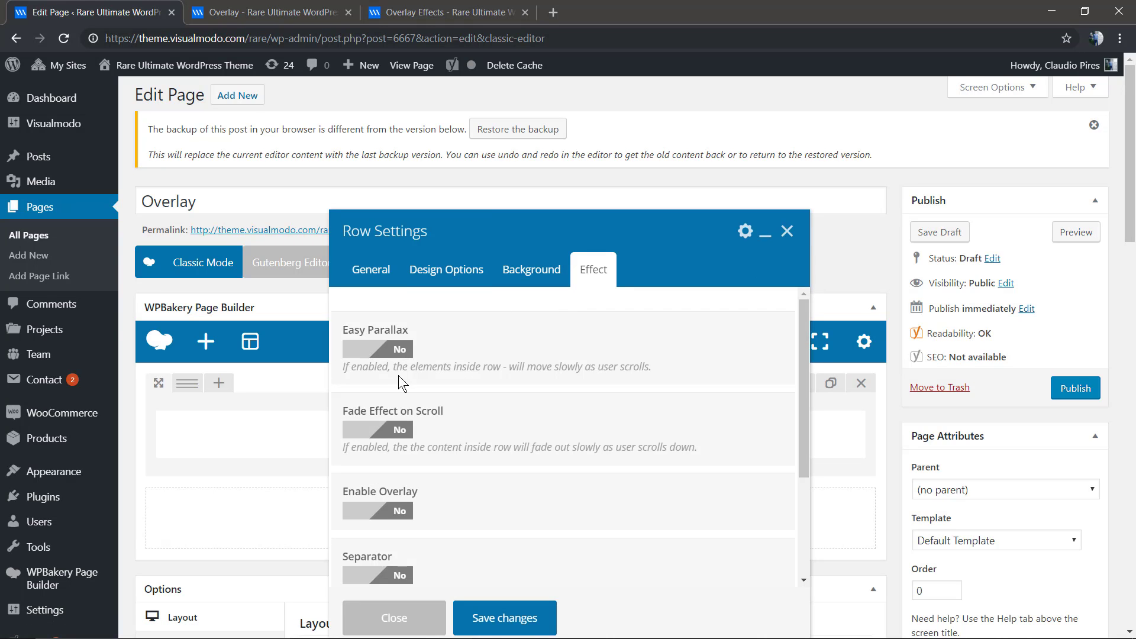
mouse_move(394, 428)
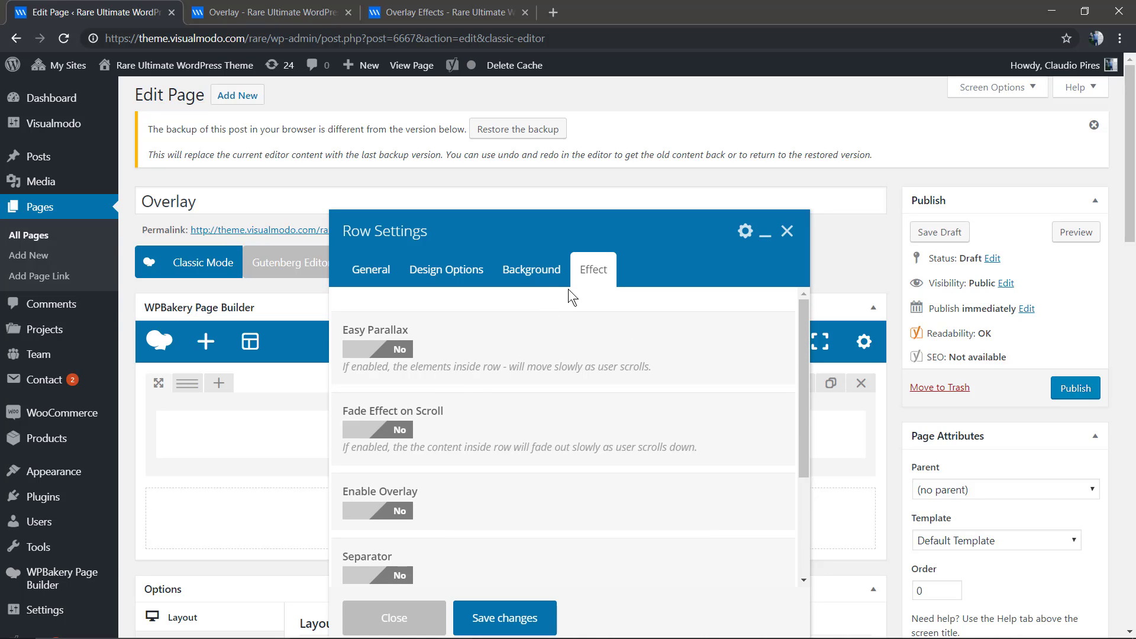
scroll(down, 3)
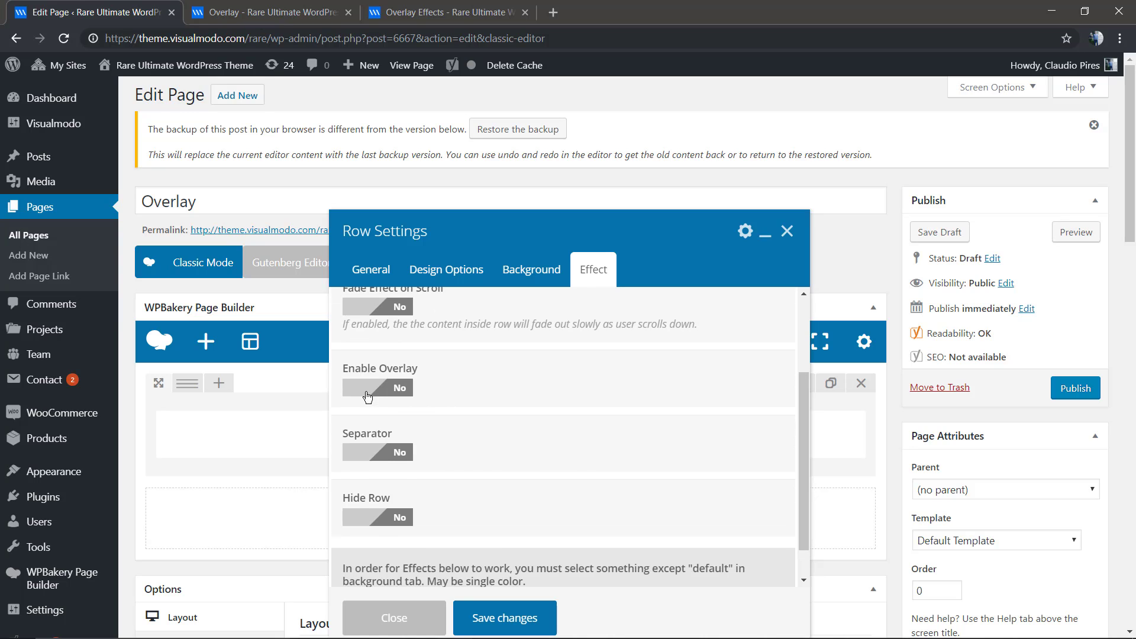
click(371, 387)
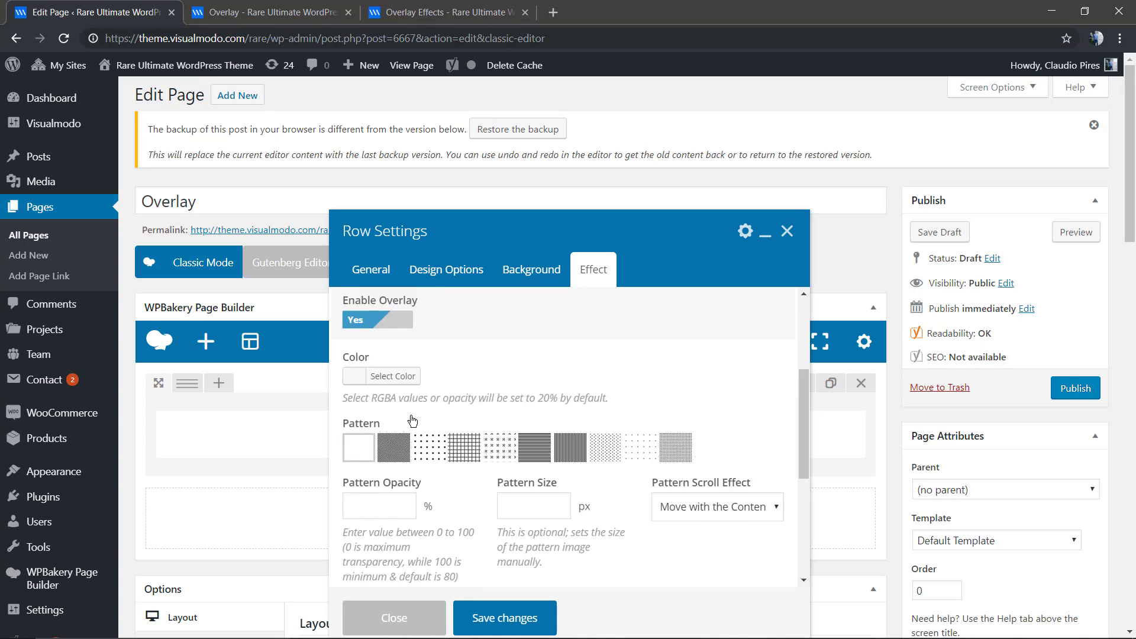
click(392, 376)
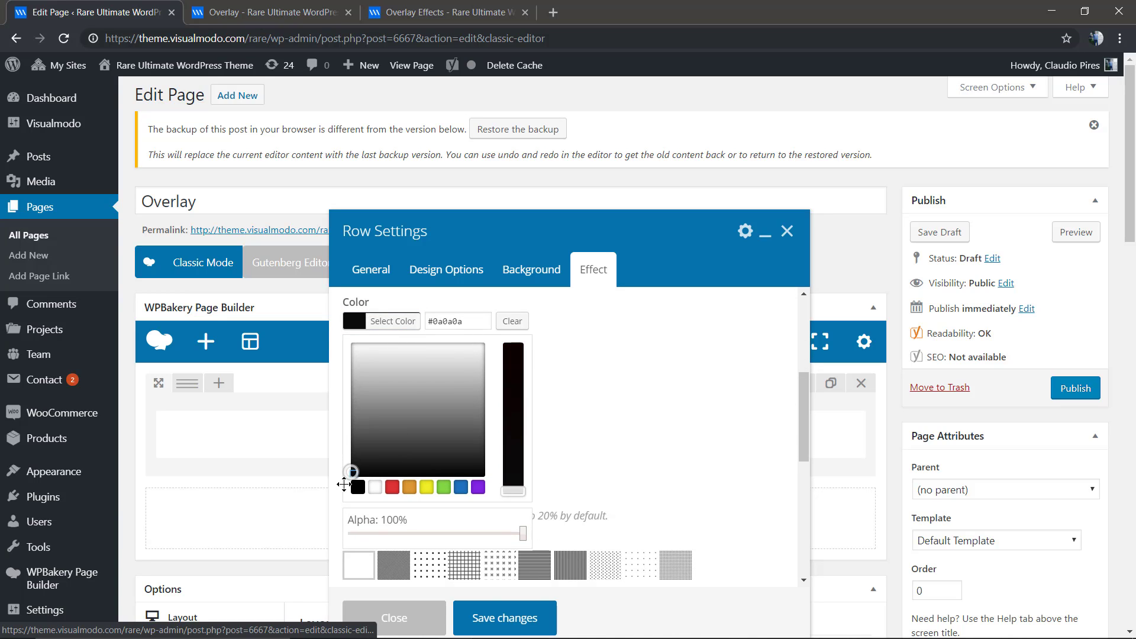
mouse_move(441, 526)
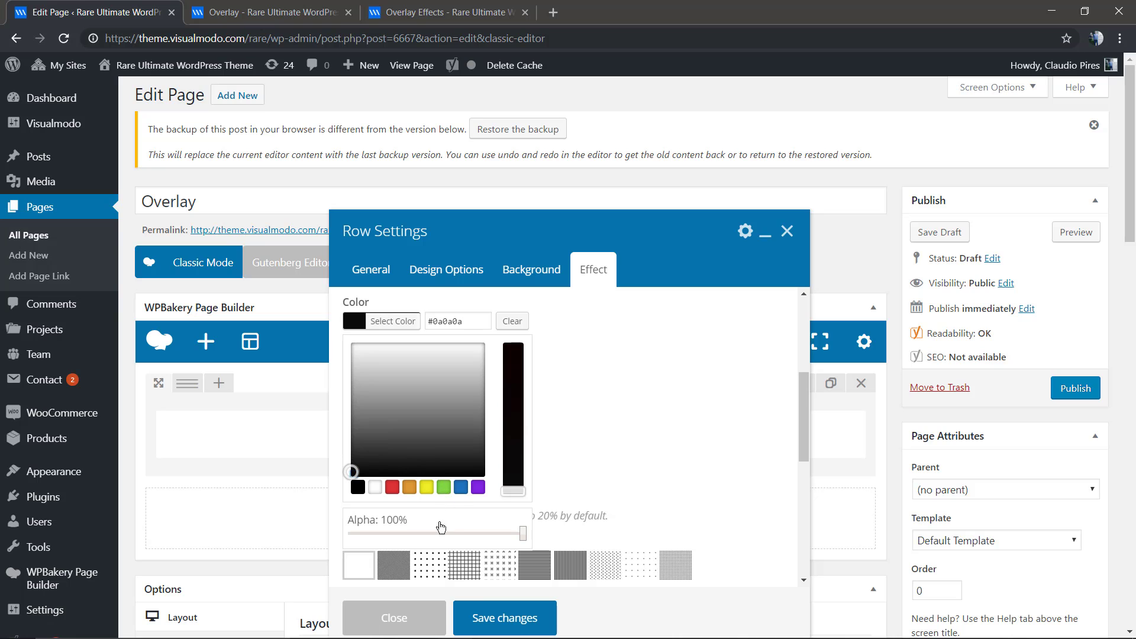
Save the overlay settings, preview the page, and return to the editor.
click(394, 618)
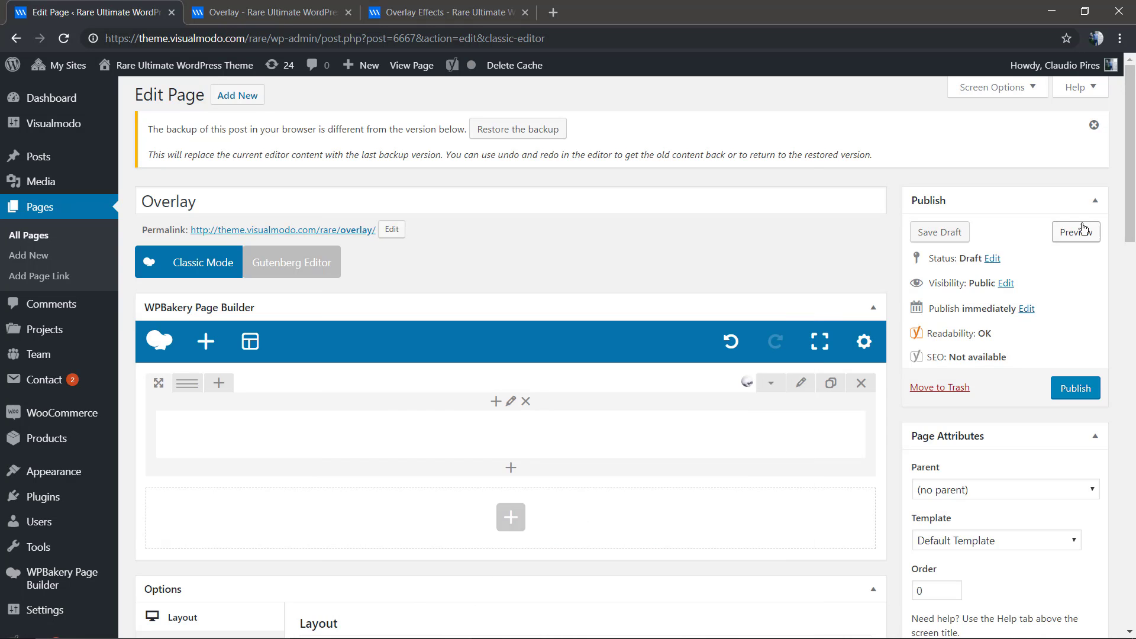
click(1076, 232)
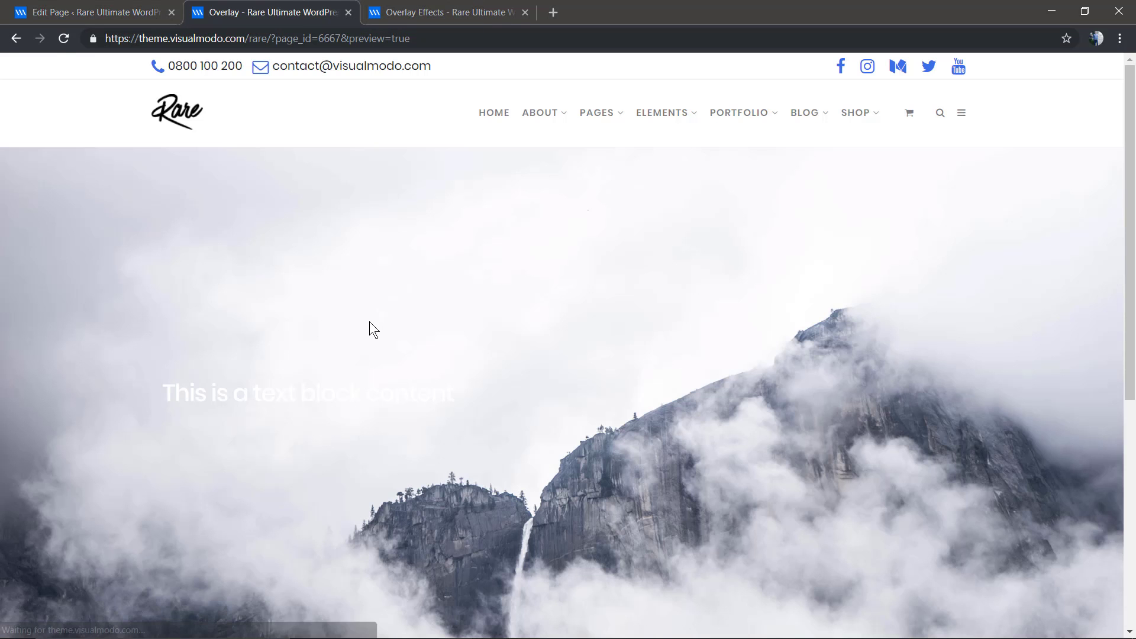
click(88, 11)
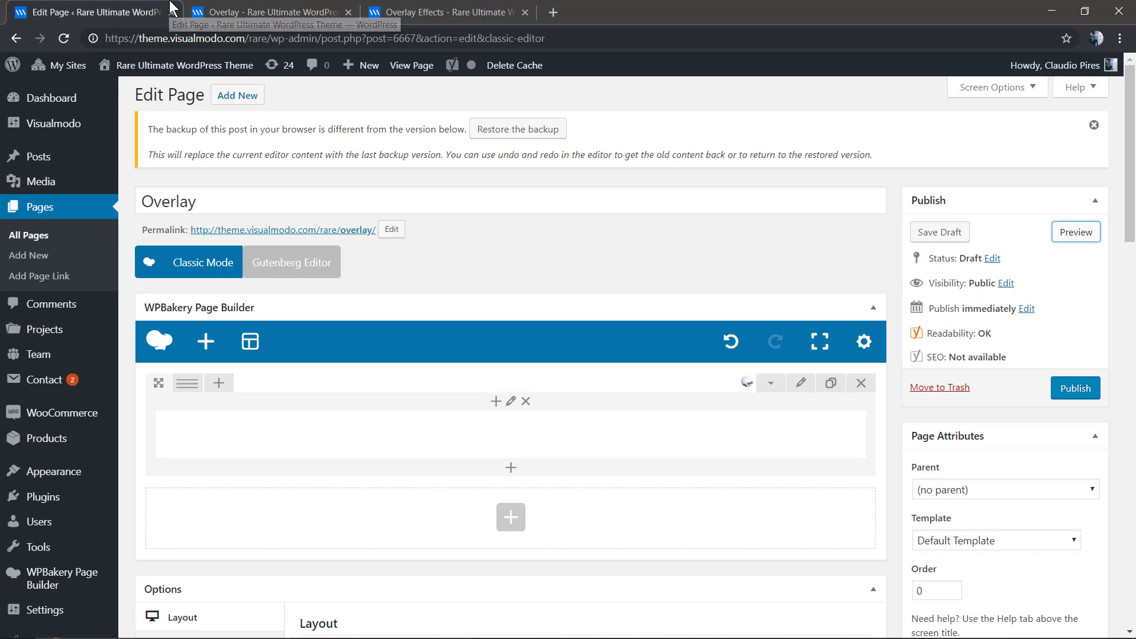
Set the row's Background Style to Image / Parallax with Simple Background Image.
click(511, 401)
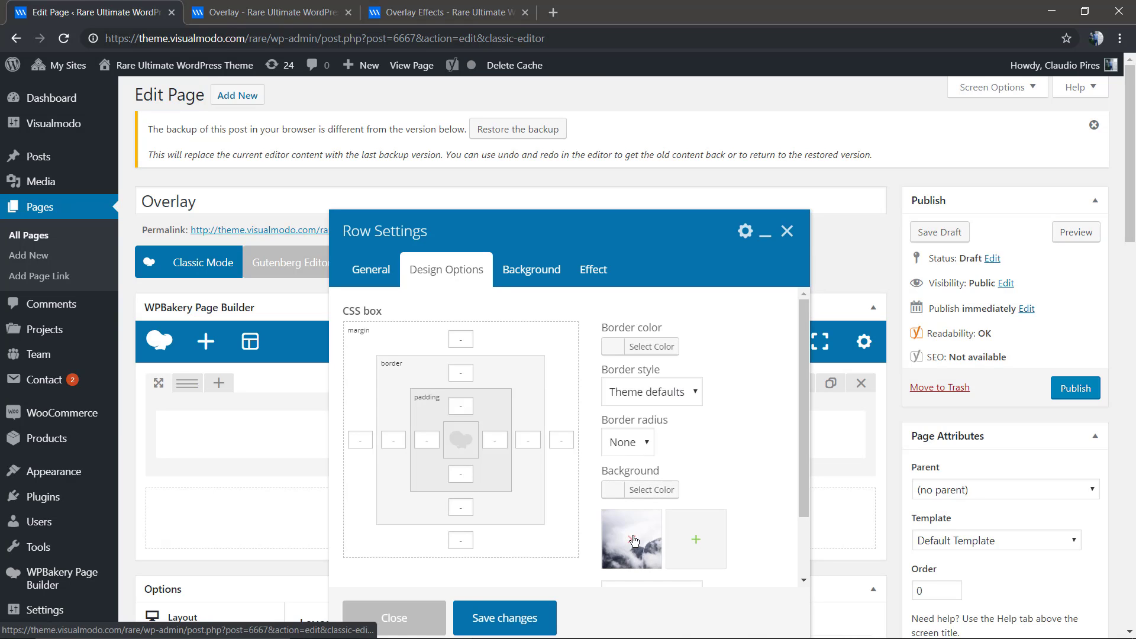
click(531, 270)
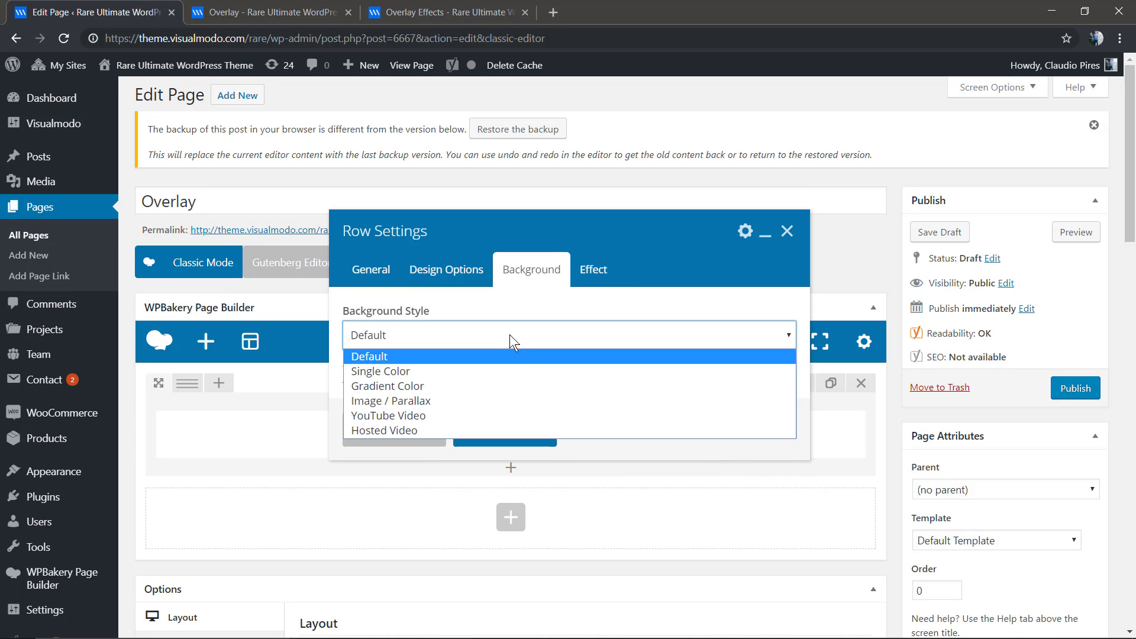
mouse_move(435, 382)
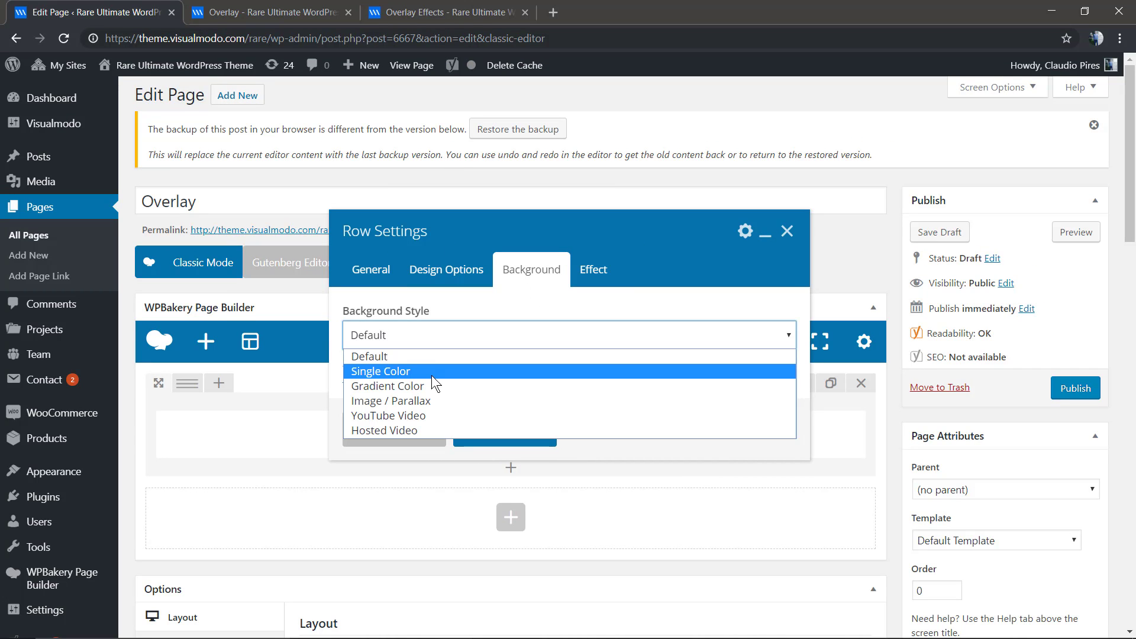
click(386, 400)
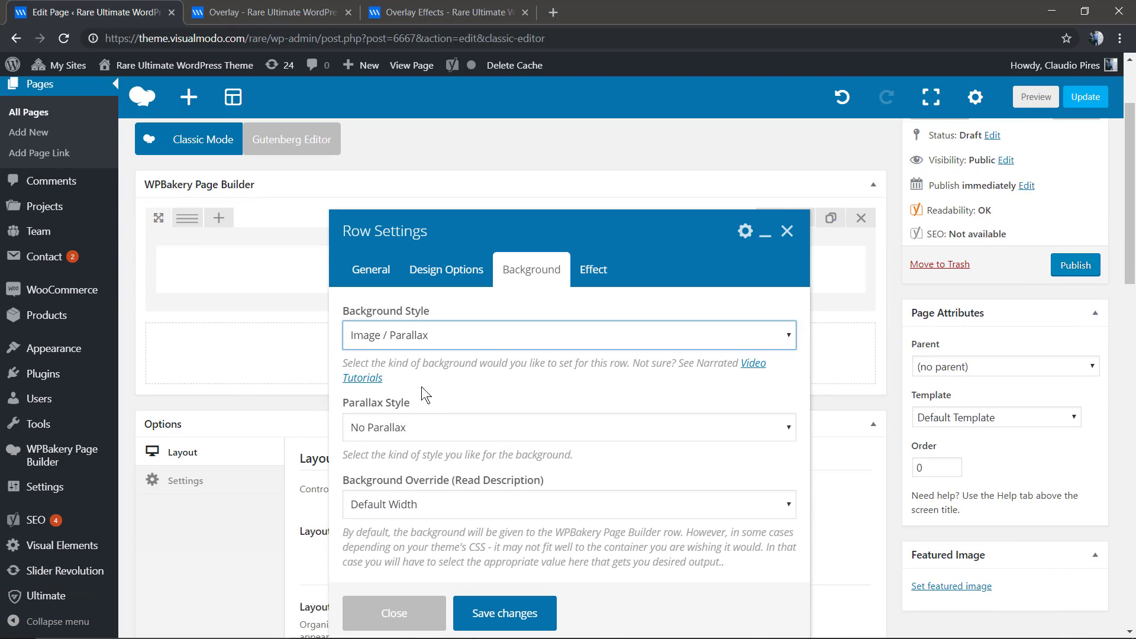
mouse_move(441, 341)
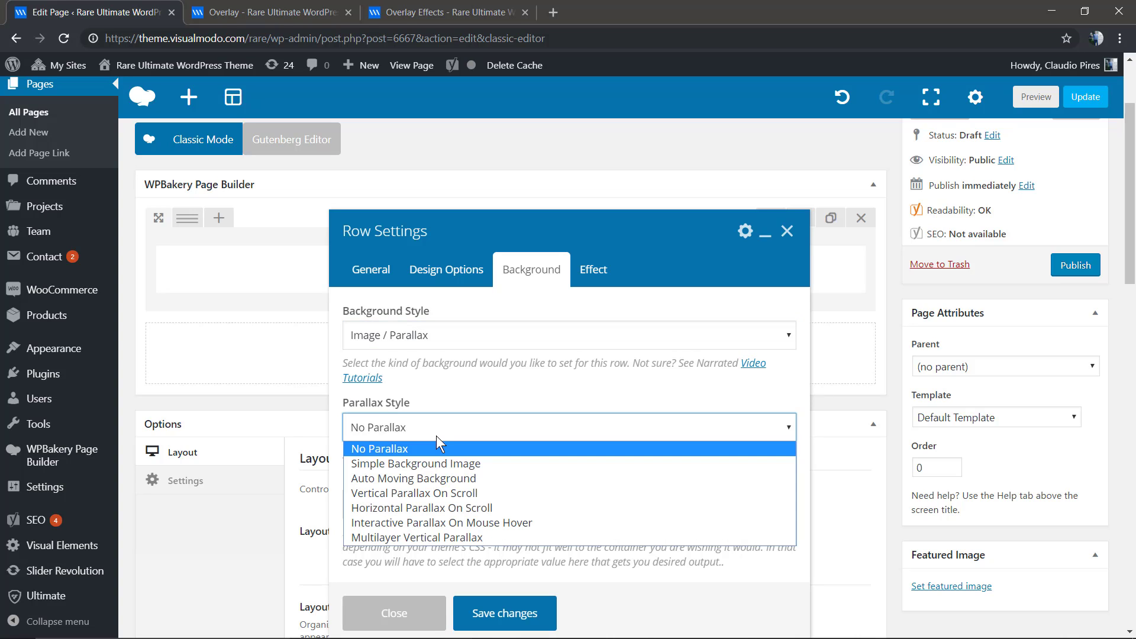
click(414, 464)
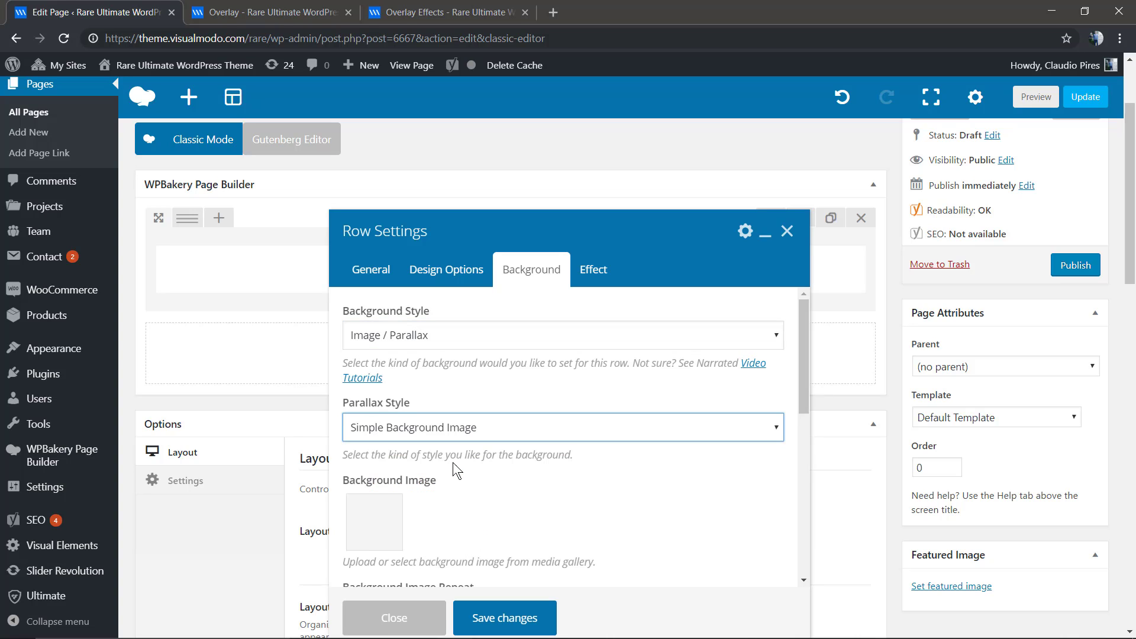
Choose the mountains-pb photo from the Media Library, save the row, and return to the editor.
click(374, 522)
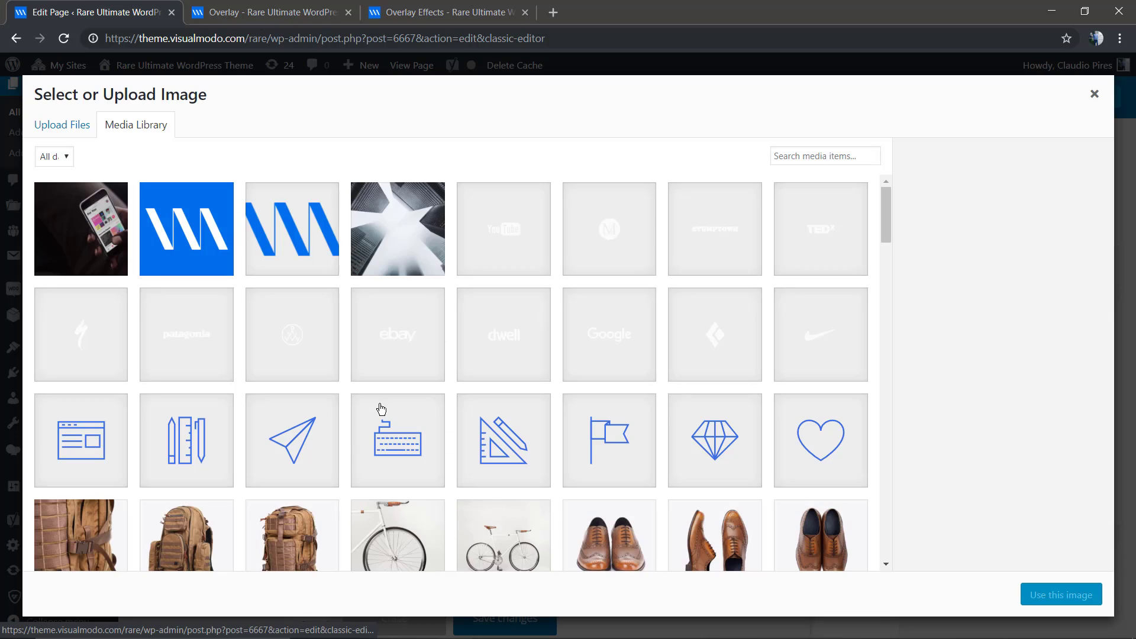
scroll(down, 3)
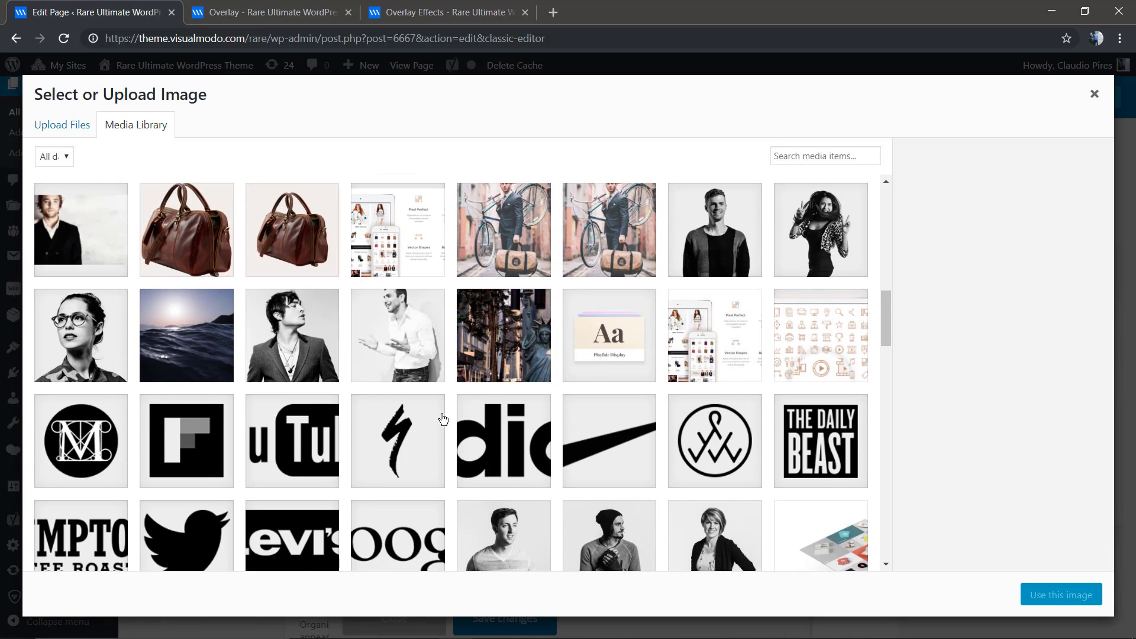
click(504, 494)
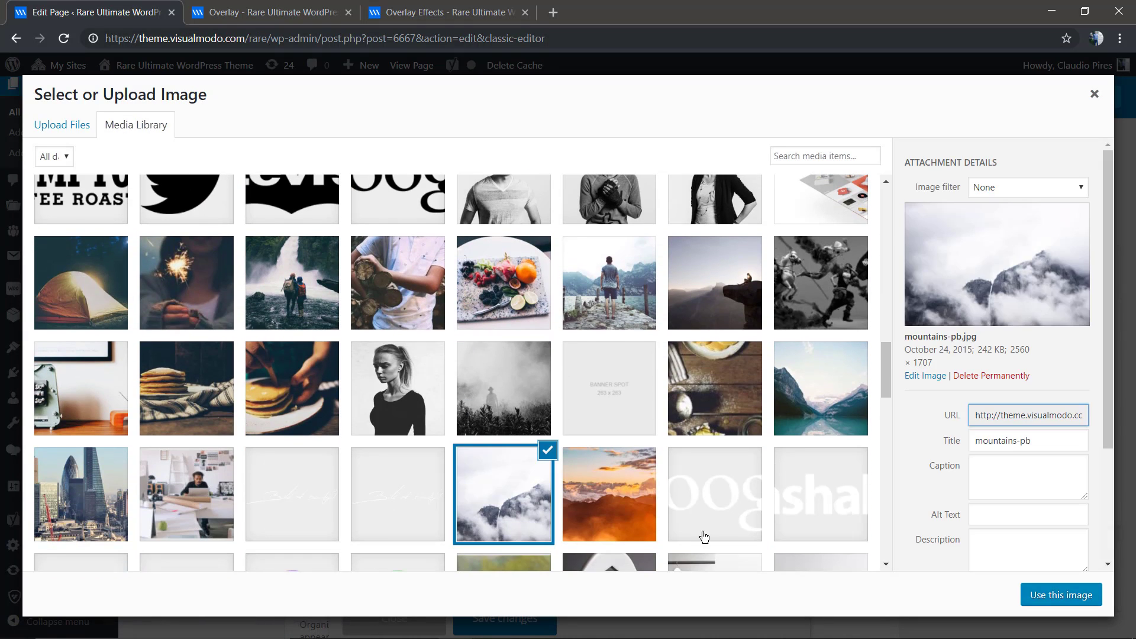
click(1060, 594)
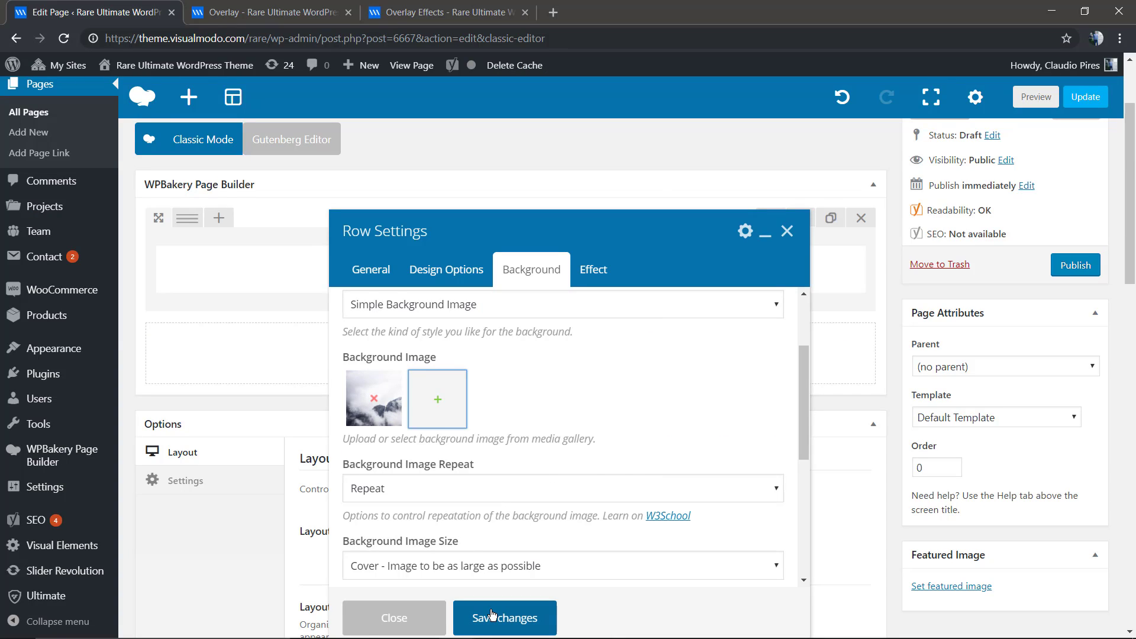
mouse_move(435, 535)
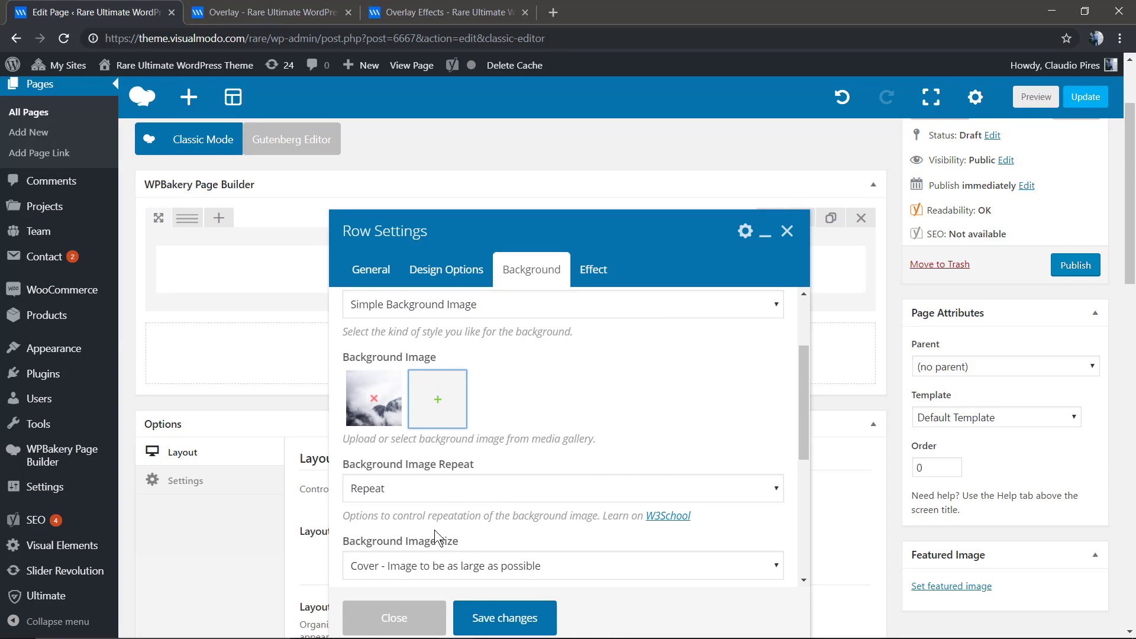
scroll(down, 3)
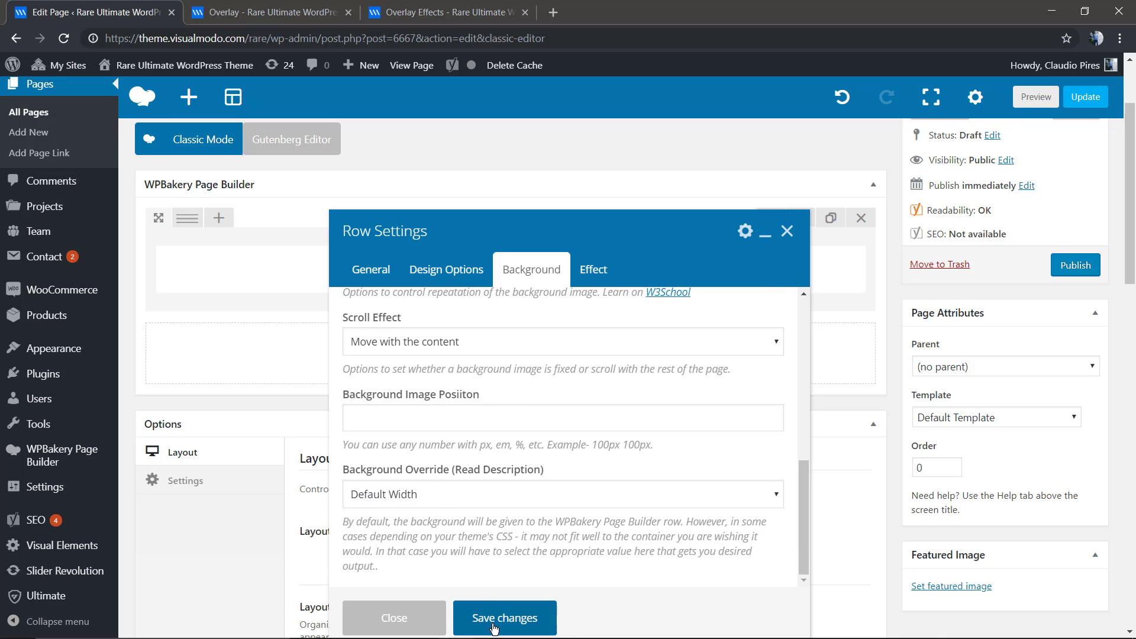
click(504, 618)
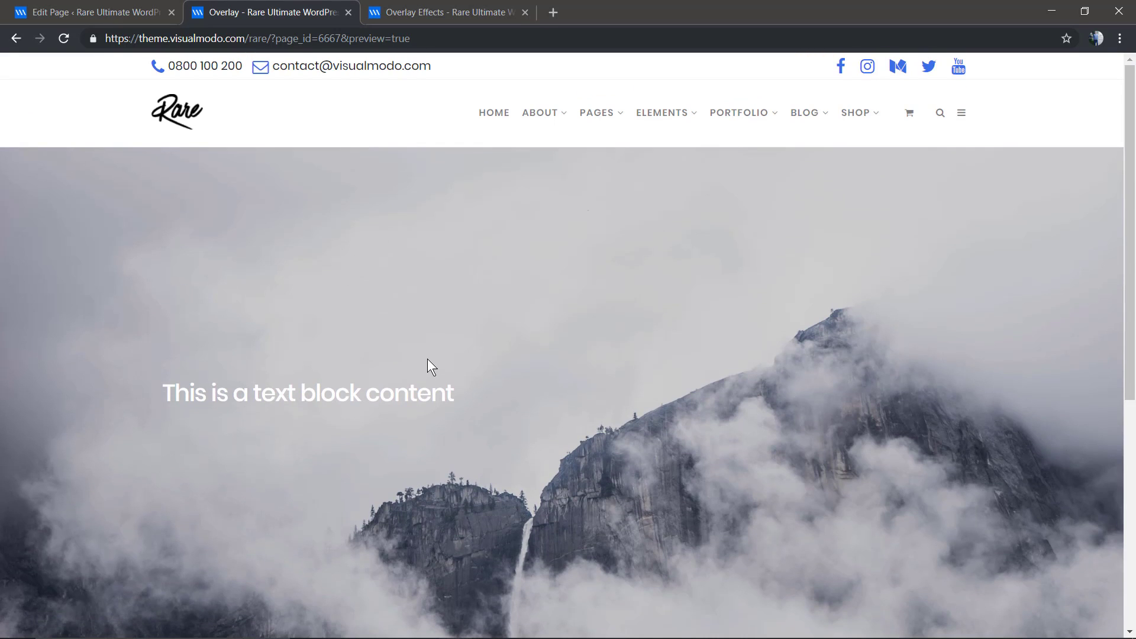
click(94, 12)
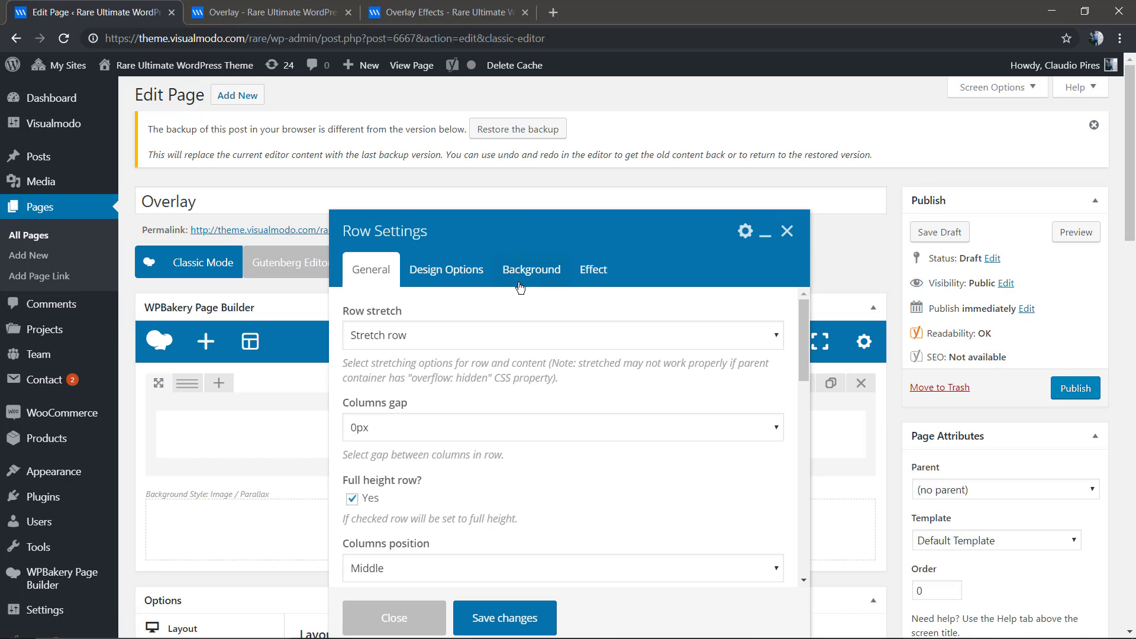
Lower the row overlay's Alpha to 44%, save, and return to the editor.
click(594, 270)
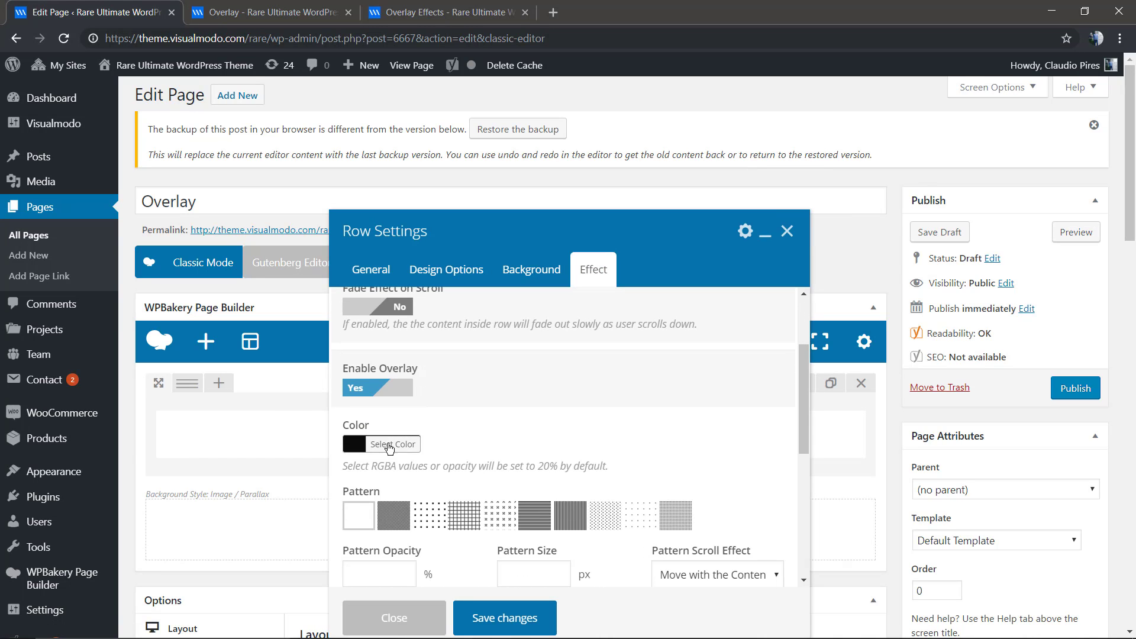
click(392, 444)
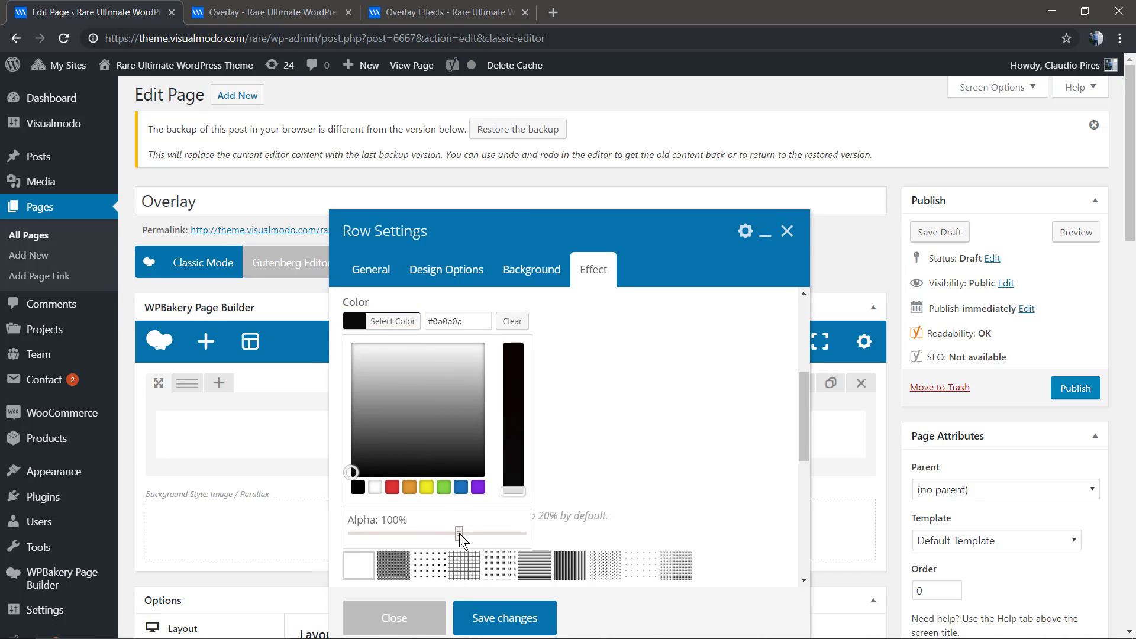
drag(464, 534, 426, 533)
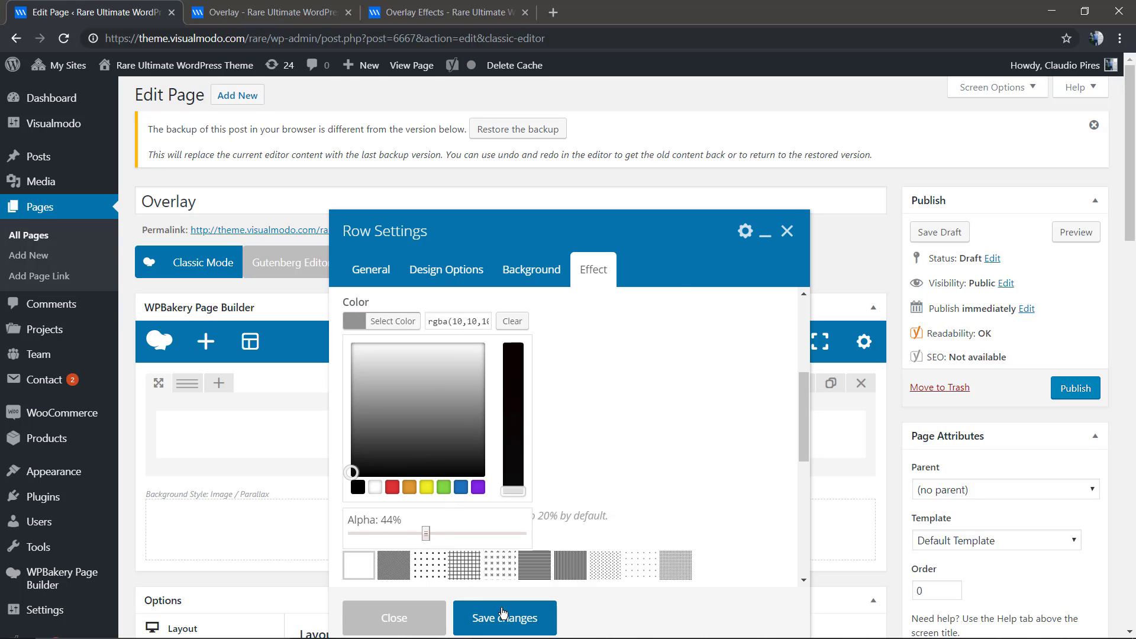
click(504, 617)
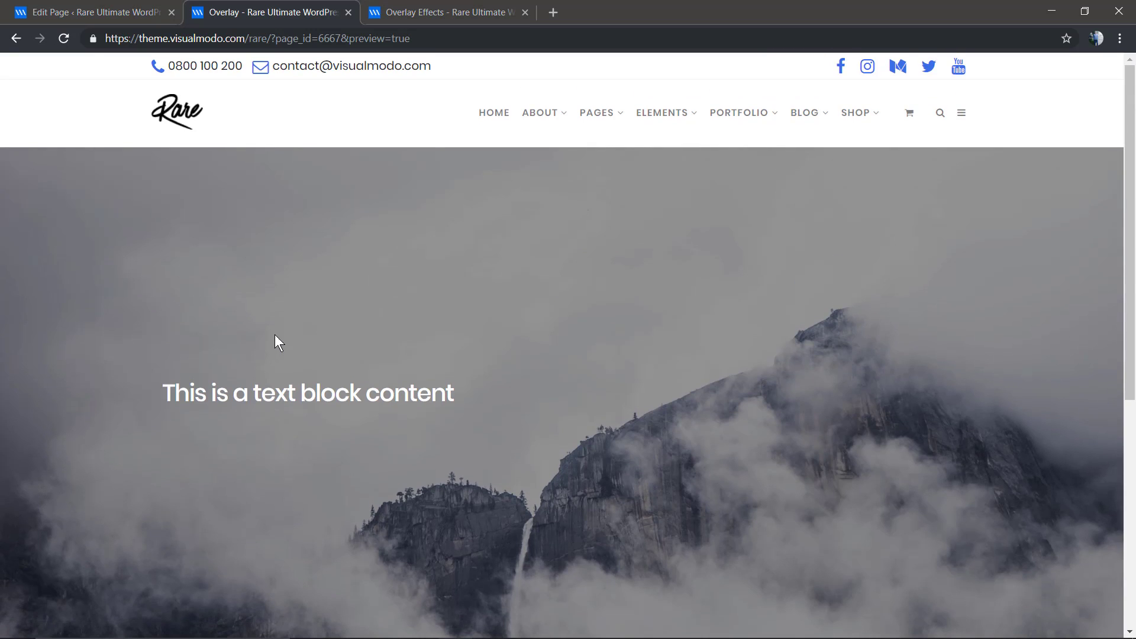
click(94, 12)
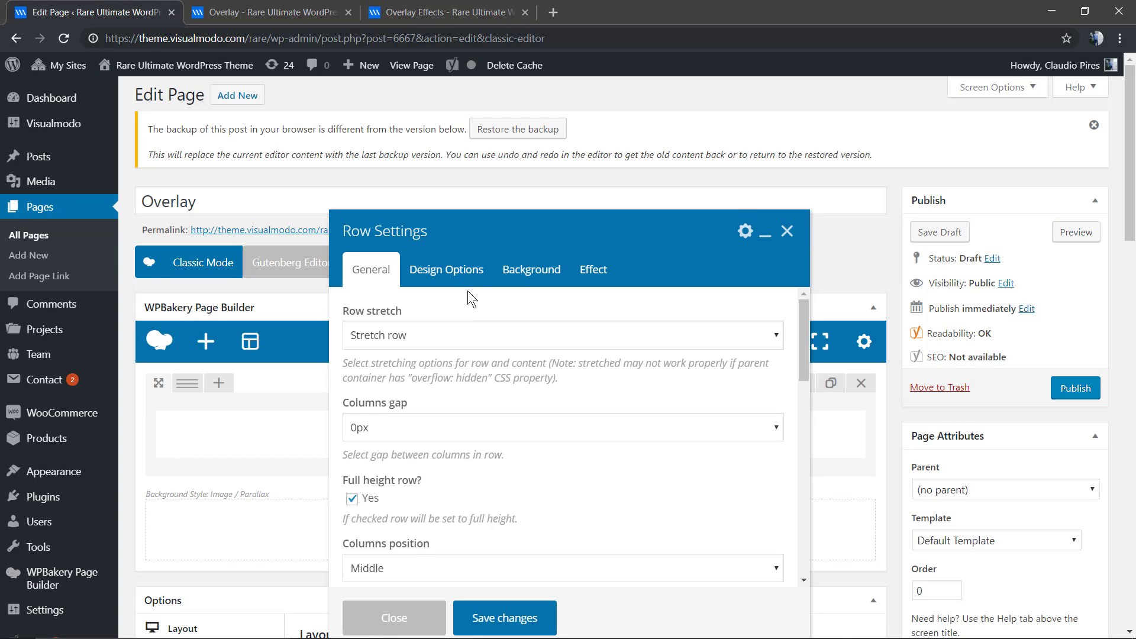
Make the overlay a pink tint at 44% alpha, save, and return to the editor.
click(593, 270)
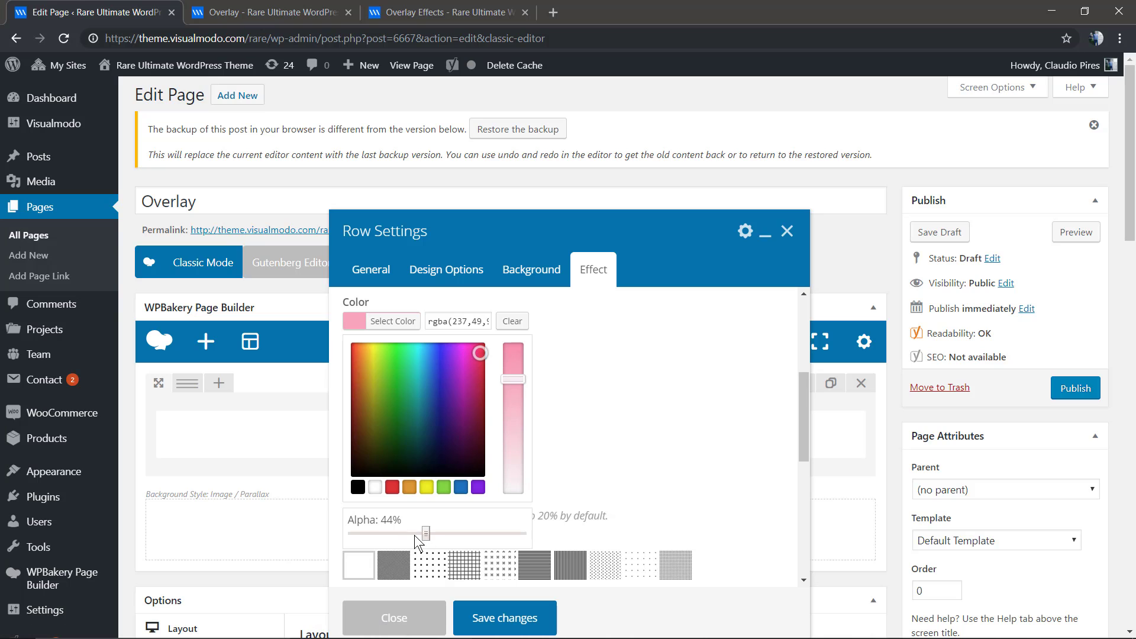
click(394, 618)
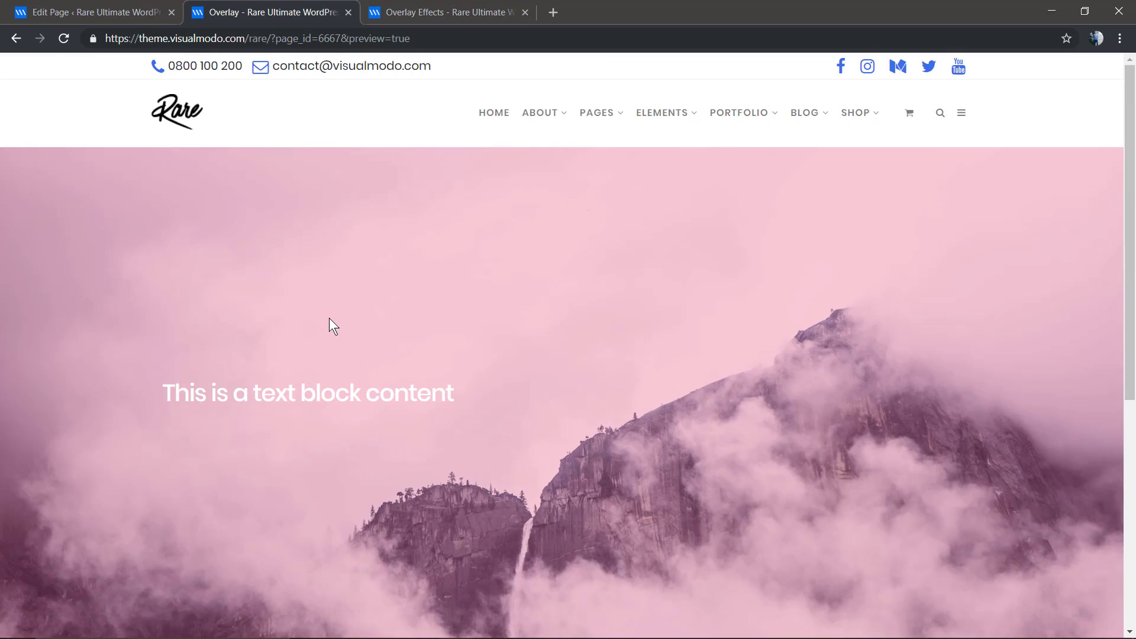
click(89, 12)
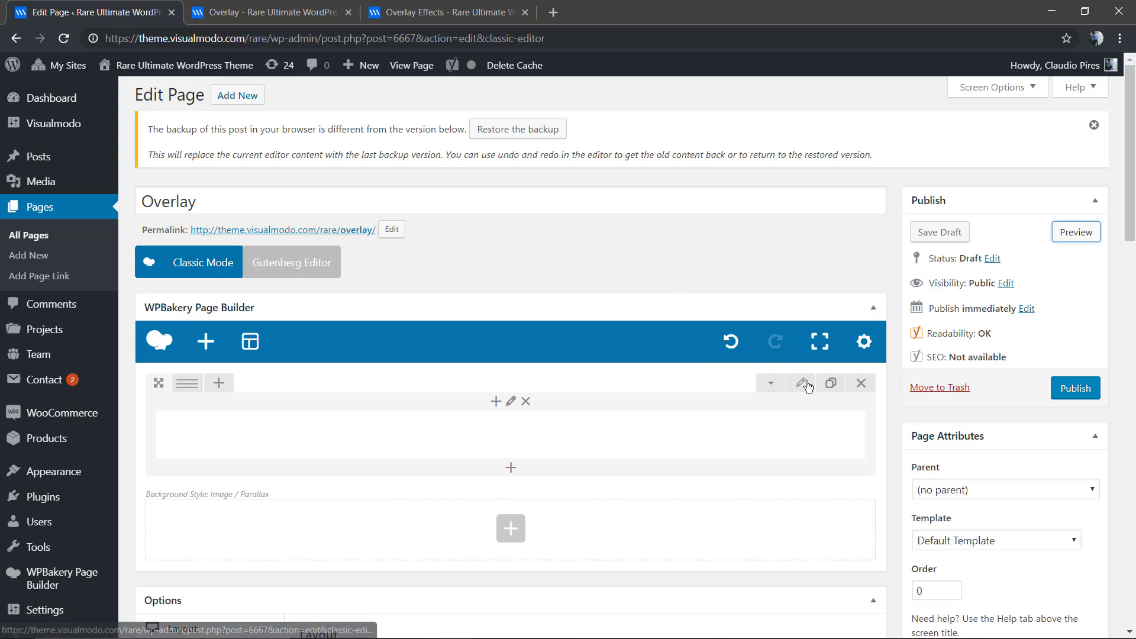
Give the row overlay a translucent black tint at 26% with the plain grey pattern swatch, and save.
click(1094, 126)
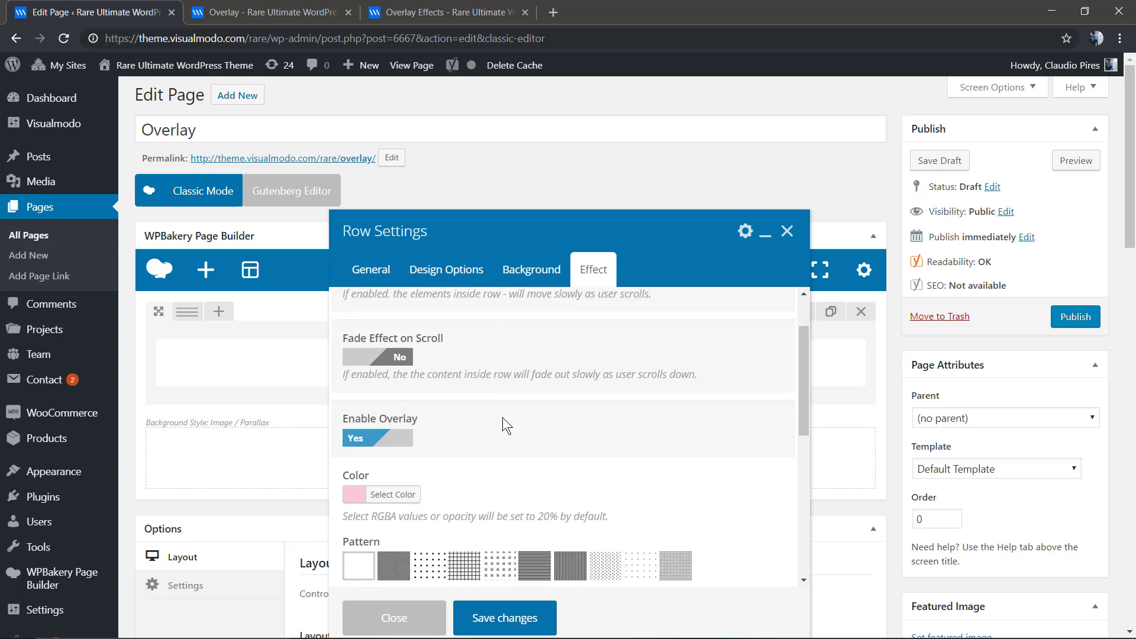
click(393, 495)
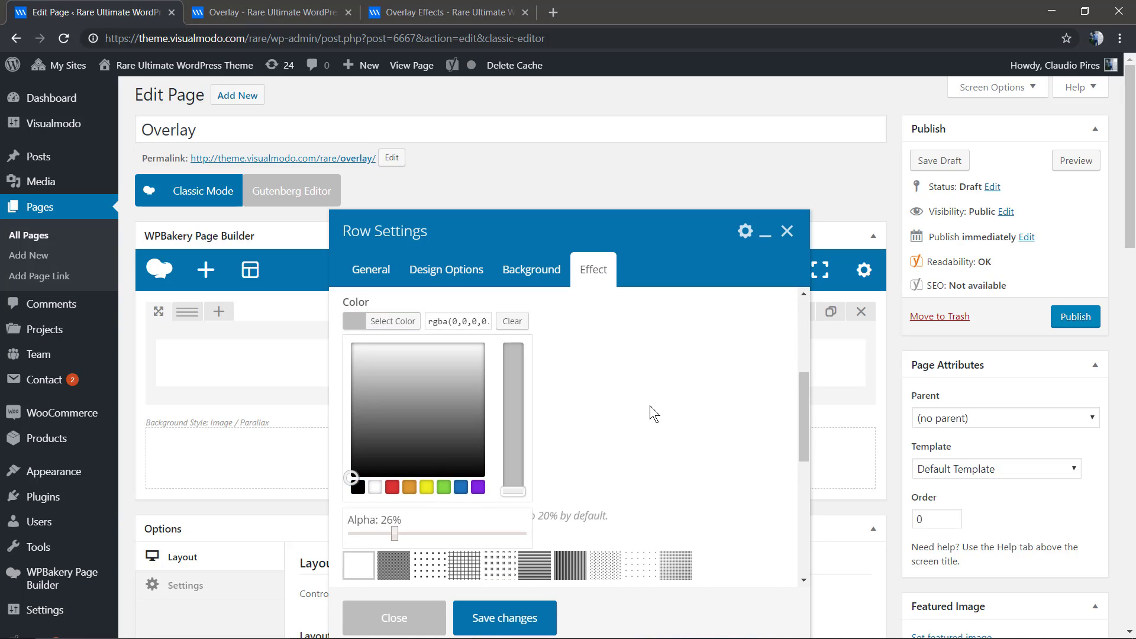
mouse_move(541, 325)
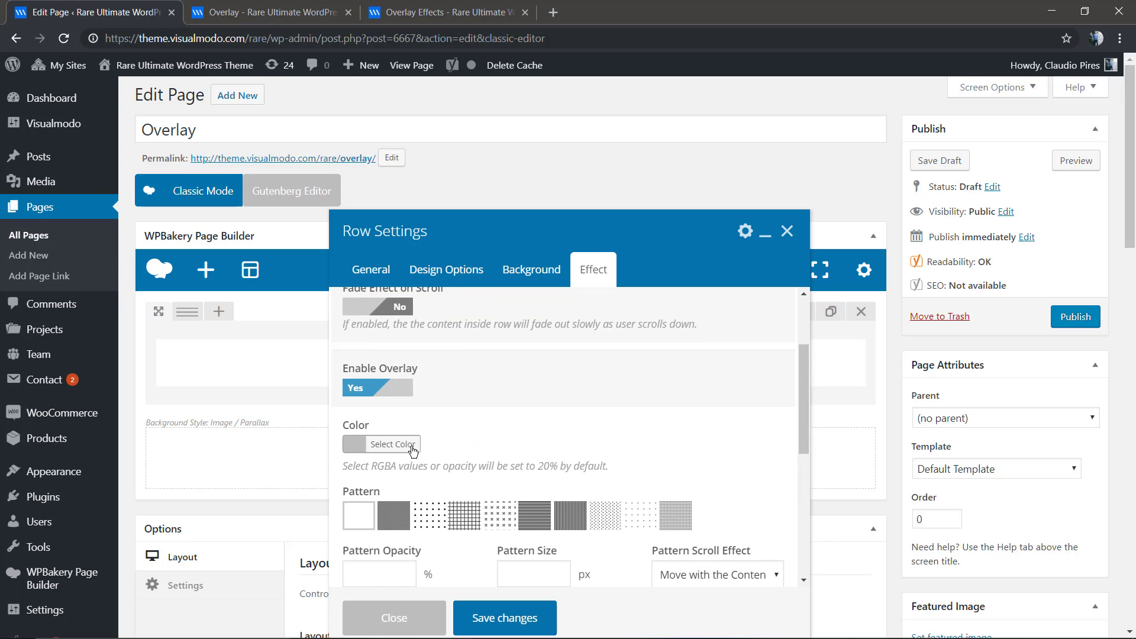
scroll(down, 3)
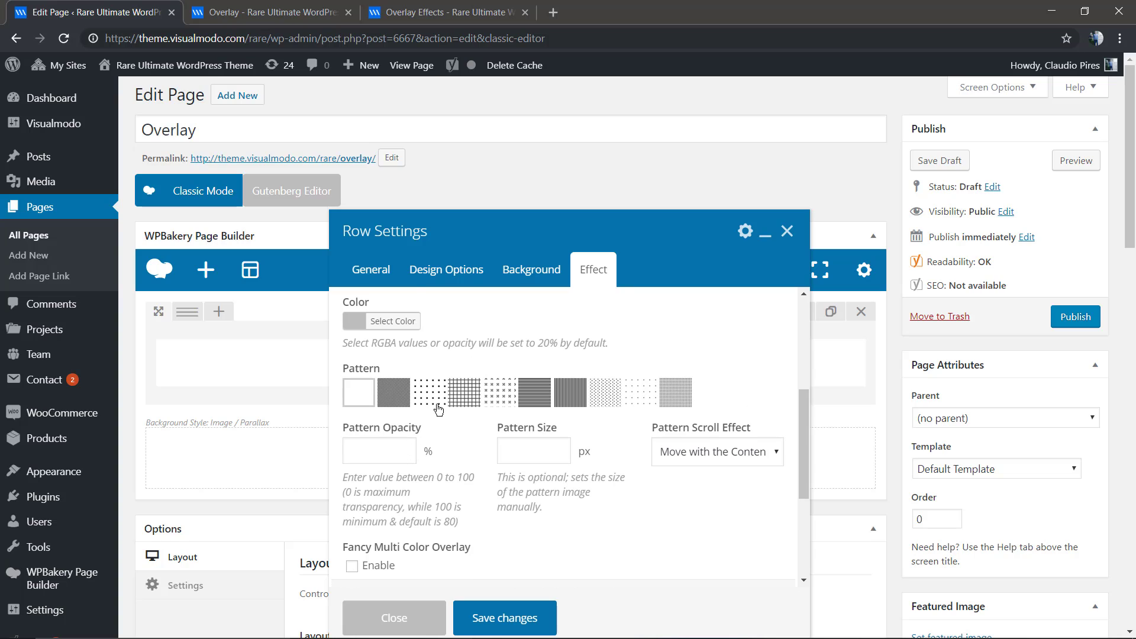
mouse_move(601, 406)
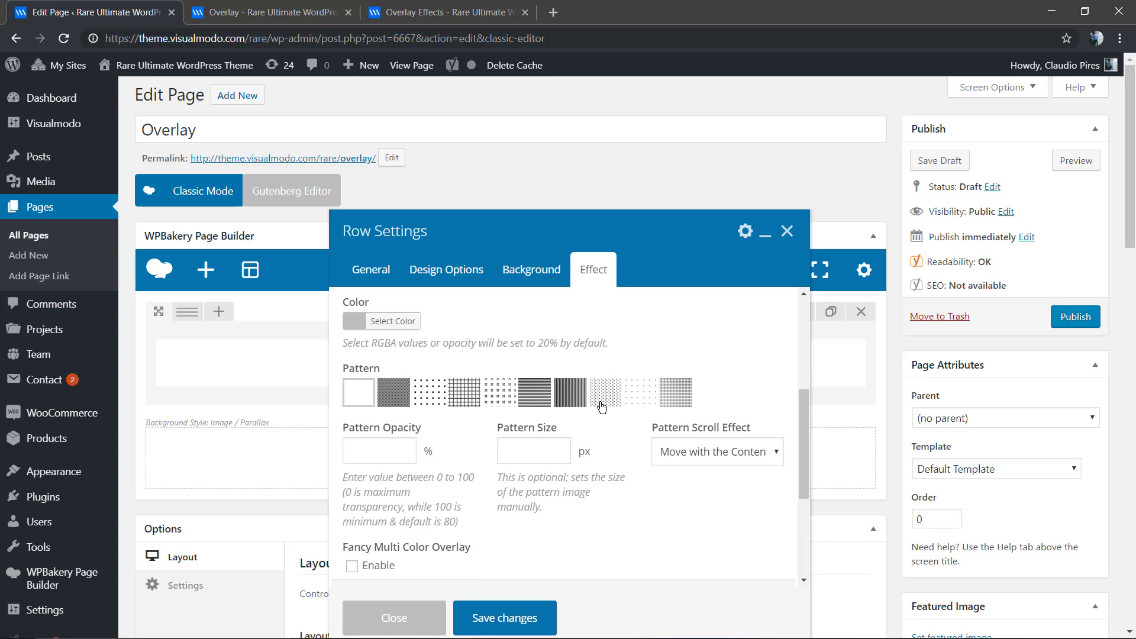
click(429, 392)
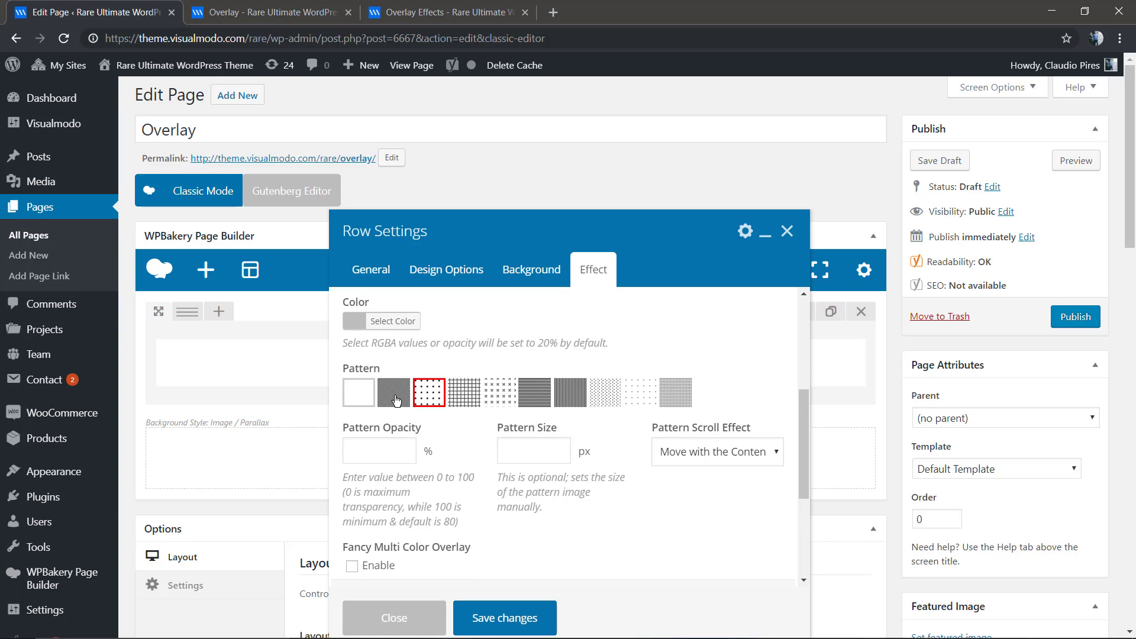
click(392, 393)
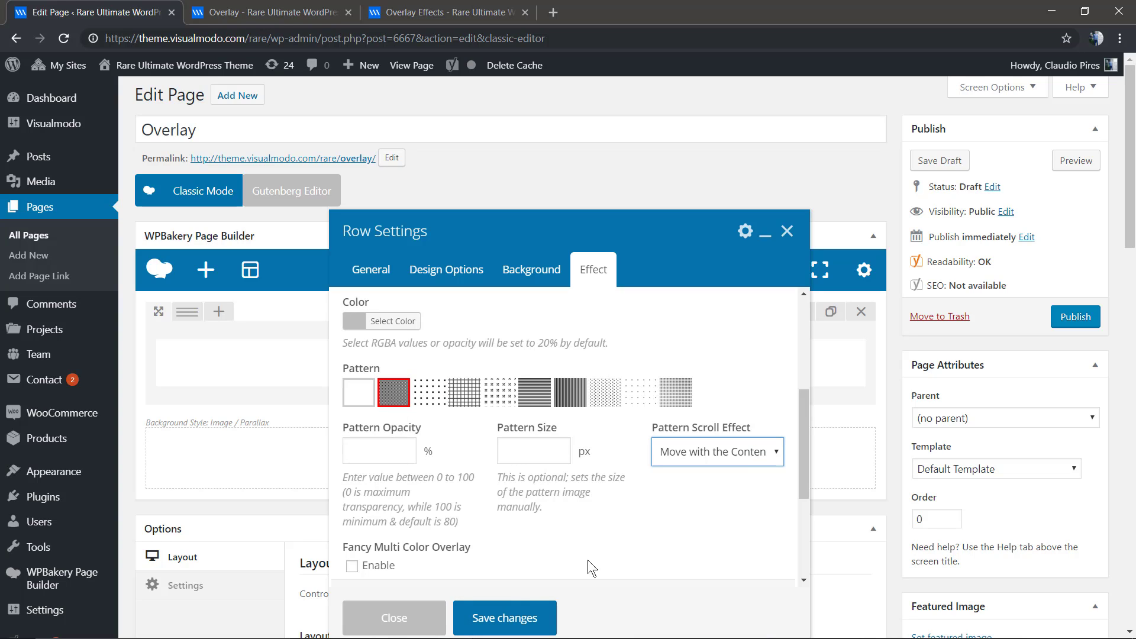
click(394, 617)
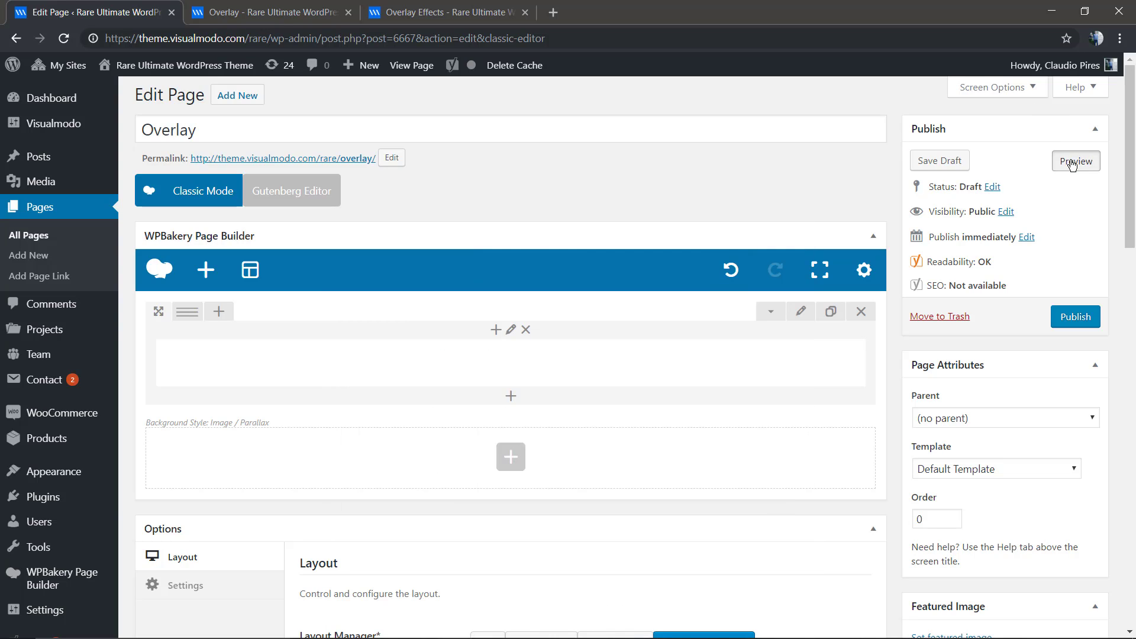
Preview the dark patterned overlay on the mountain photo, then return to the editor.
click(1076, 161)
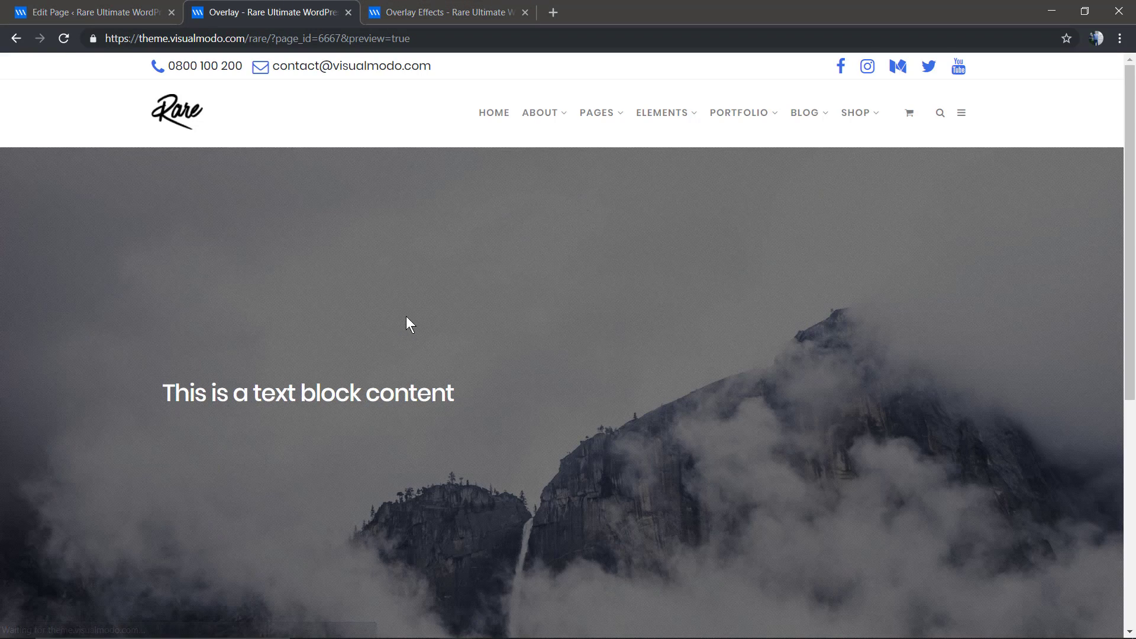
mouse_move(434, 331)
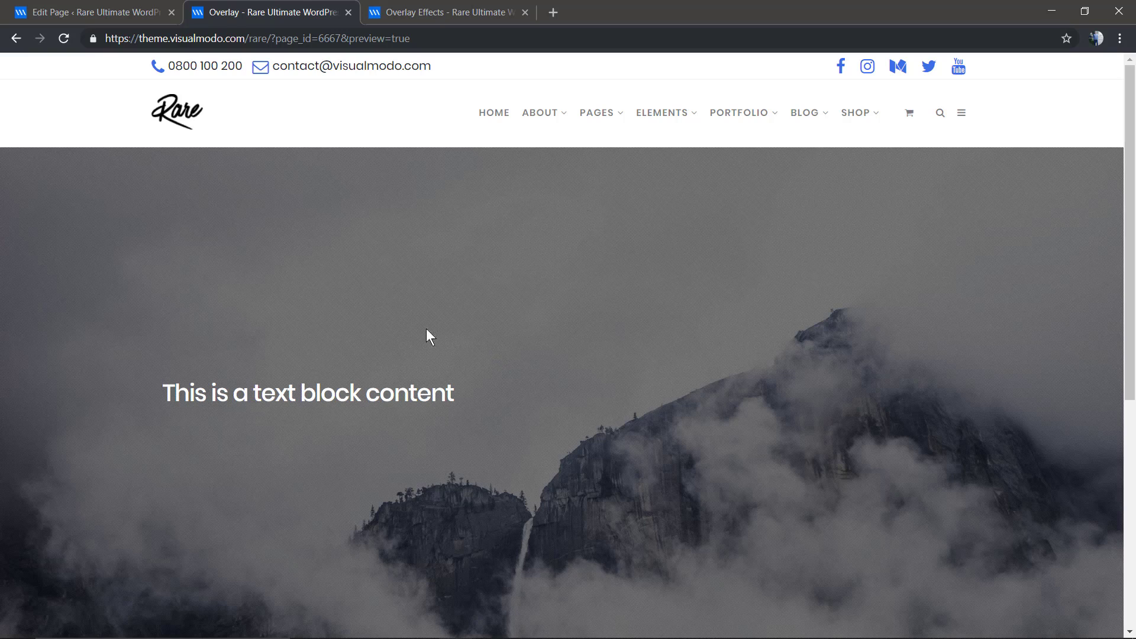
mouse_move(230, 4)
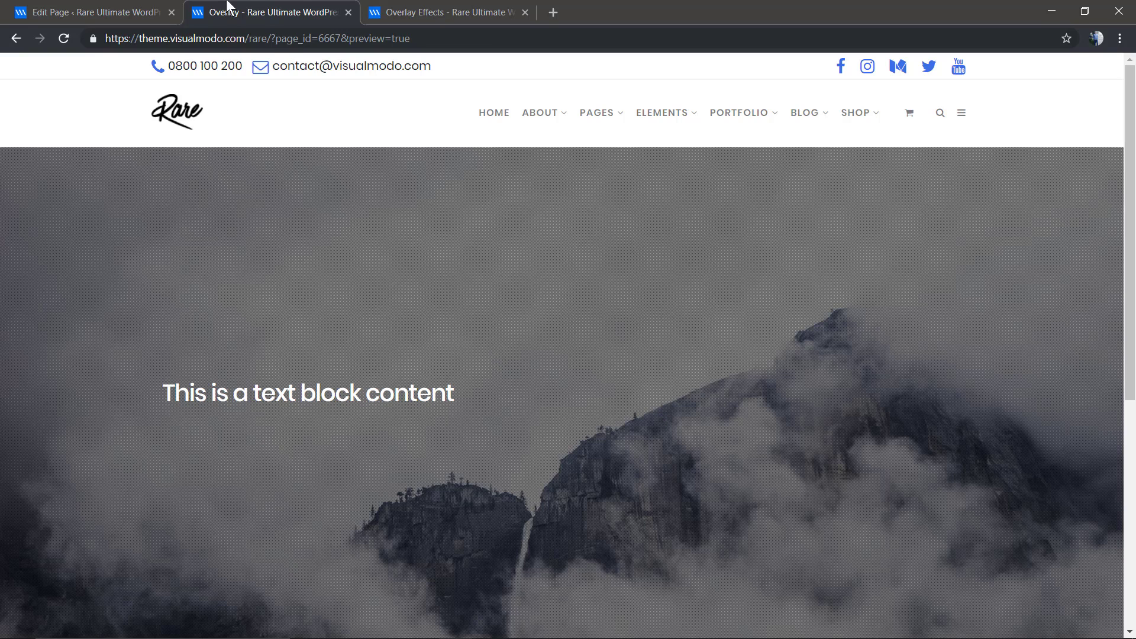
click(89, 11)
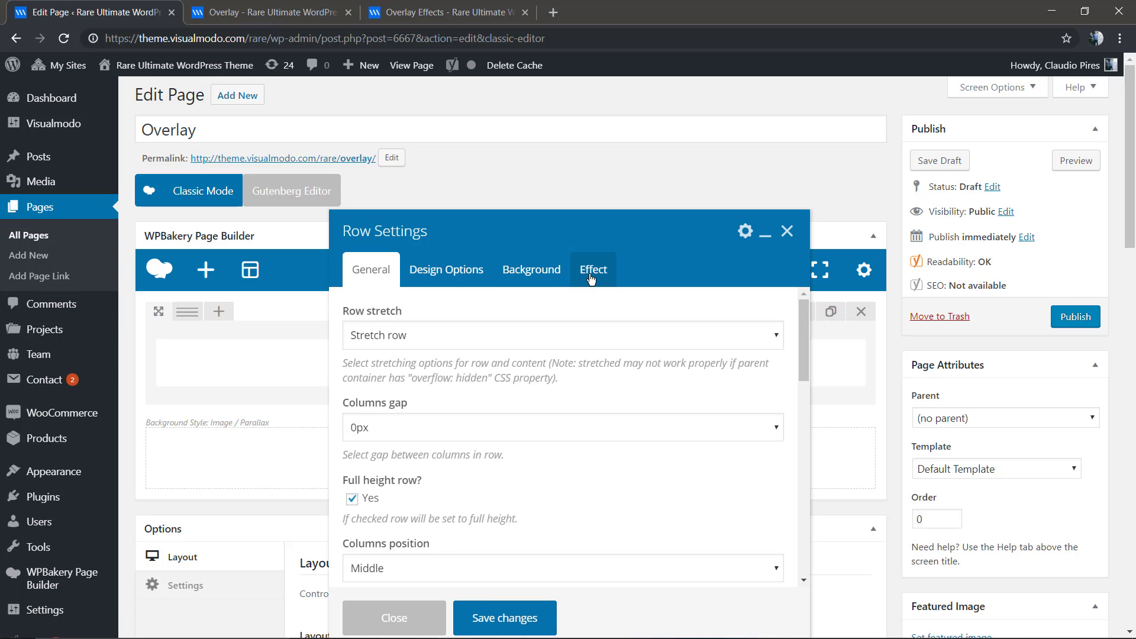
Adjust the row's overlay in the Effect settings, check the preview and return to the editor.
click(593, 270)
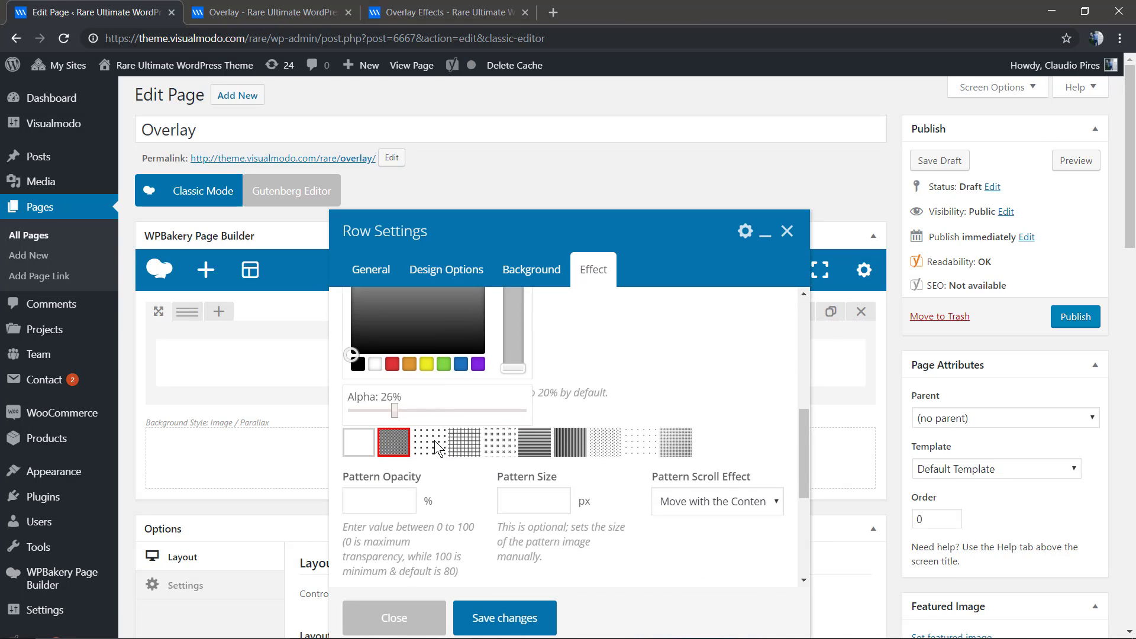
drag(396, 410, 356, 411)
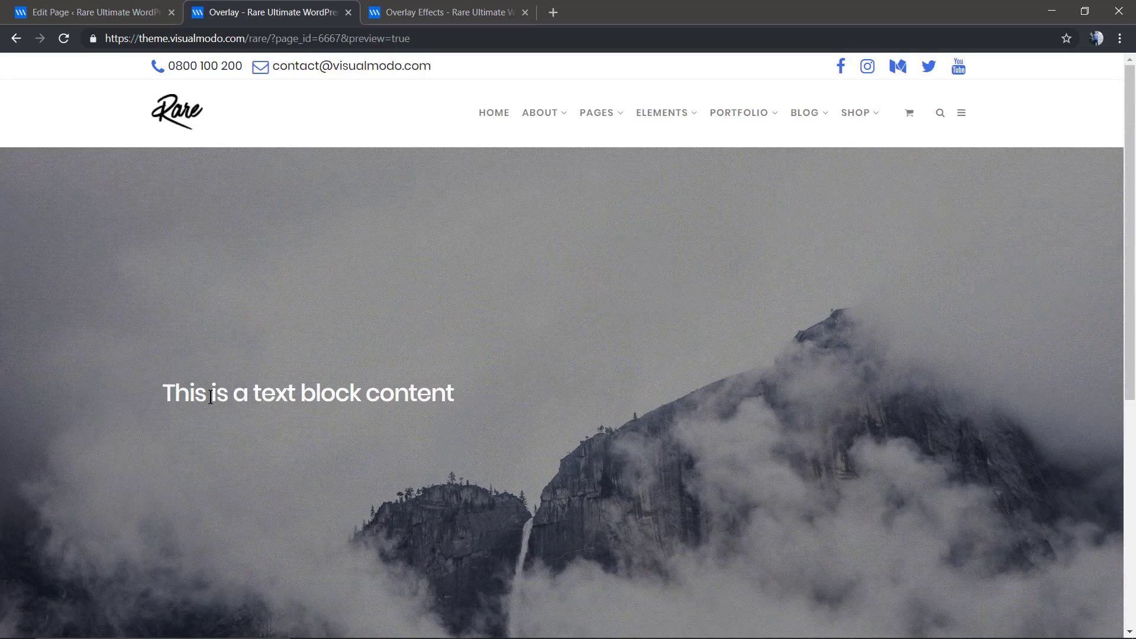
click(89, 12)
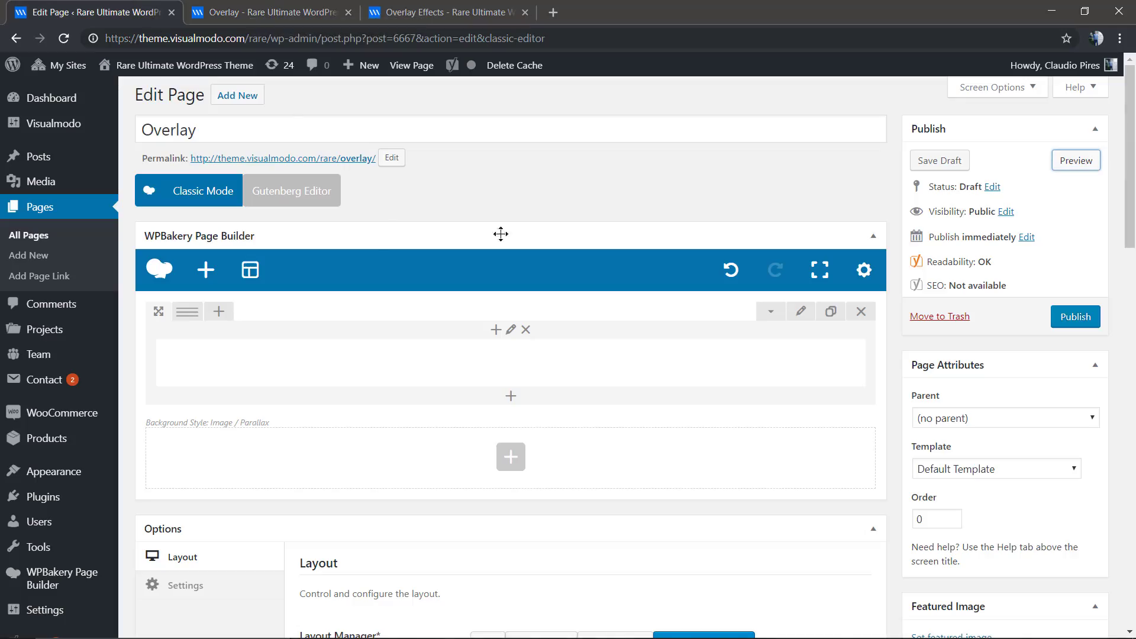
Enable the Fancy Multi Color Overlay in the row's Effect settings.
click(512, 329)
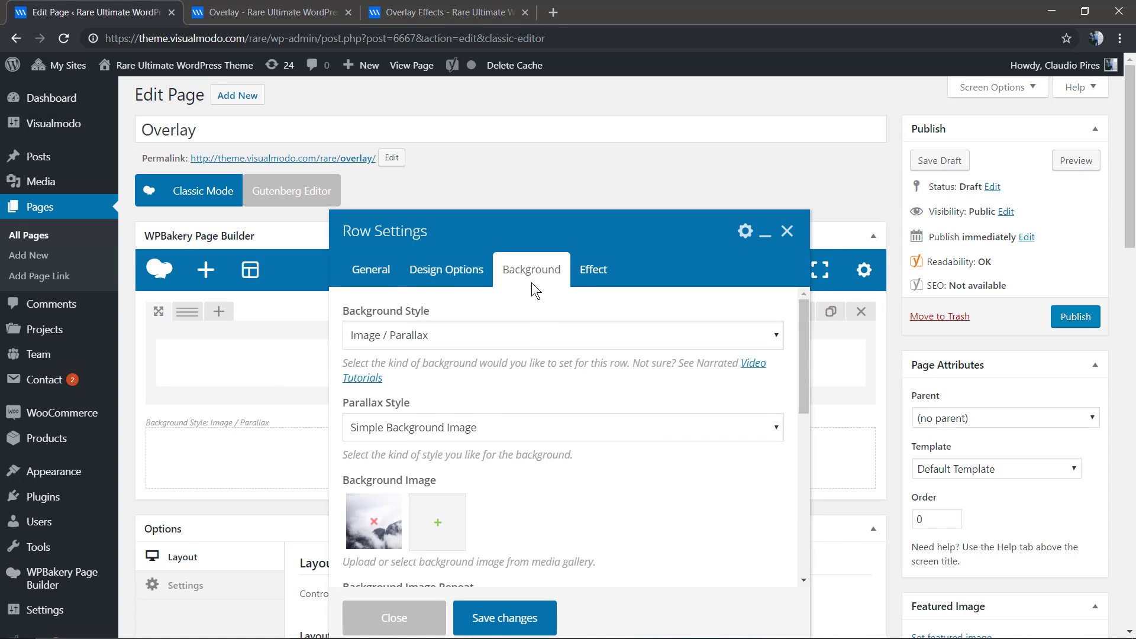
scroll(down, 3)
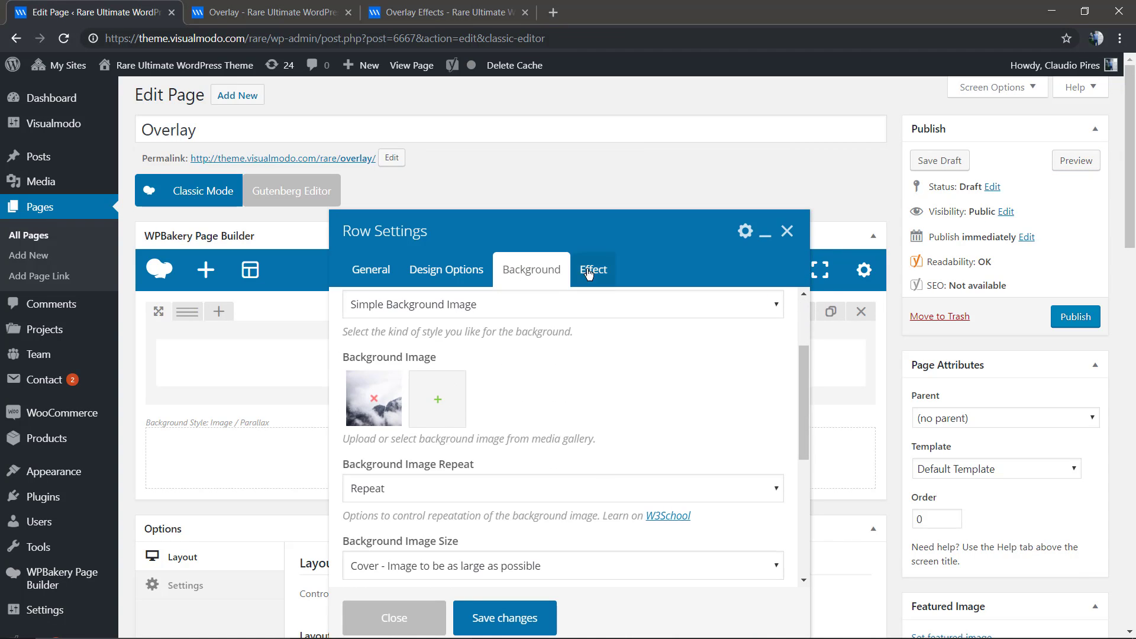
click(594, 270)
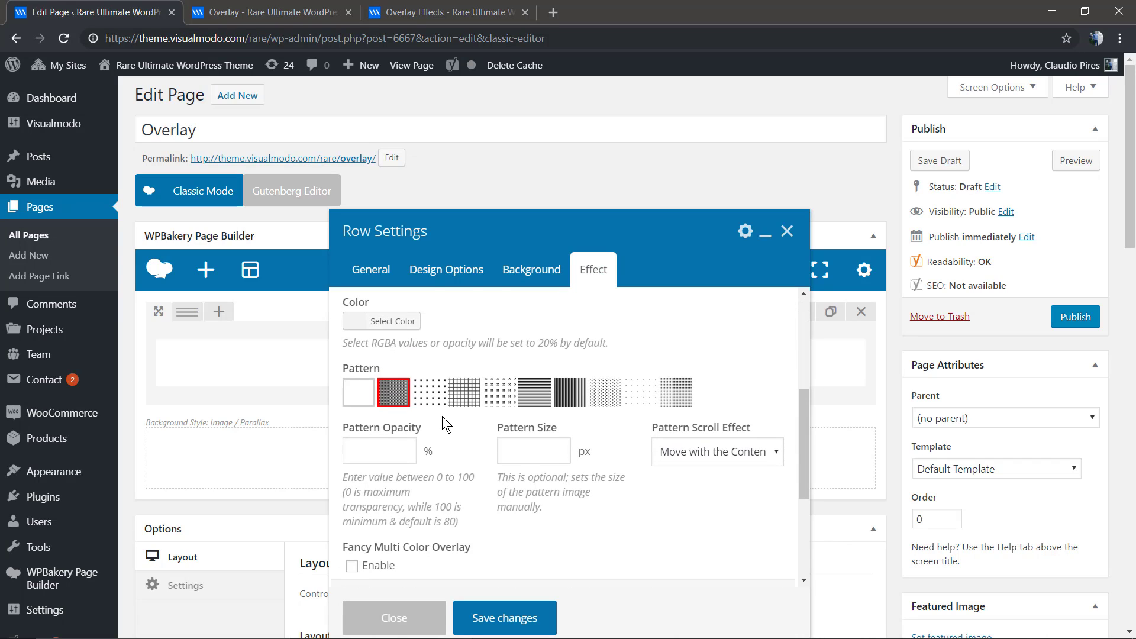
scroll(down, 3)
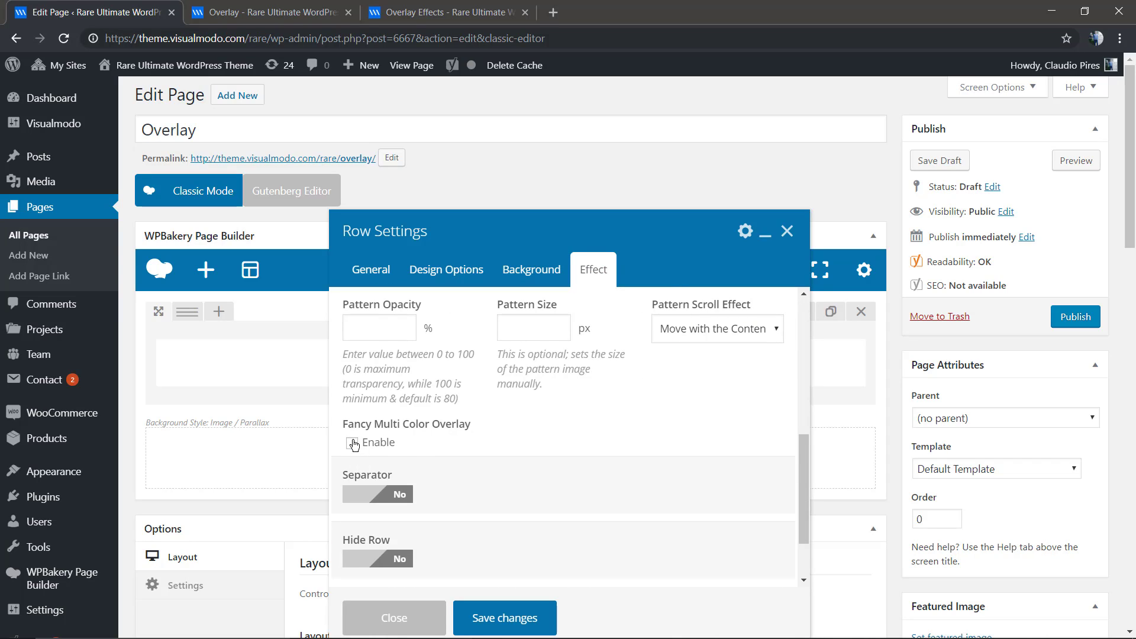
click(353, 443)
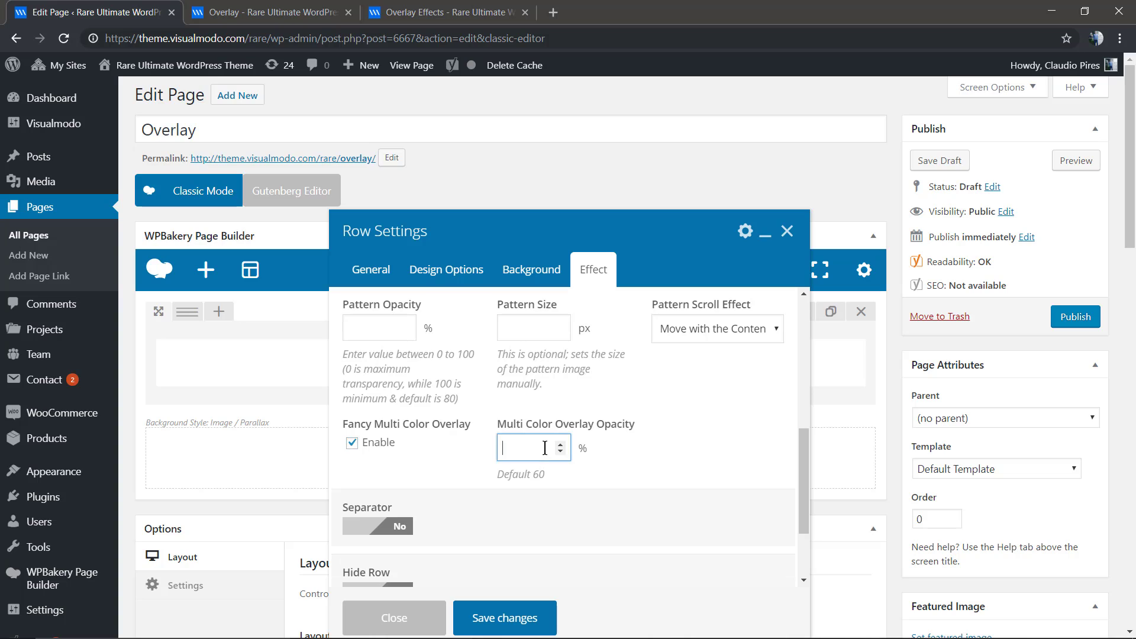
Set the Multi Color Overlay Opacity to 50 and save the row settings.
text(2)
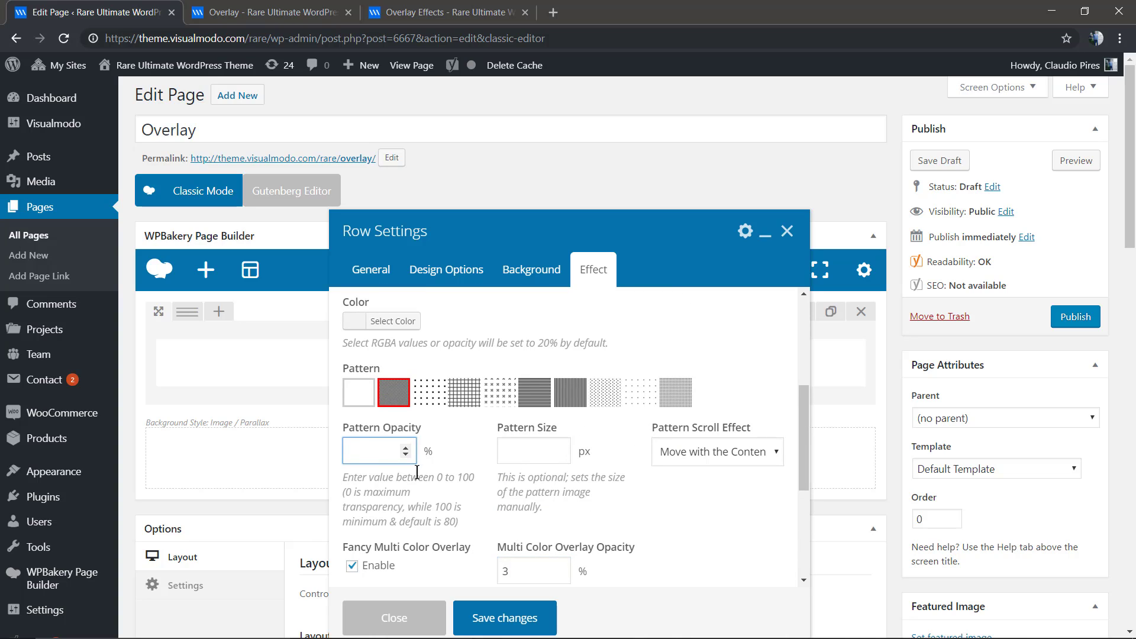
mouse_move(410, 562)
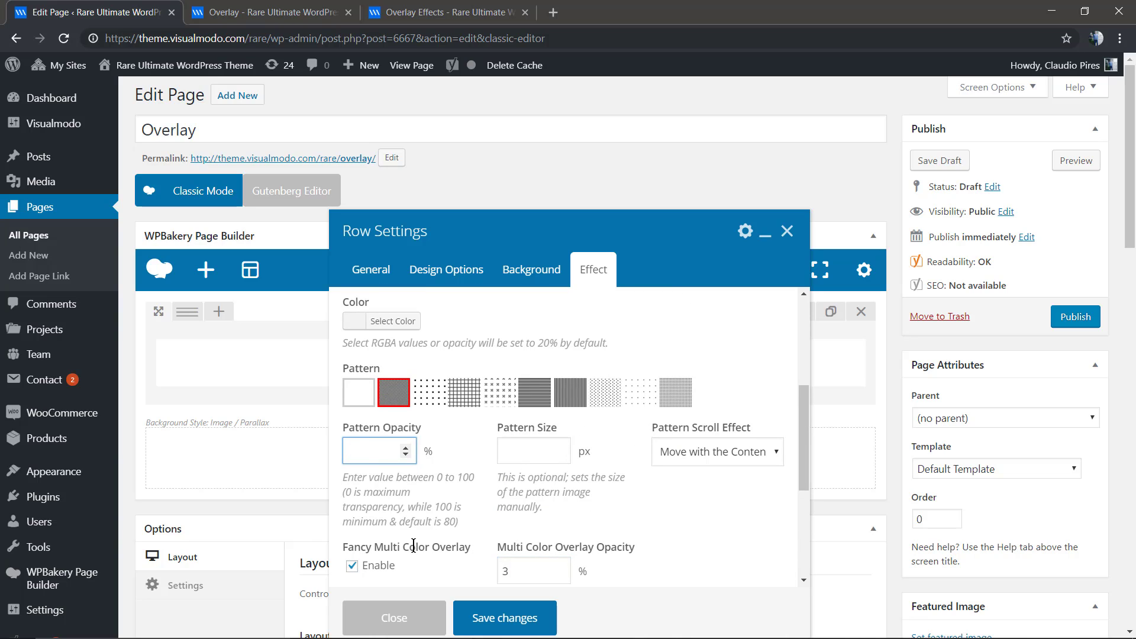
mouse_move(422, 565)
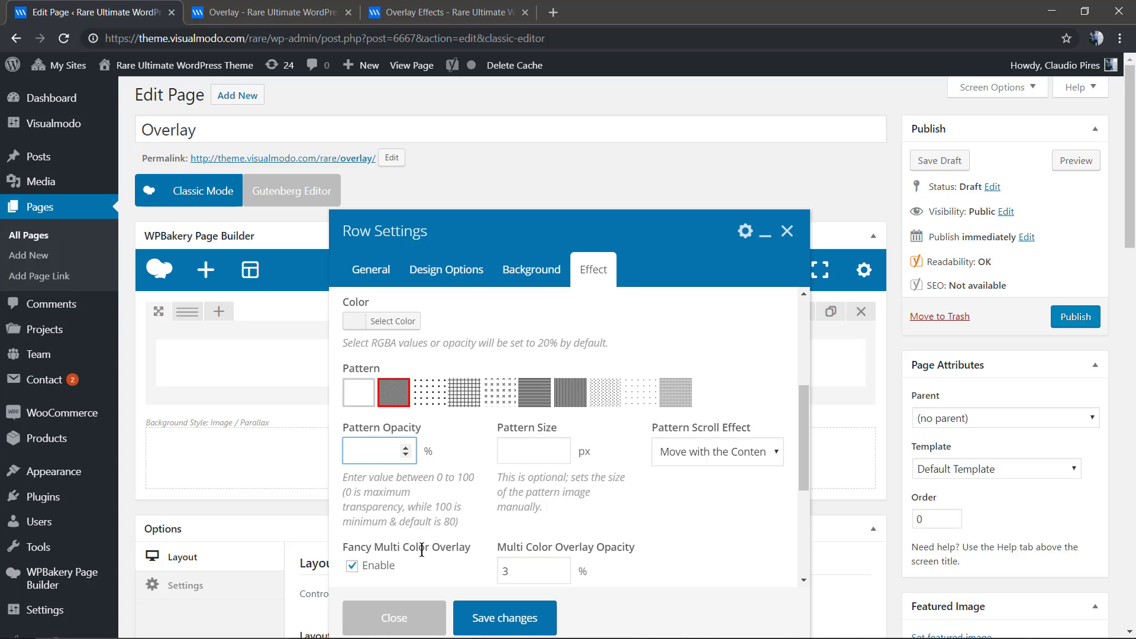
scroll(down, 3)
text(40)
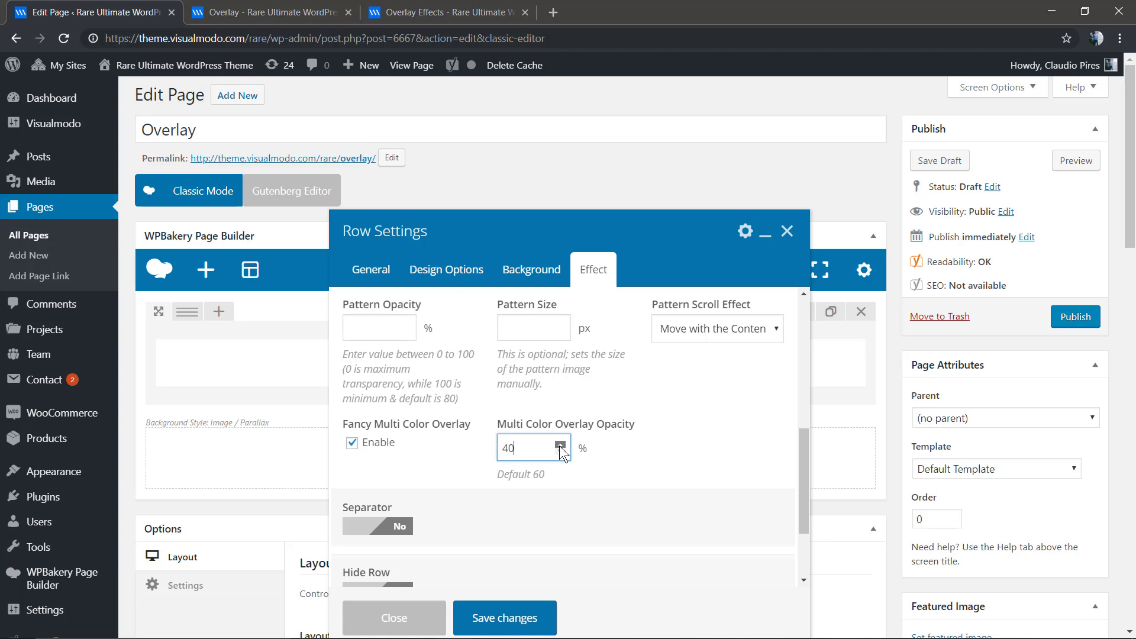
click(559, 443)
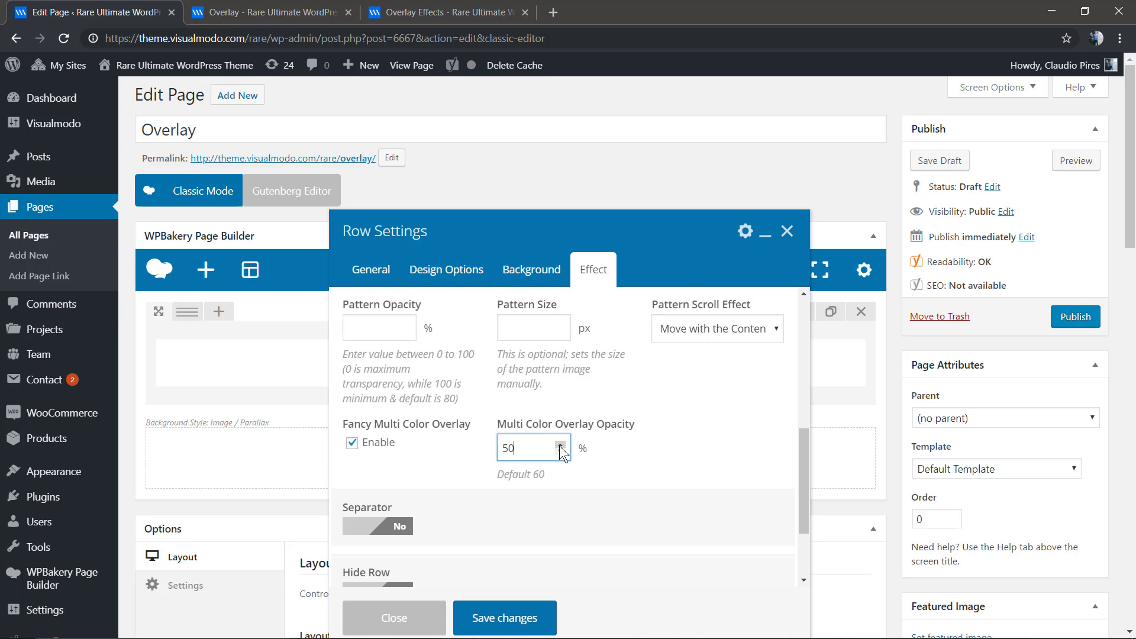
scroll(down, 3)
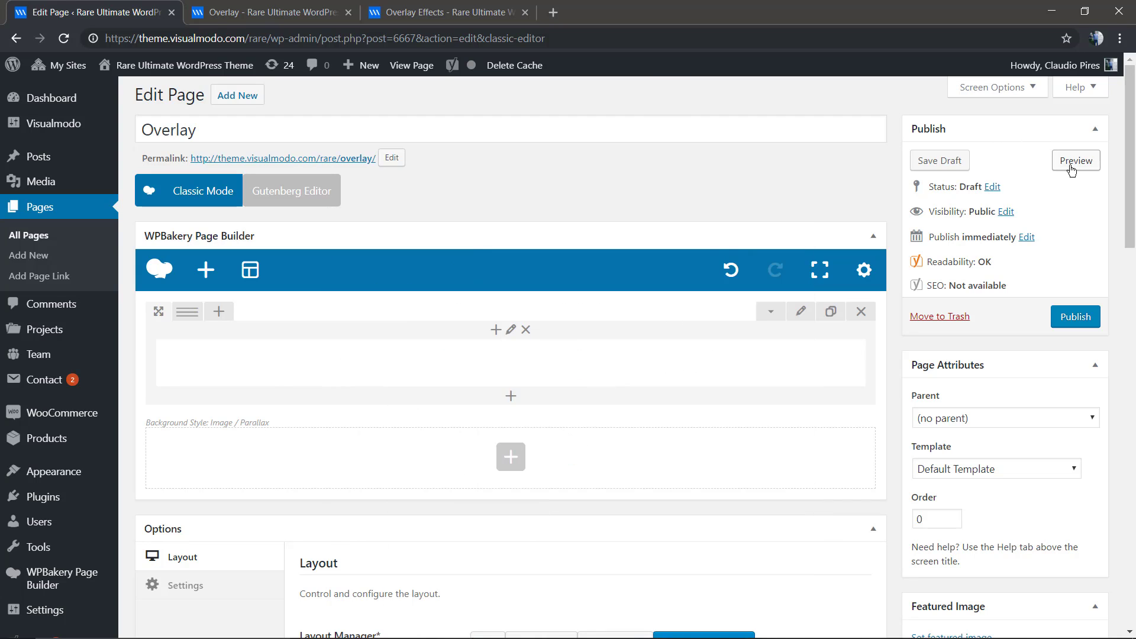
click(1075, 161)
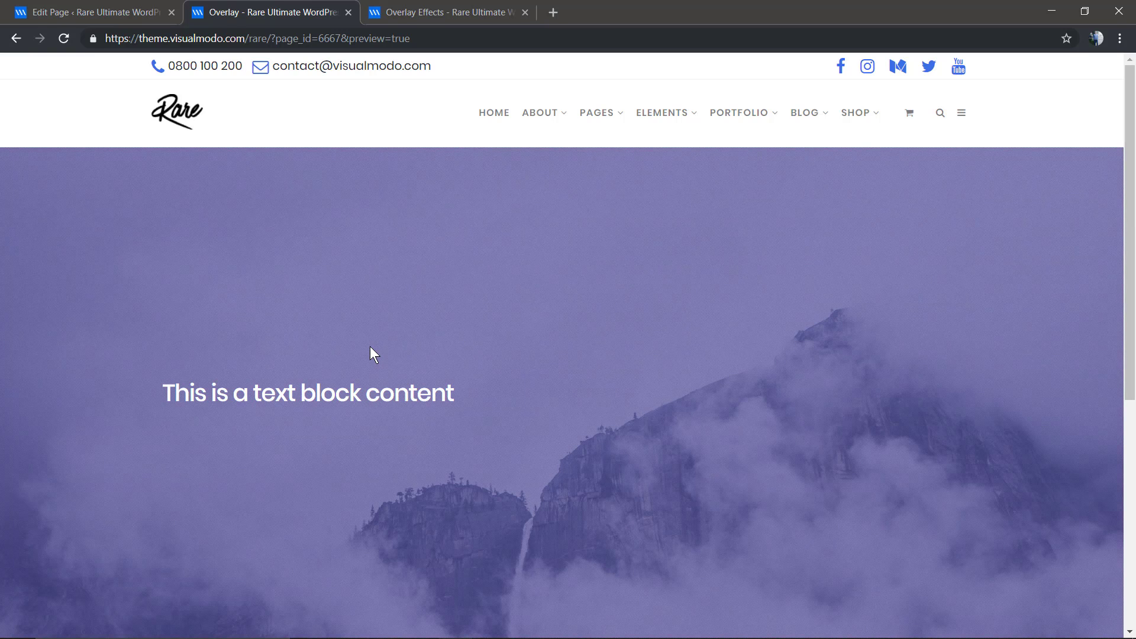
click(88, 12)
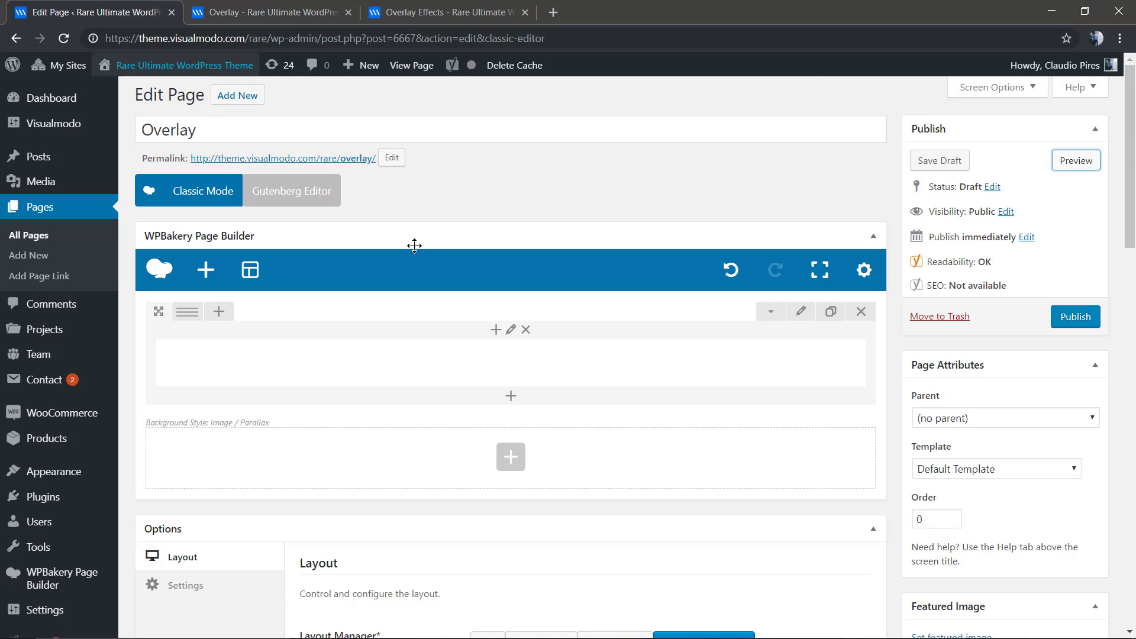
Lower the Multi Color Overlay Opacity from 50 to 20 and save the row.
click(511, 329)
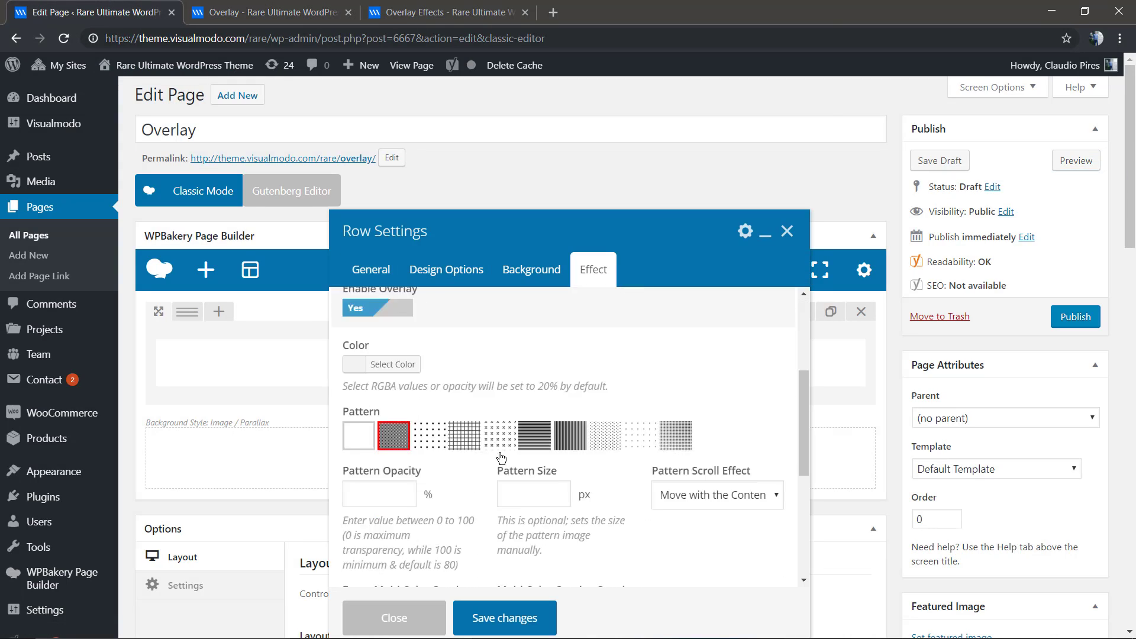
scroll(down, 3)
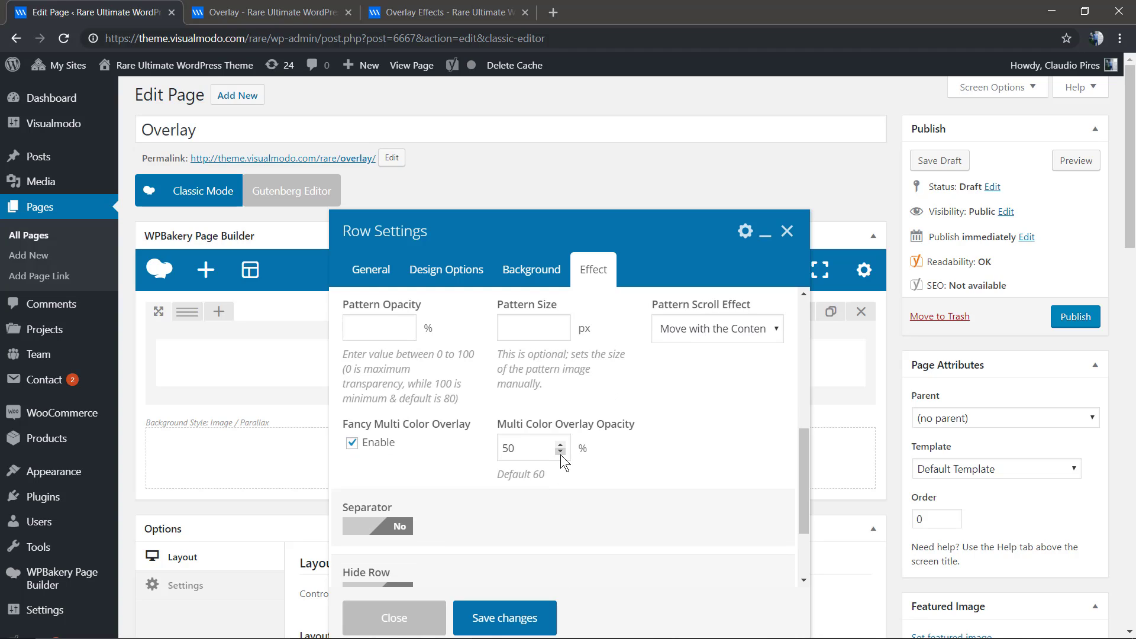
click(560, 454)
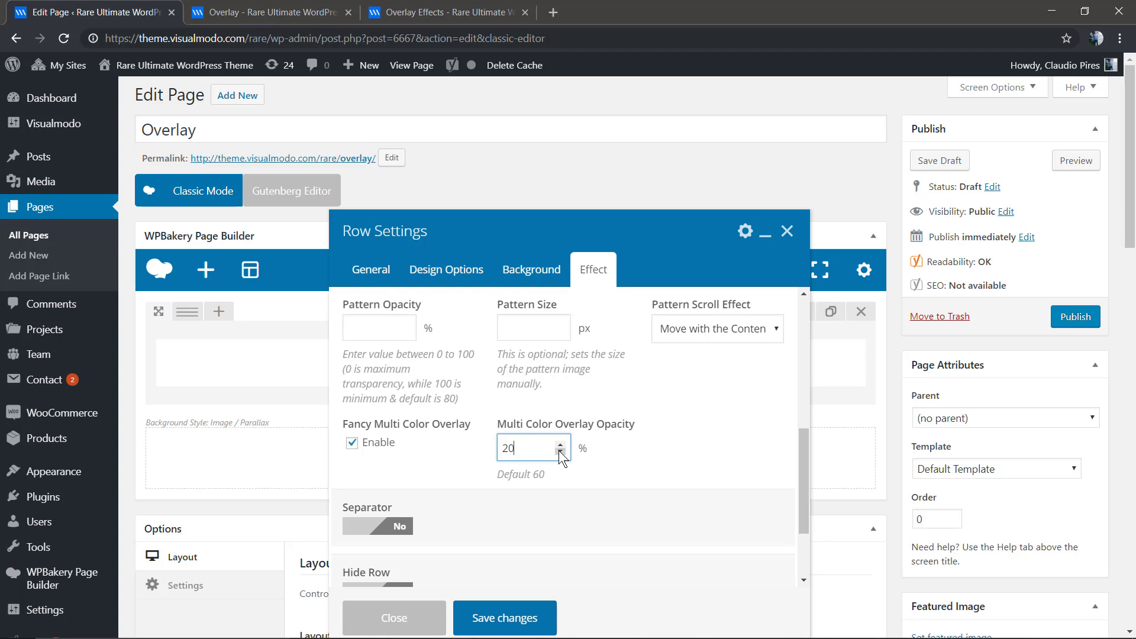
click(560, 454)
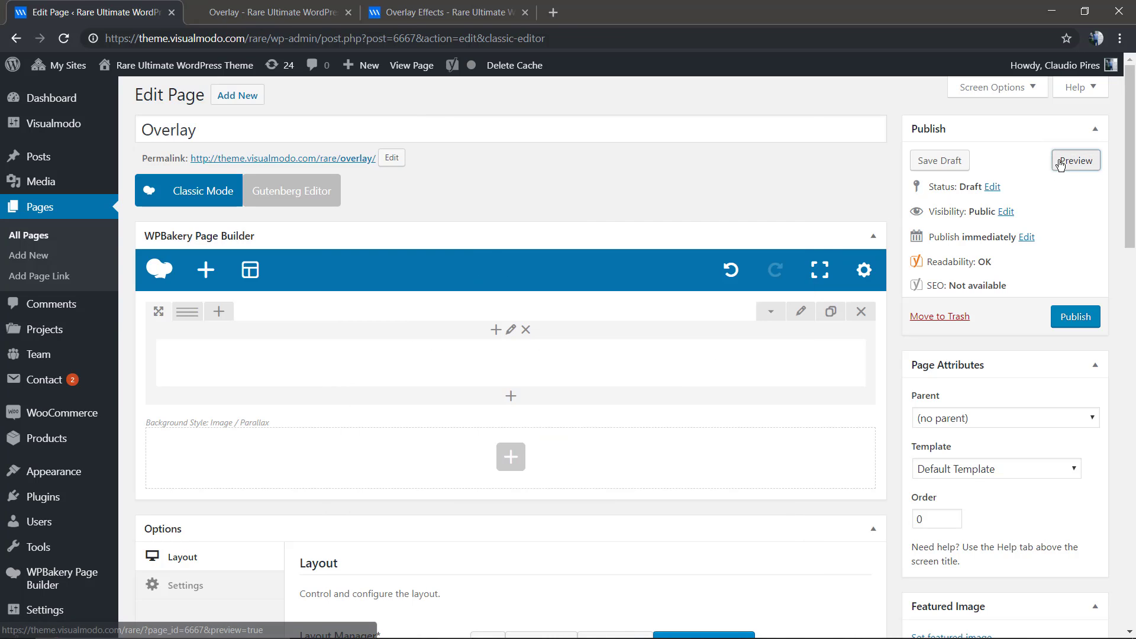
Preview the subtler 20% overlay over the mountains, then return to the editor.
click(1076, 161)
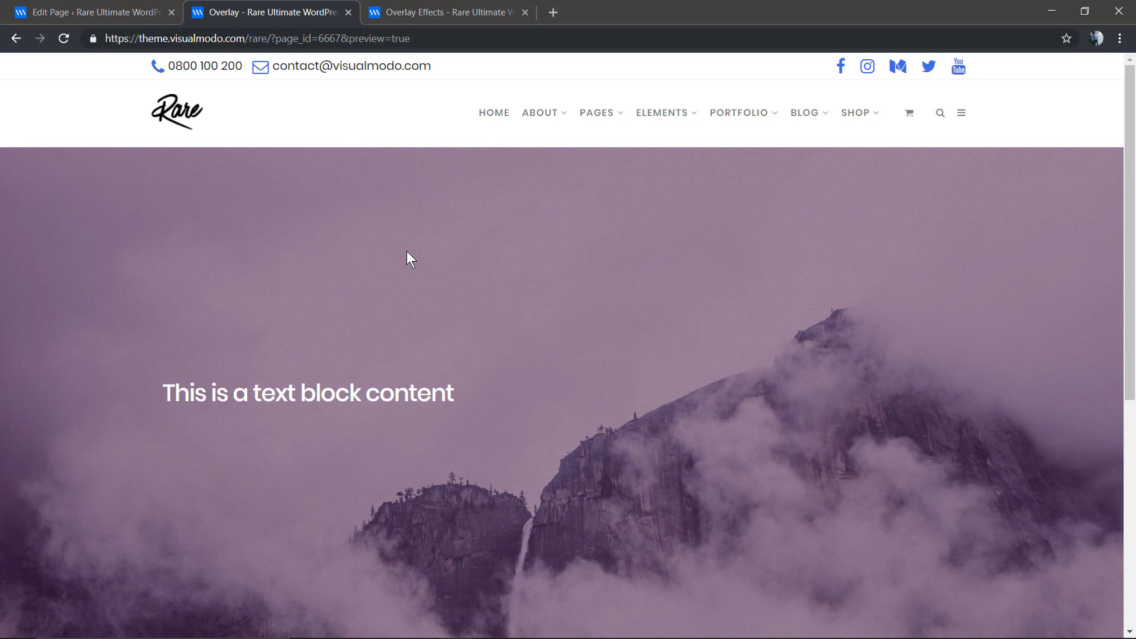
click(95, 12)
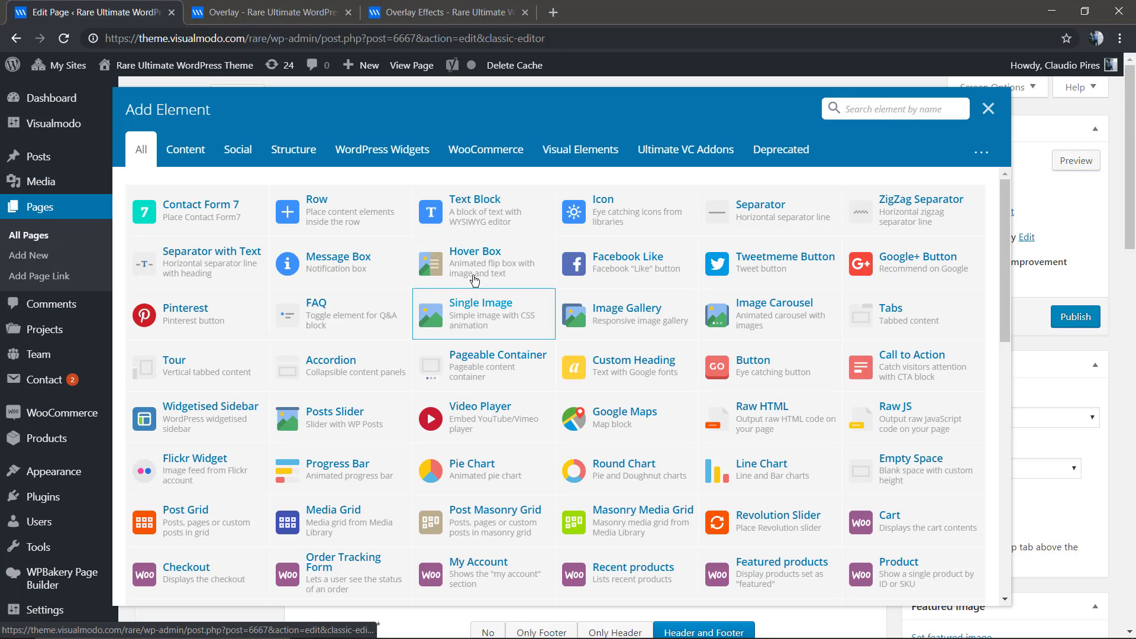
Add a Custom Heading element with font size 55px, save it and reload the preview.
click(634, 367)
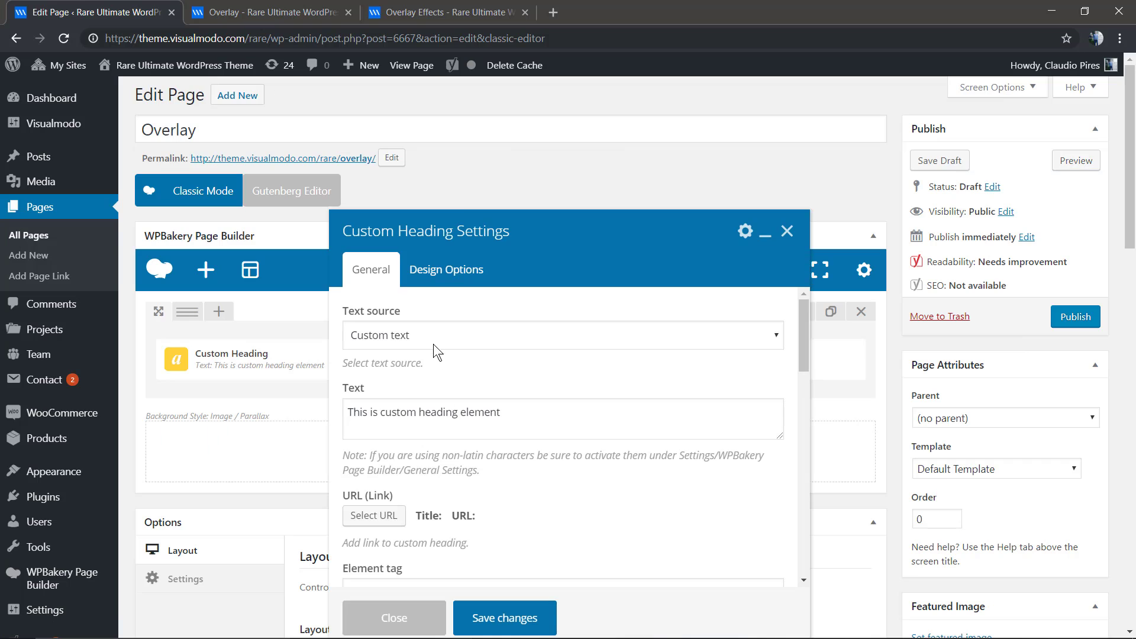
scroll(down, 3)
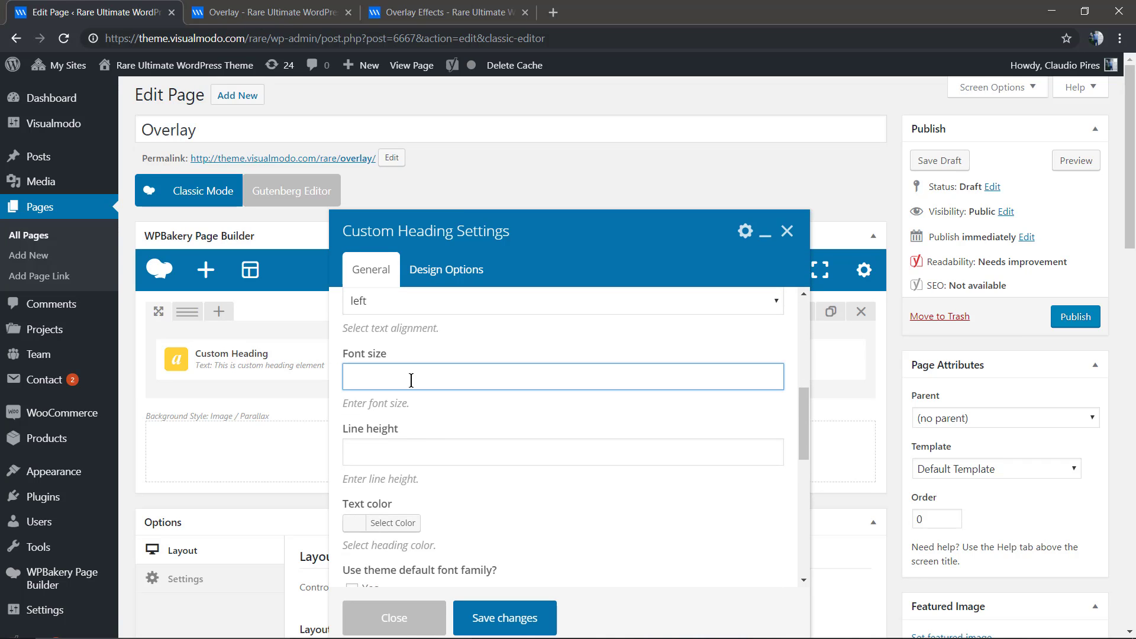
text(55p)
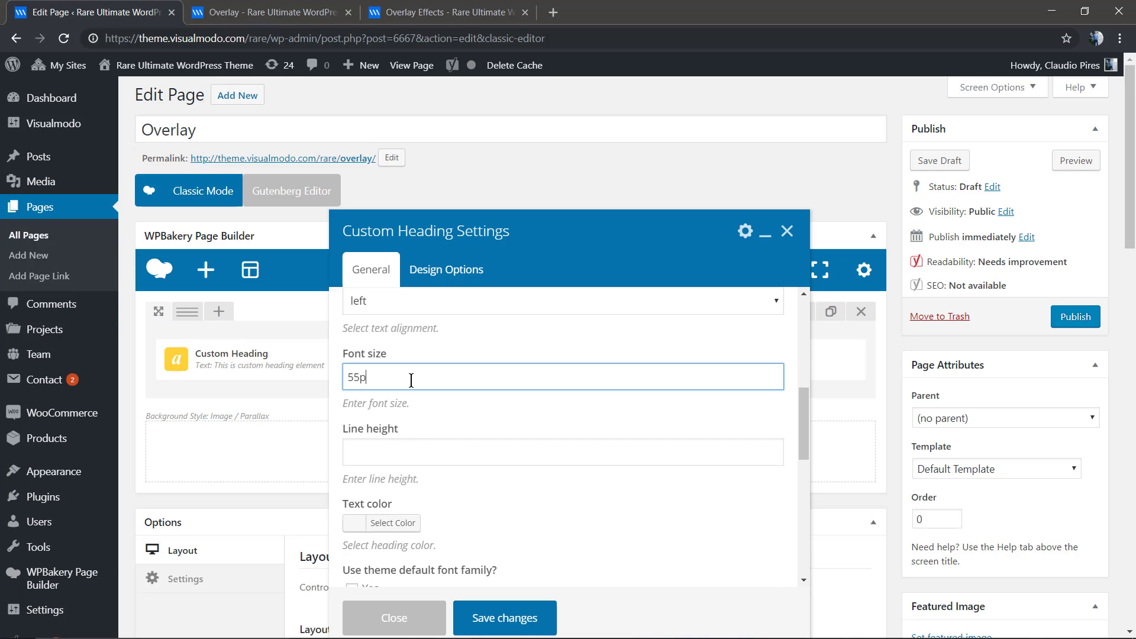
scroll(down, 3)
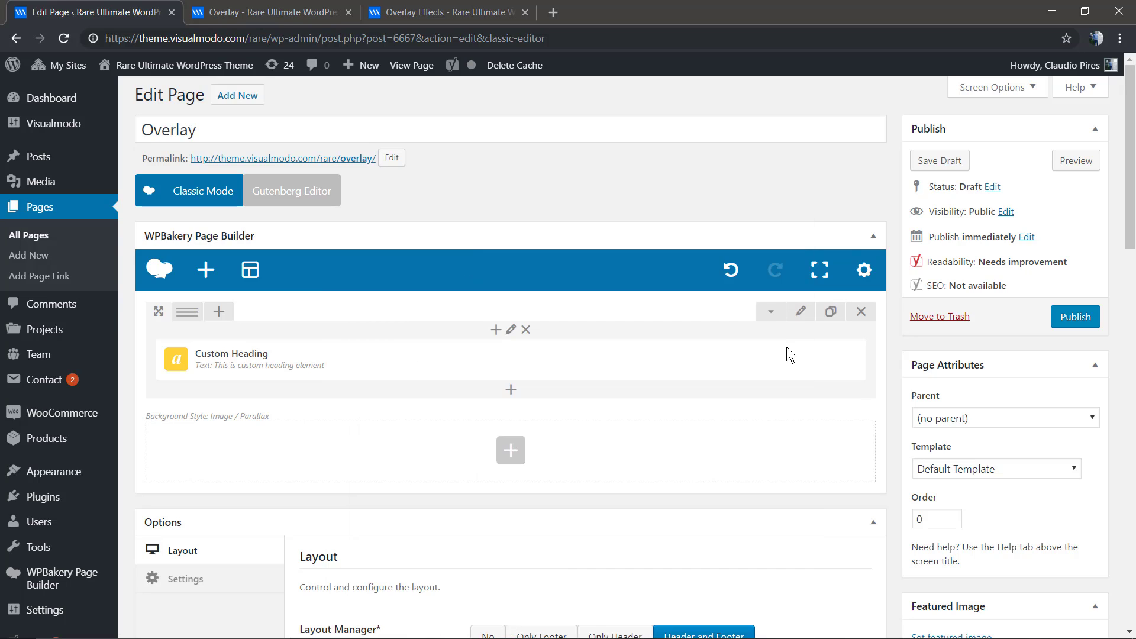
click(1076, 161)
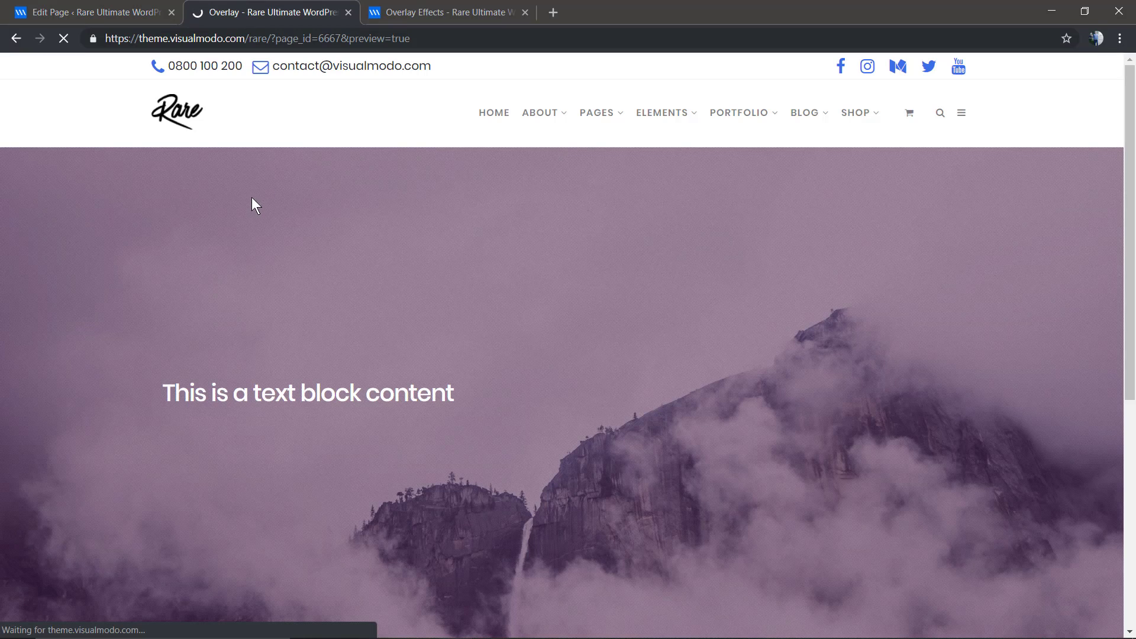